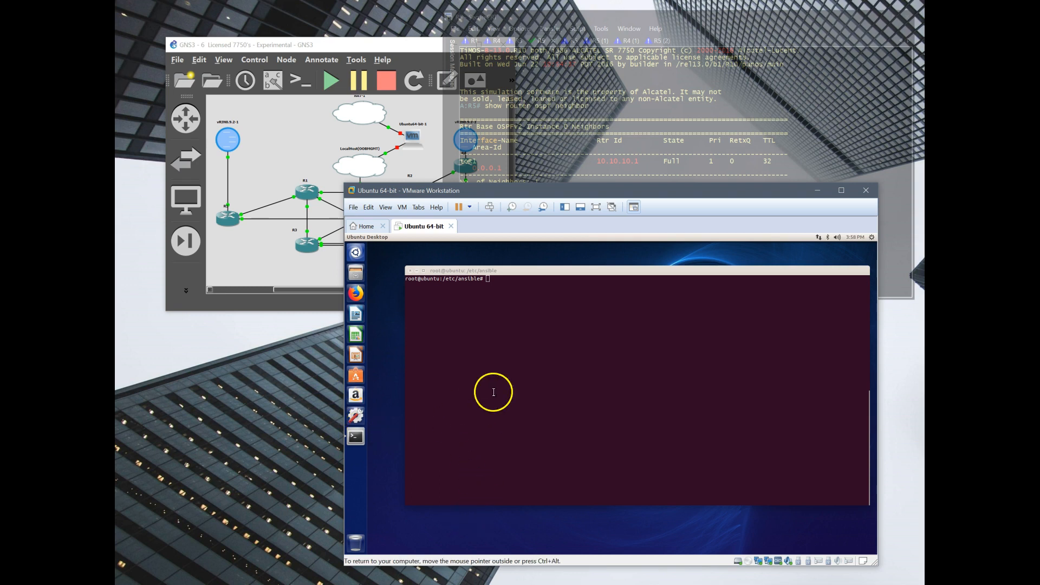
mouse_move(548, 377)
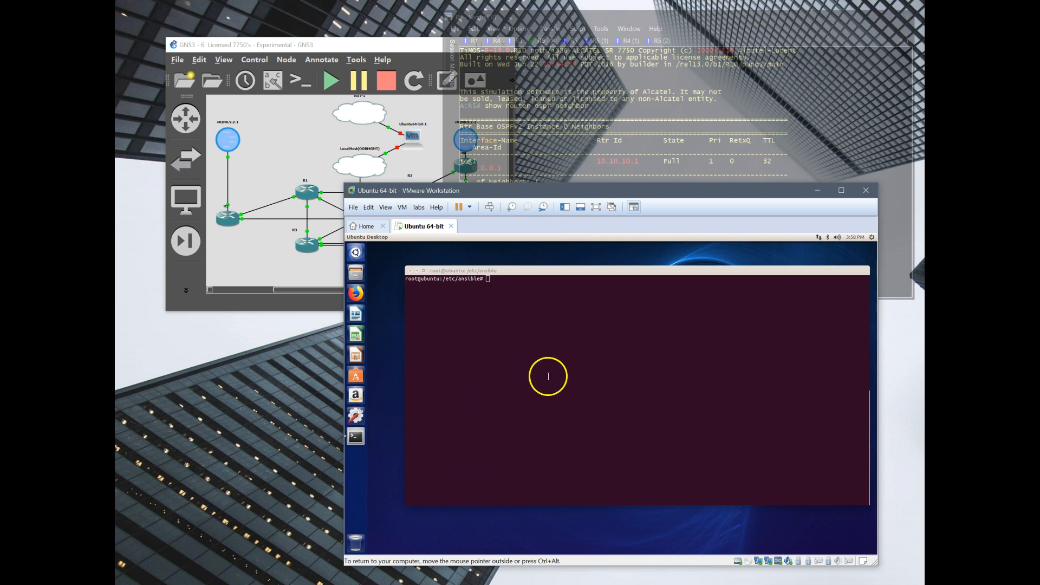
mouse_move(297, 313)
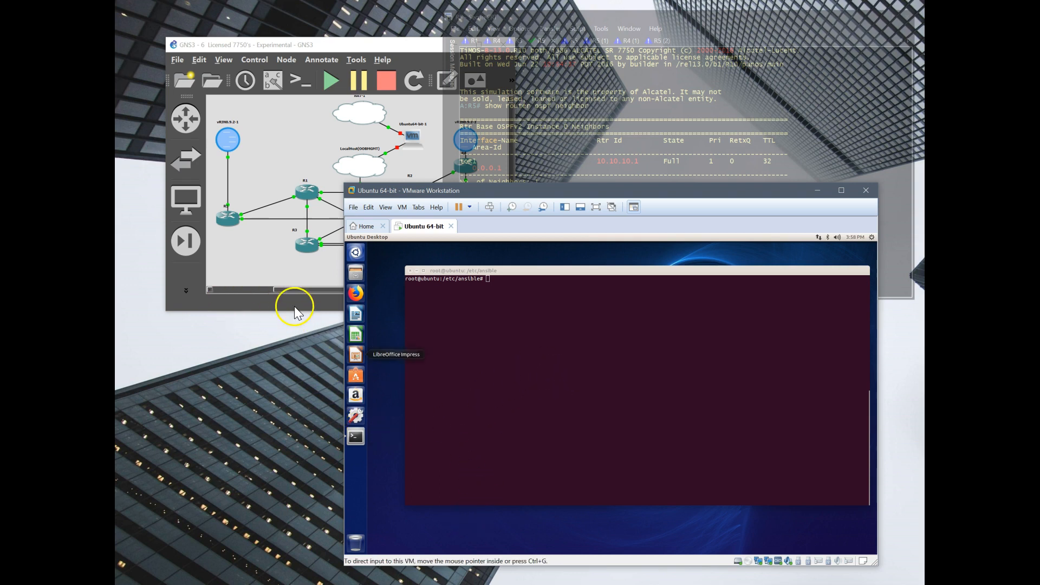
- Print /etc/hosts to list routers R1–R7 with their 192.168.33.131–137 addresses
click(695, 86)
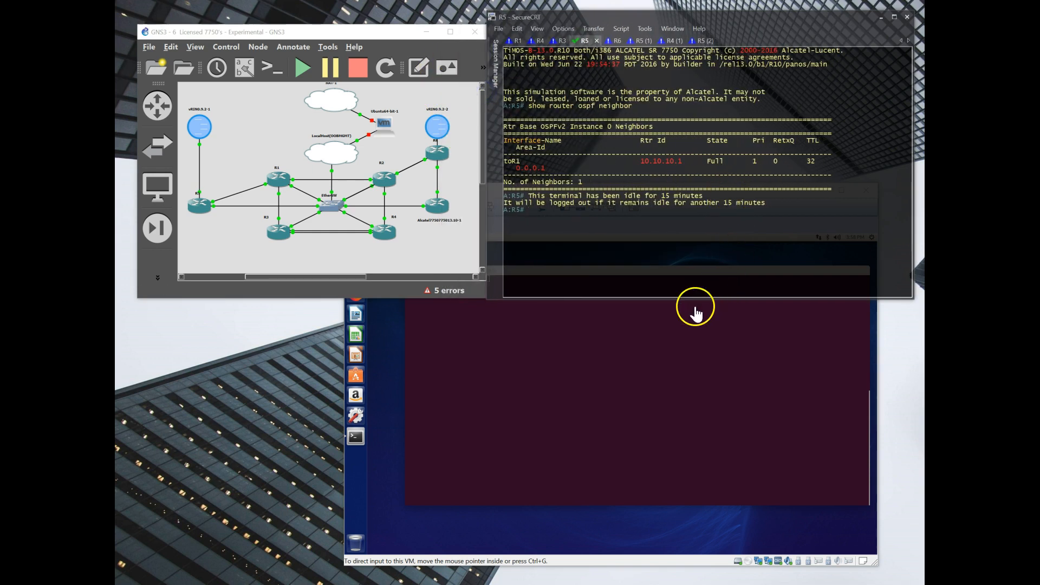
mouse_move(429, 257)
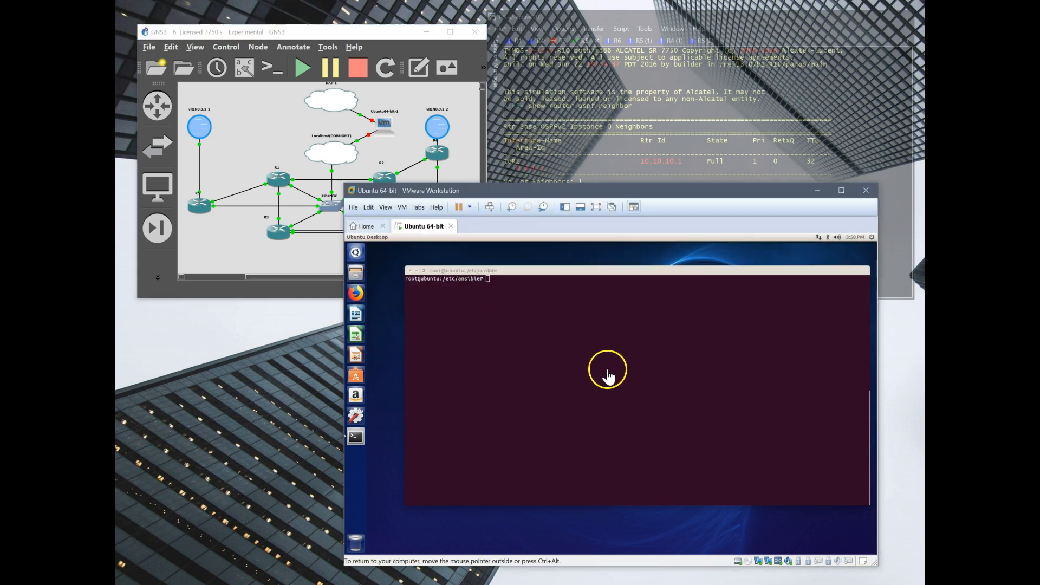
mouse_move(570, 270)
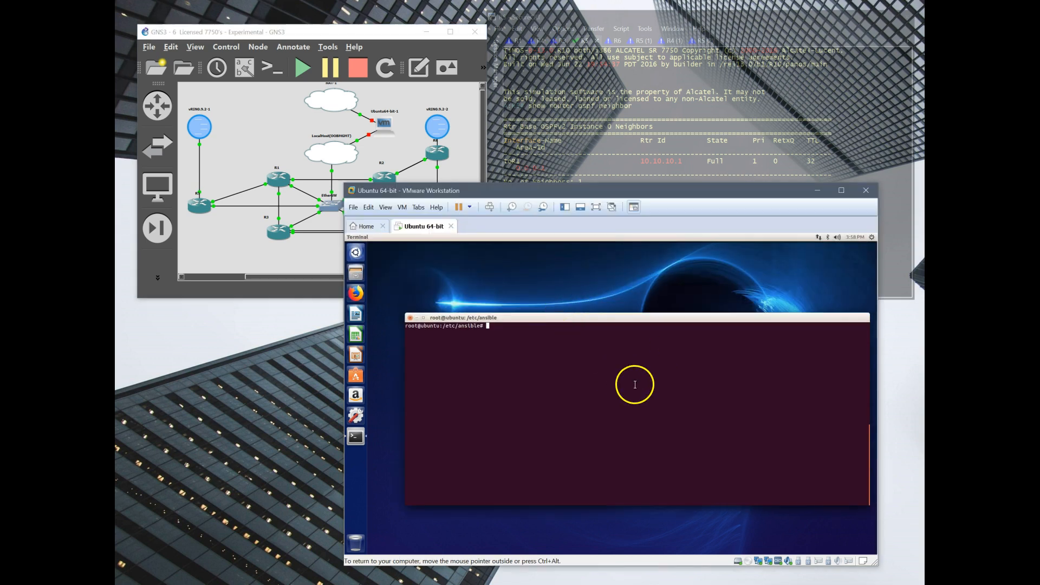
click(656, 92)
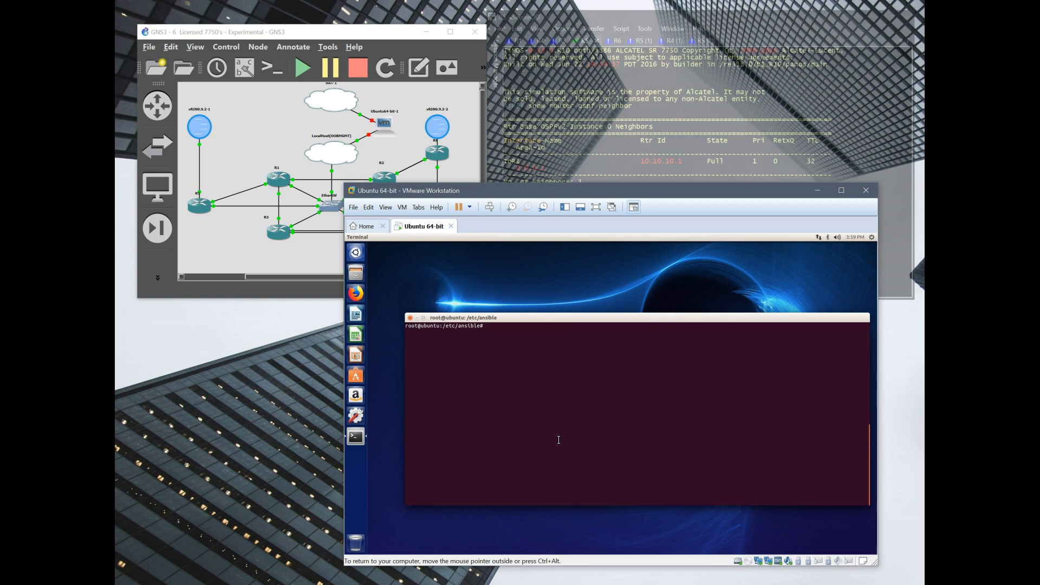
text(cat)
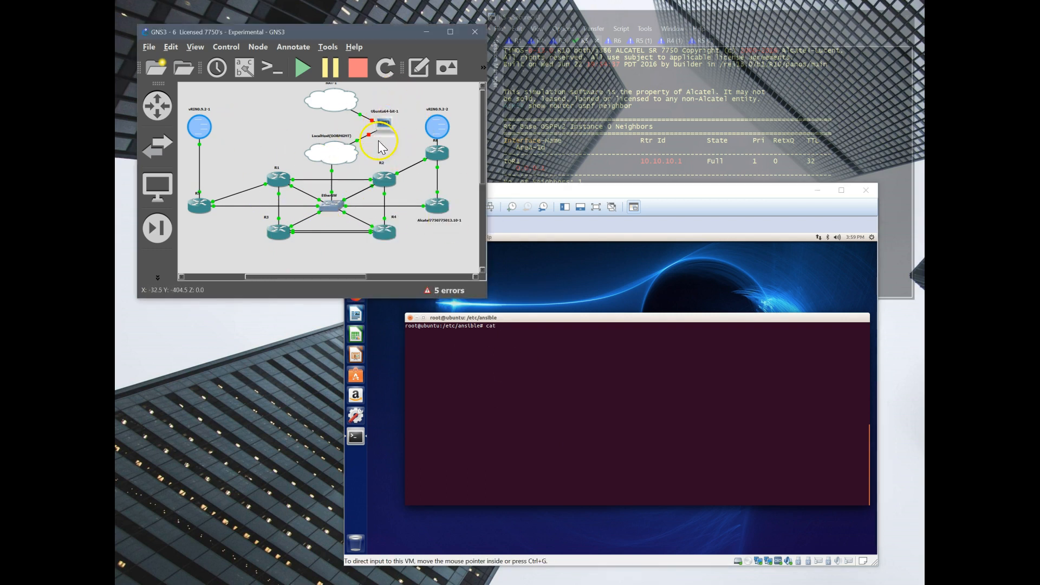
mouse_move(403, 175)
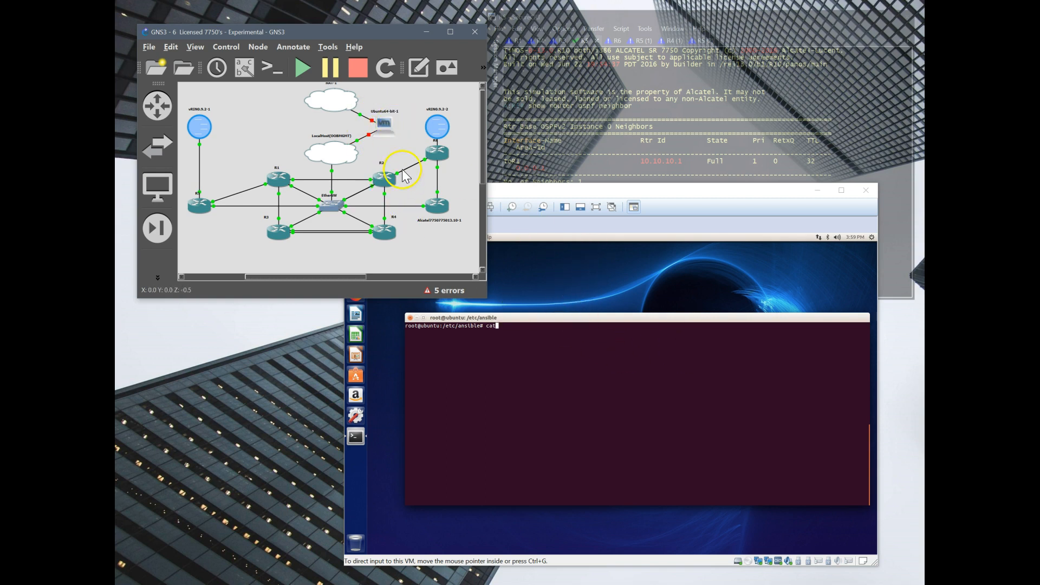
mouse_move(188, 211)
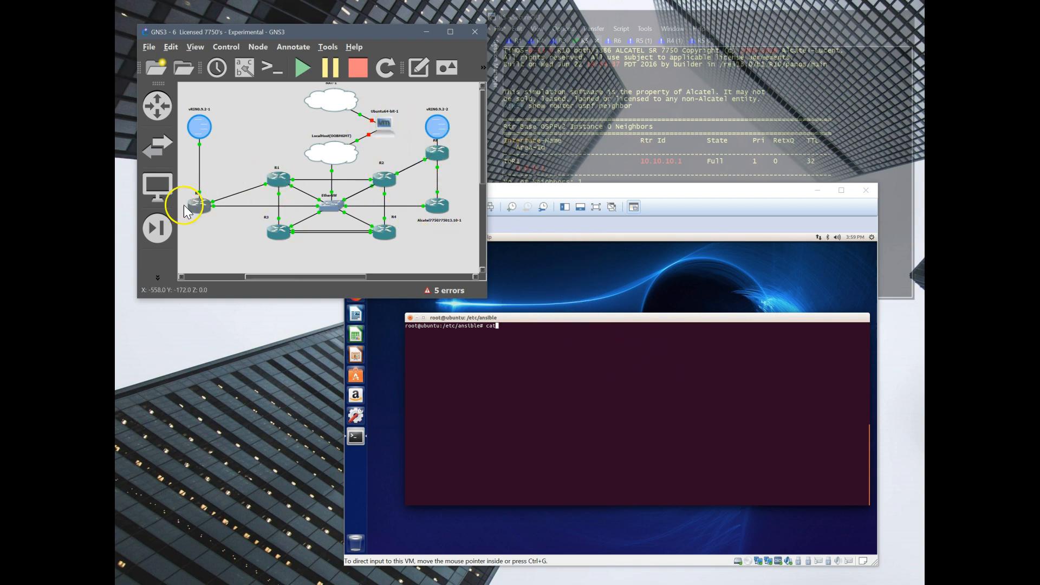
click(597, 398)
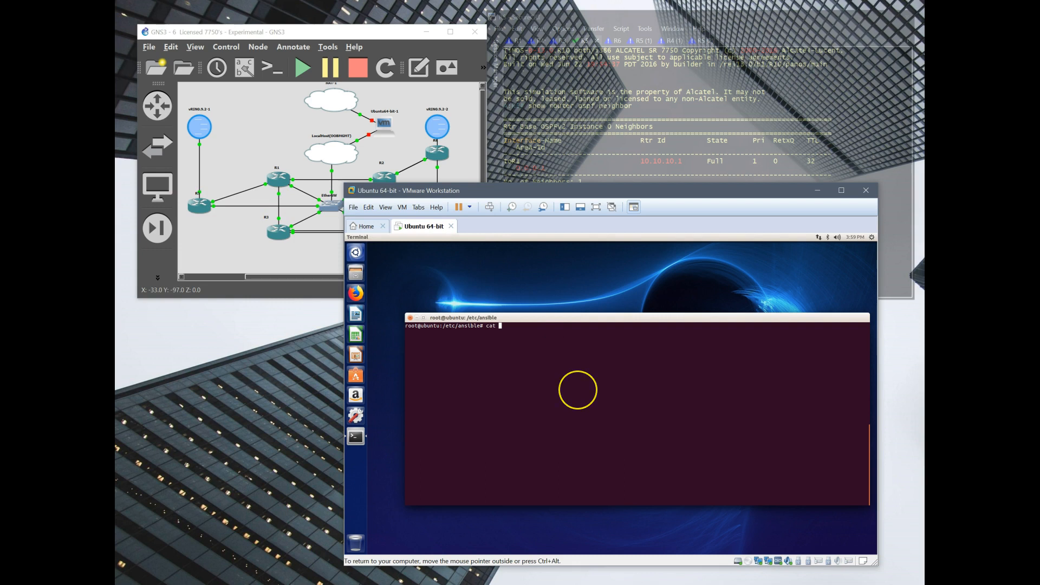
text(/etc/hosts)
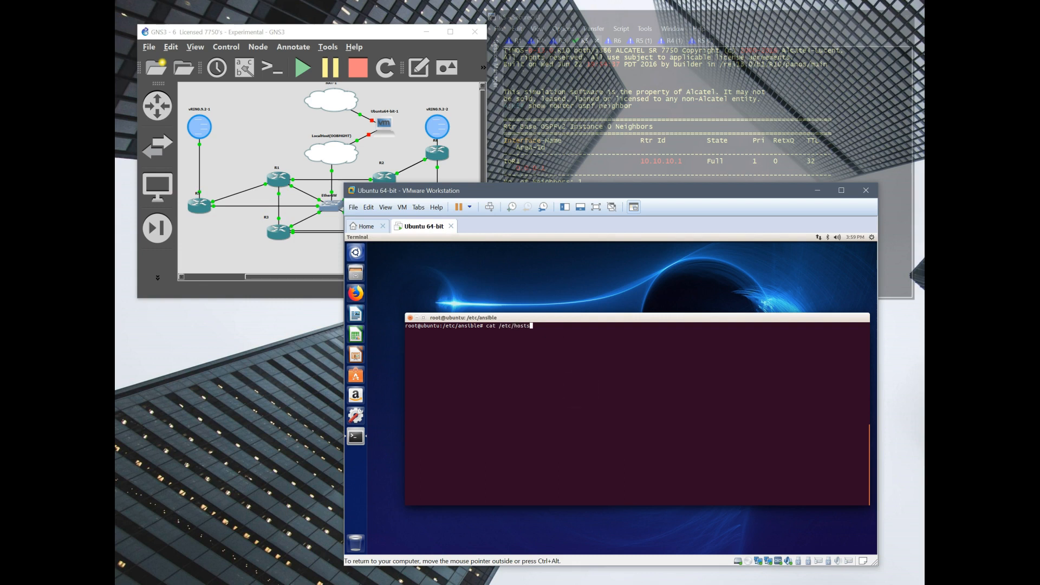
key(Return)
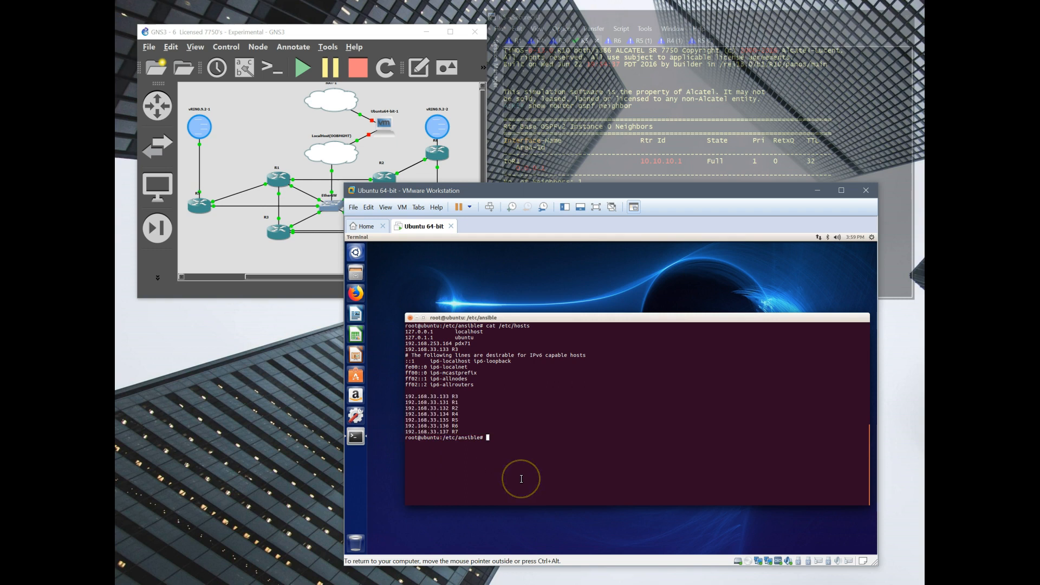
mouse_move(520, 477)
text(ls)
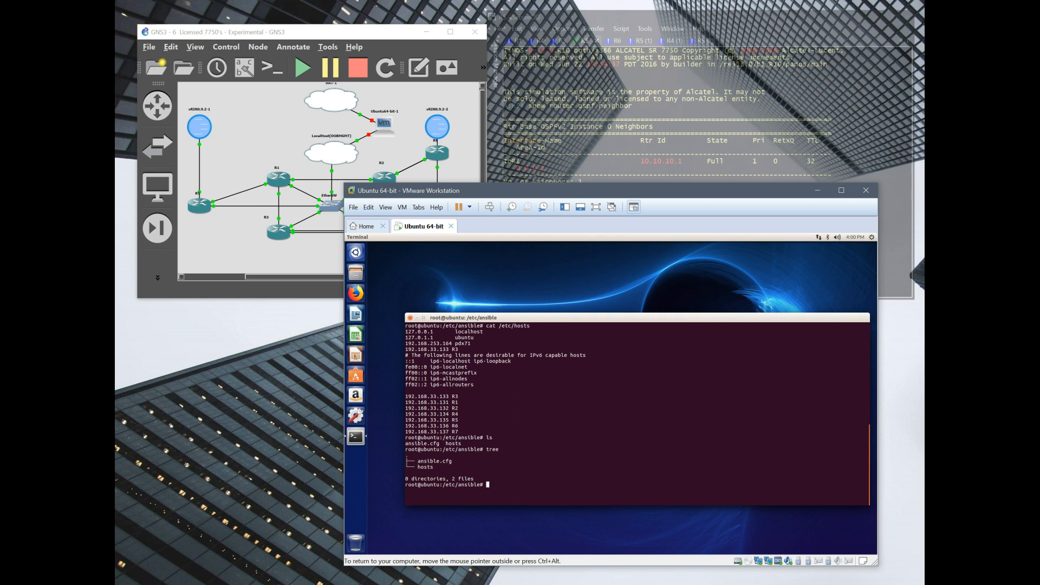
- Open the Ansible hosts inventory file in nano
text(nano hosts)
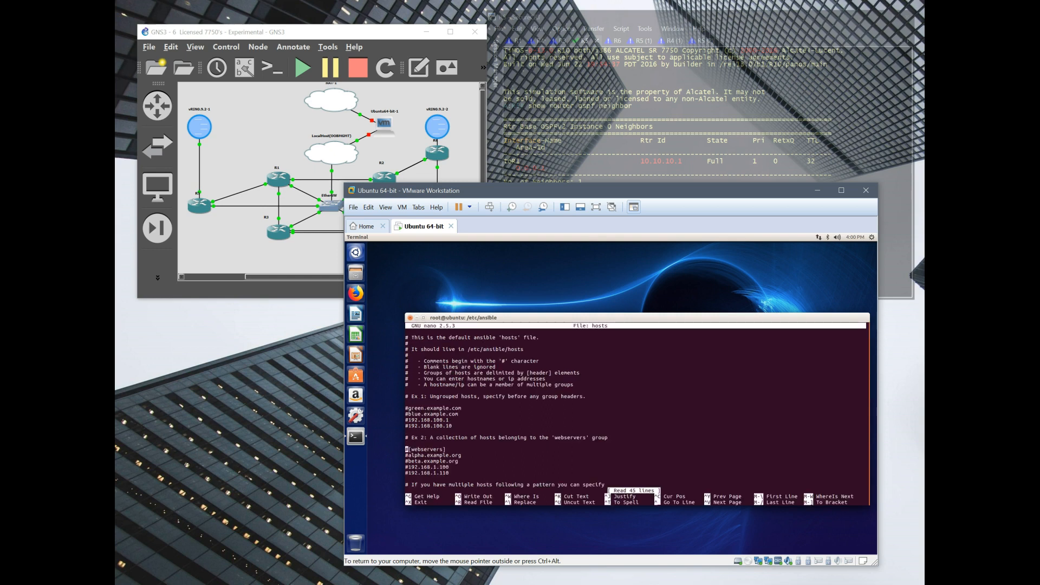
- Append a '#group name' comment and a [lab] group with host range R[1:7]
scroll(down, 3)
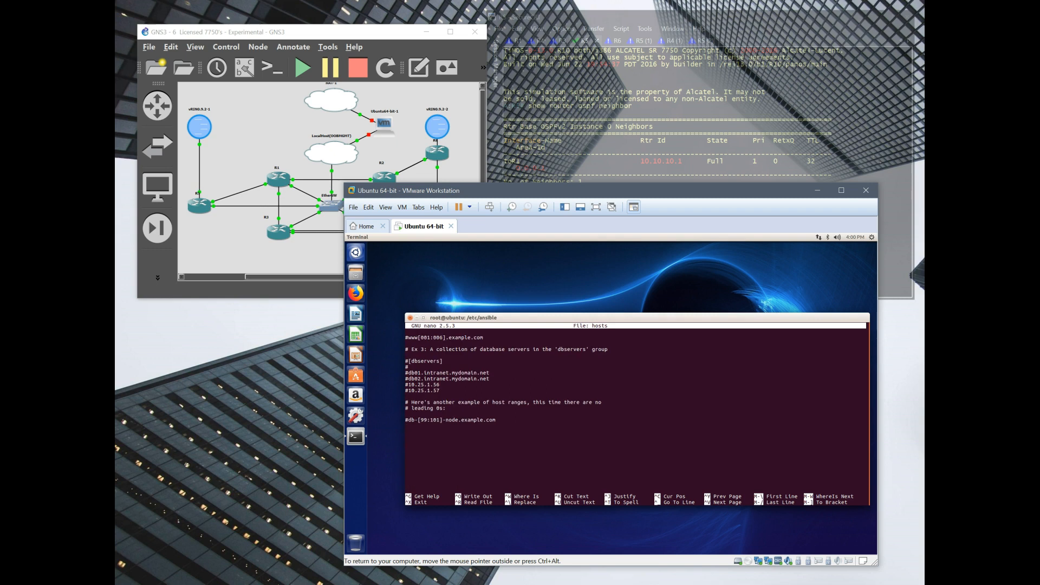
text([lab)
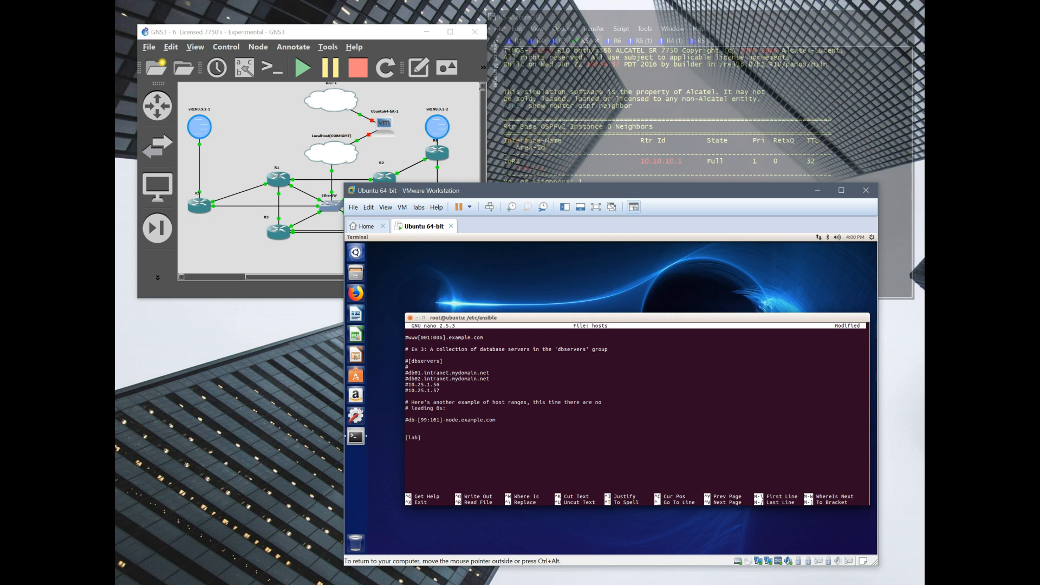
text(#group name)
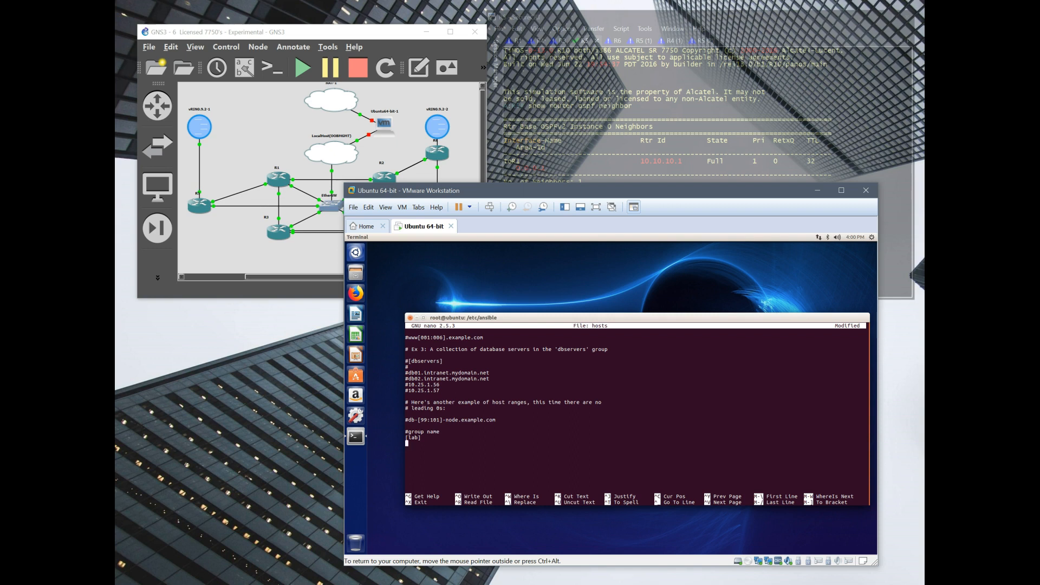
text(R1)
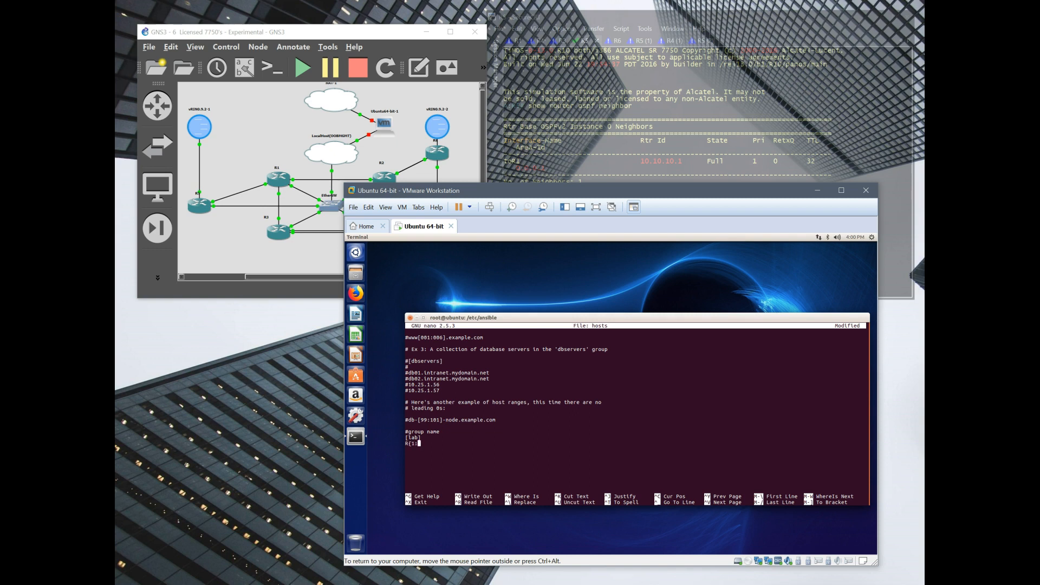
text(7)
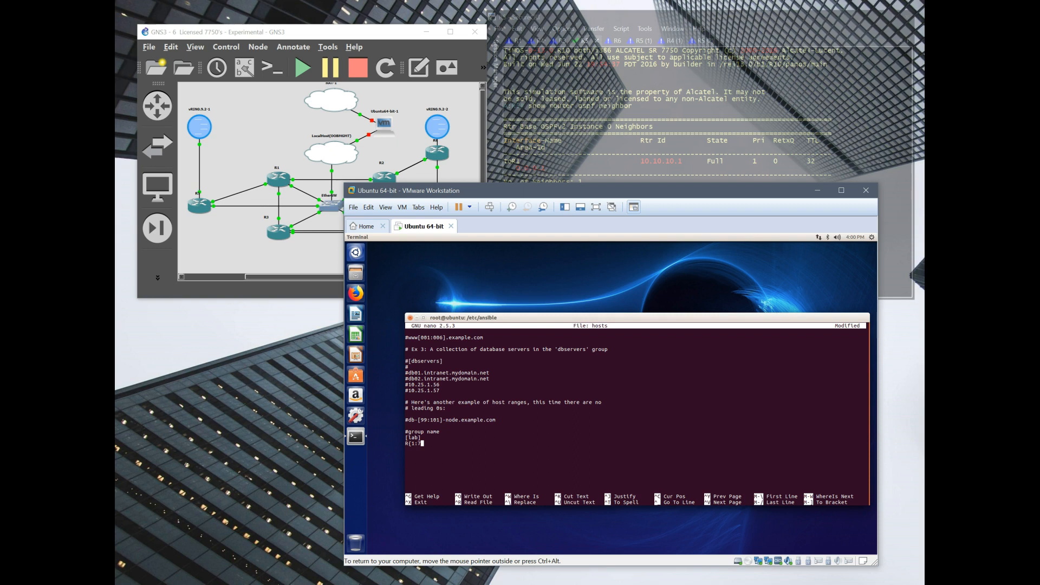
key(BackSpace)
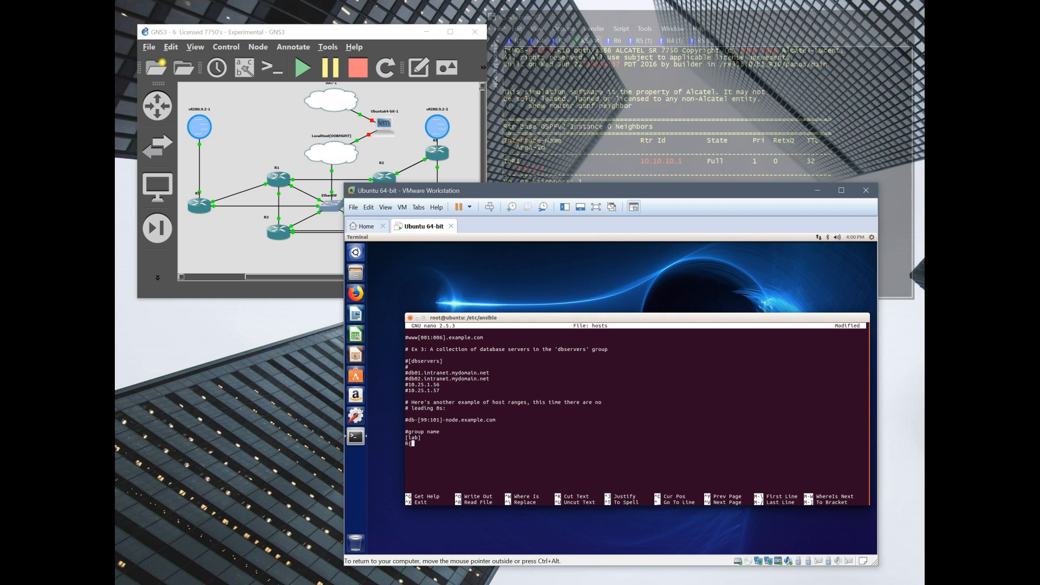
text(1)
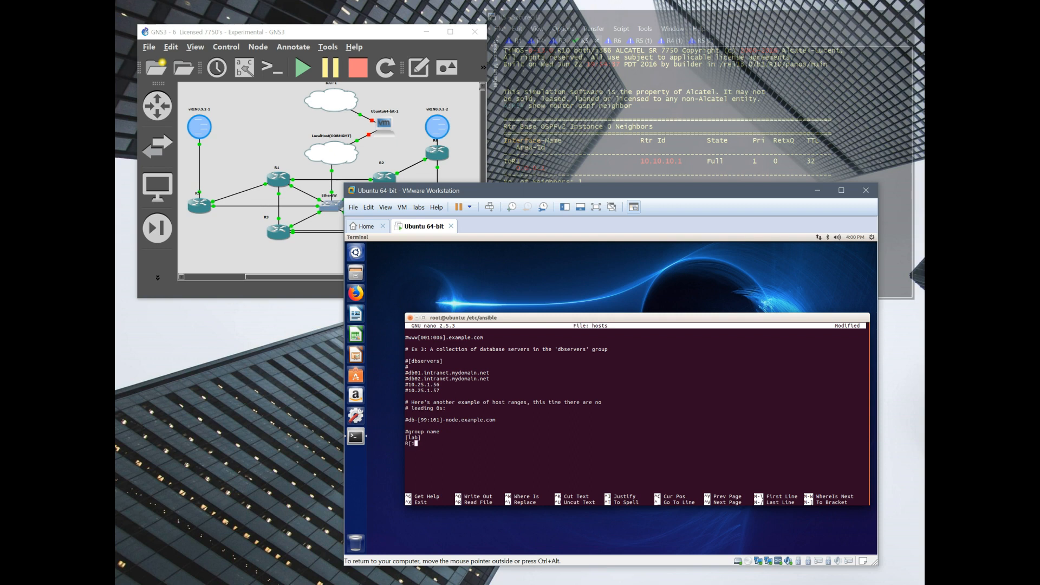
text([1:7])
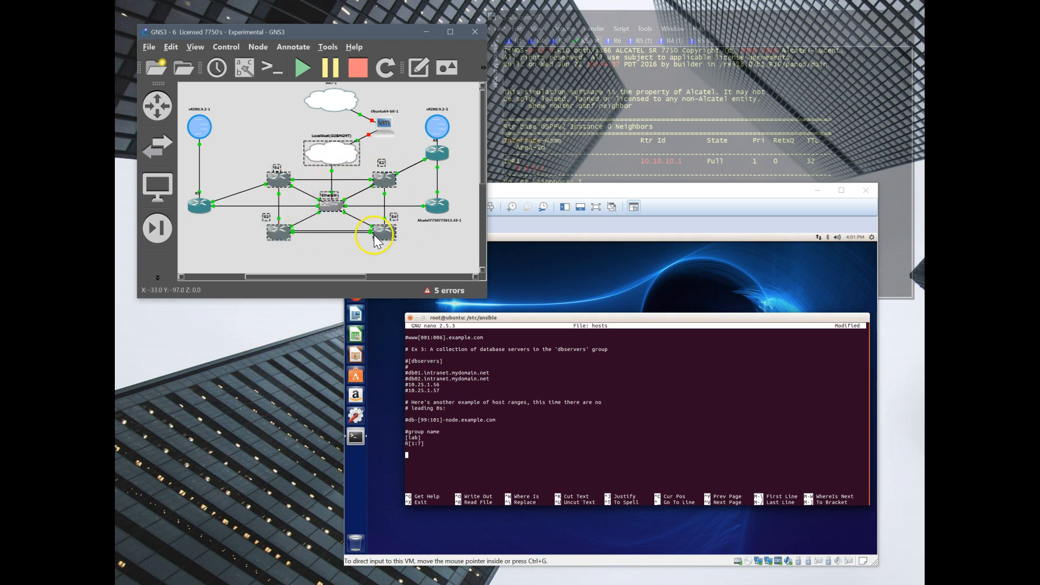
mouse_move(535, 443)
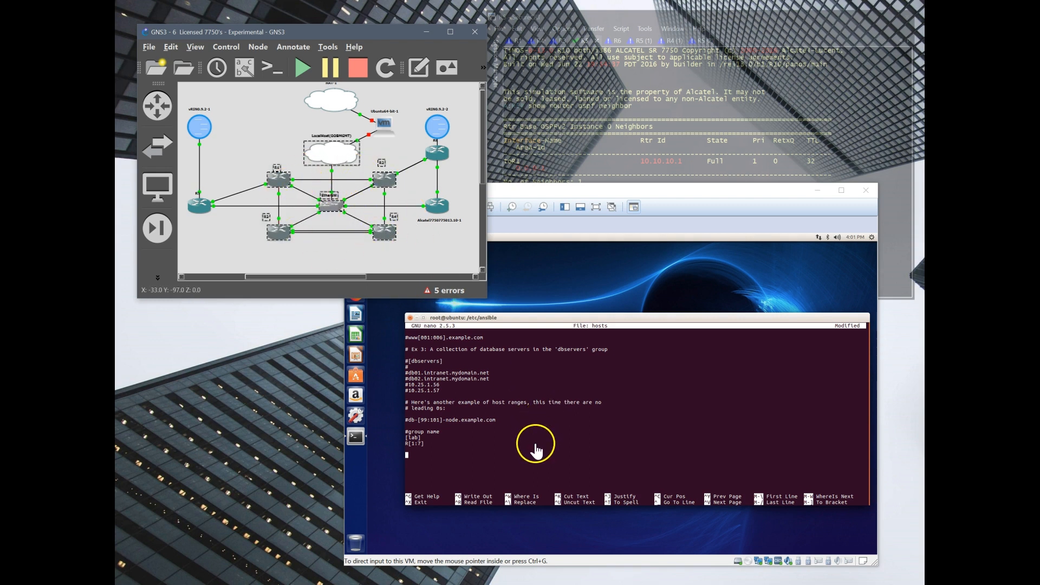
mouse_move(548, 455)
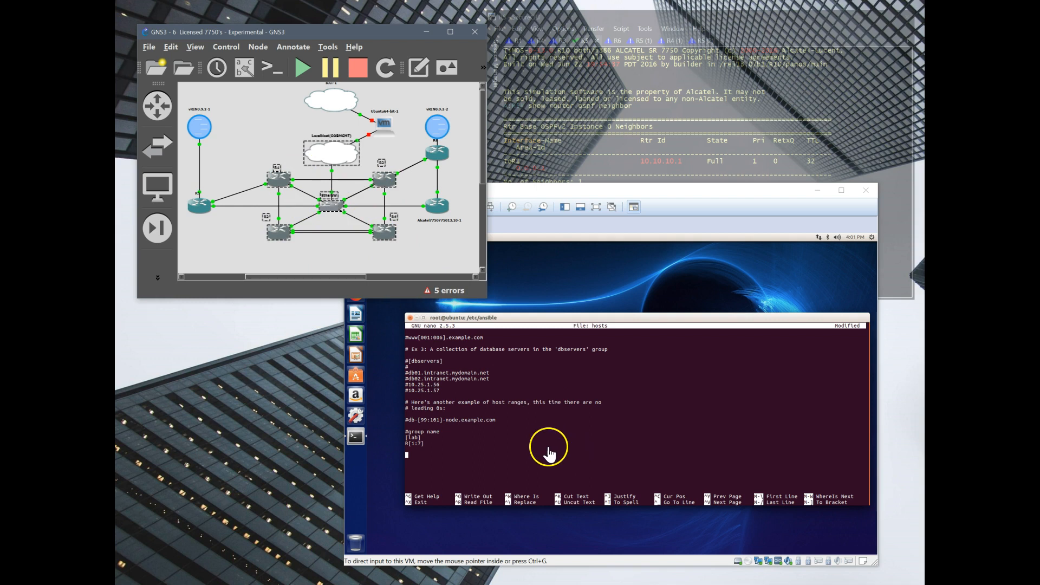
mouse_move(532, 456)
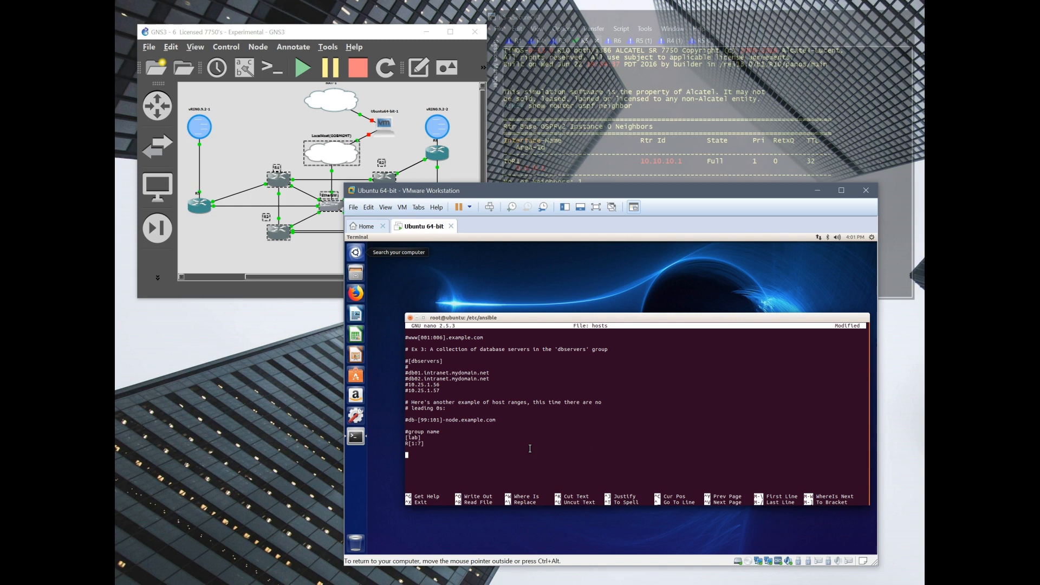
- Add a '#Core Routers Group' comment and a [core_routers] group listing R[1:4]
text(#c)
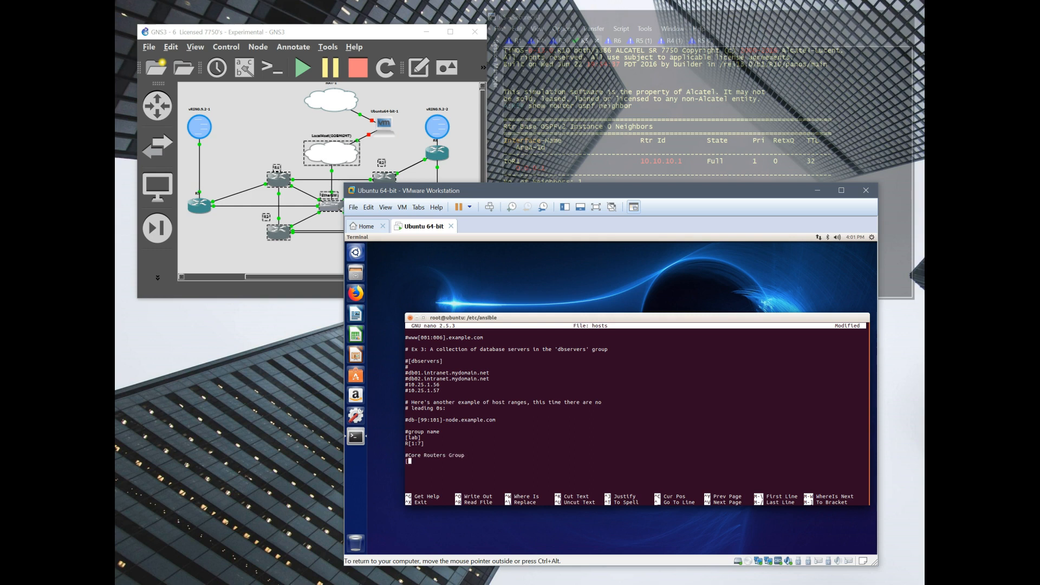
text(core)
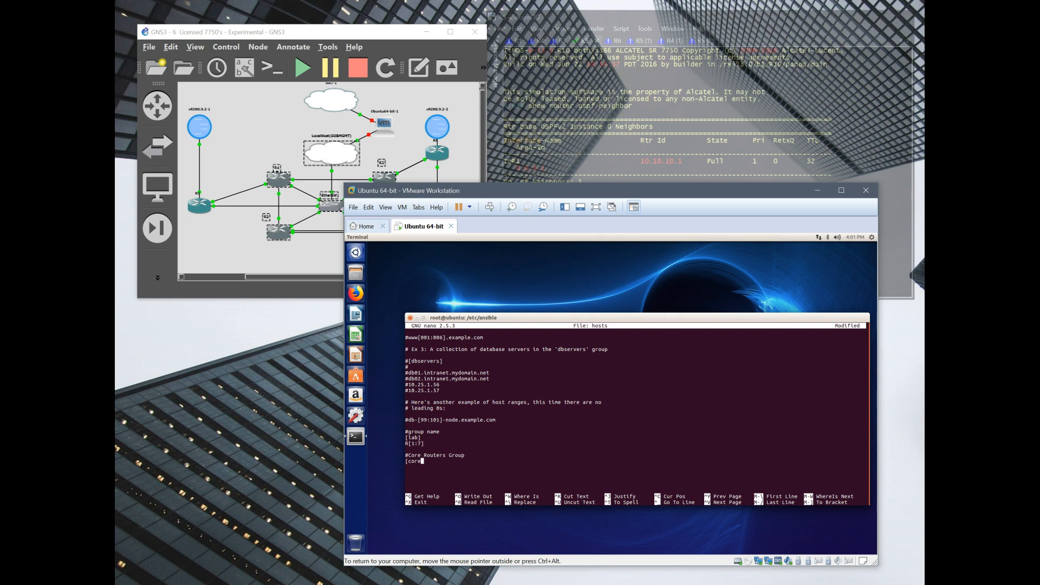
text(_routers])
text(R[1:4)
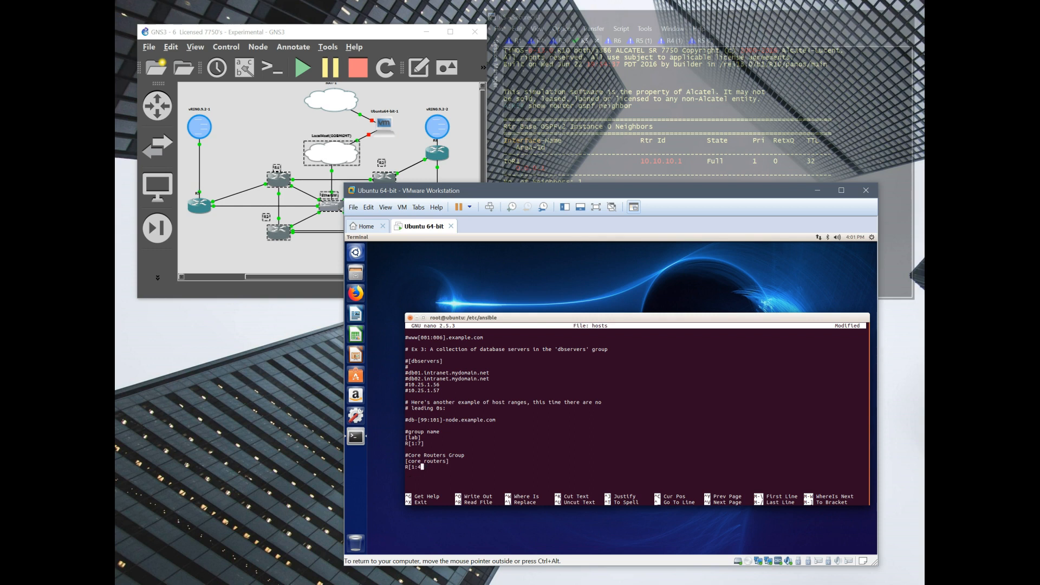
mouse_move(179, 168)
text(])
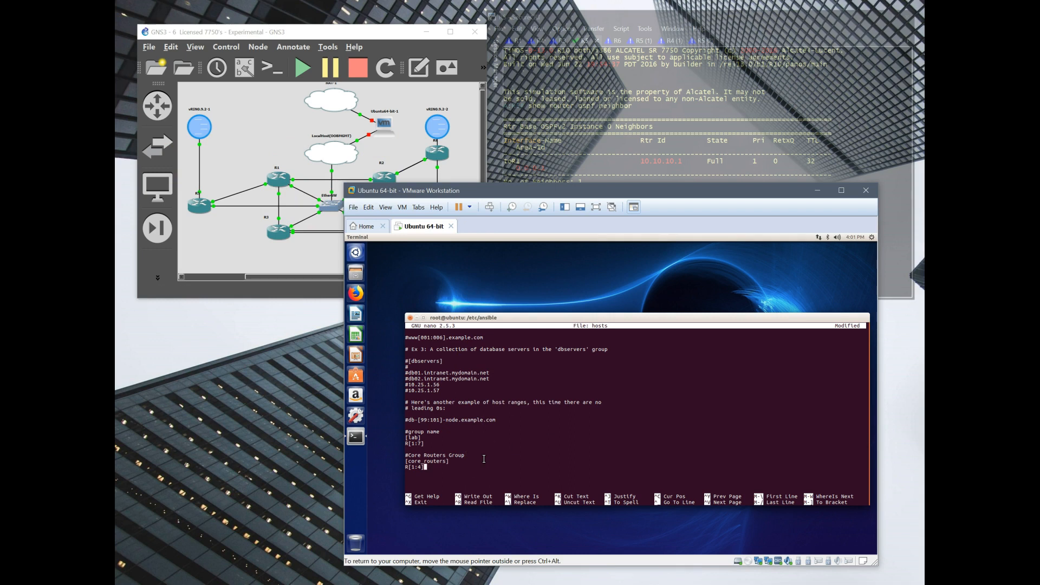
key(ctrl+x)
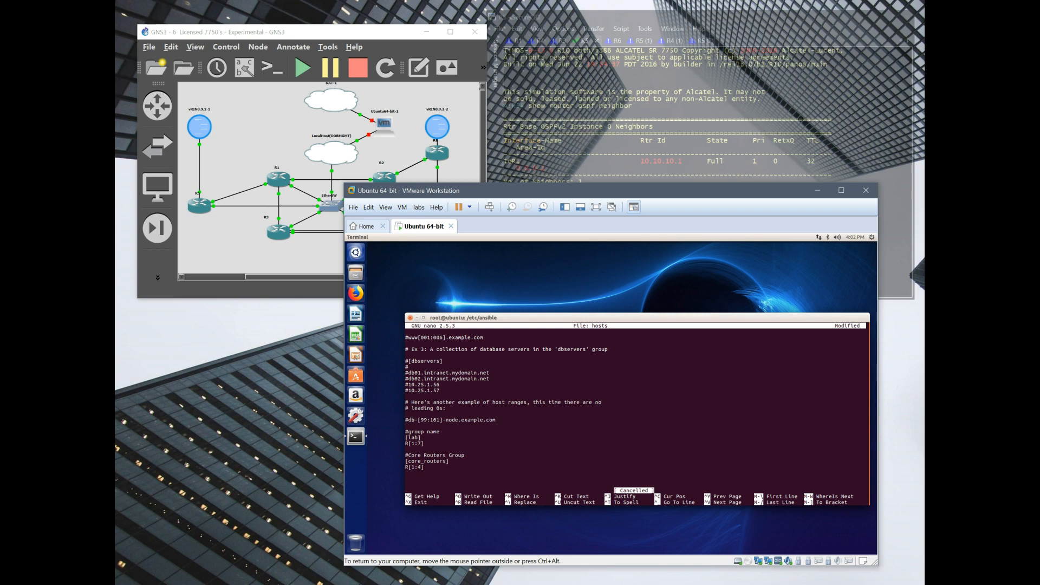
text(ansible_user=)
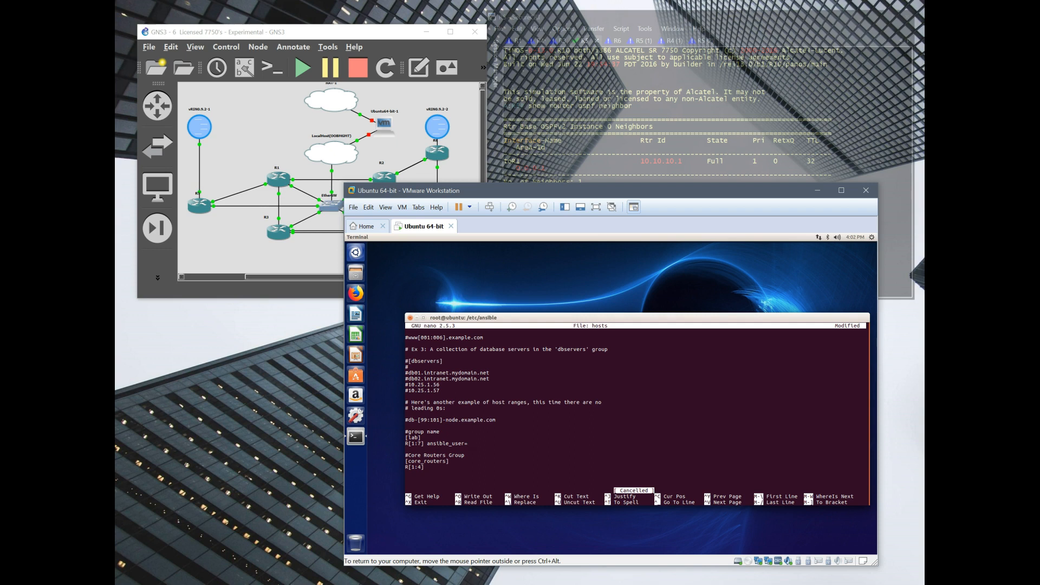
text(admin)
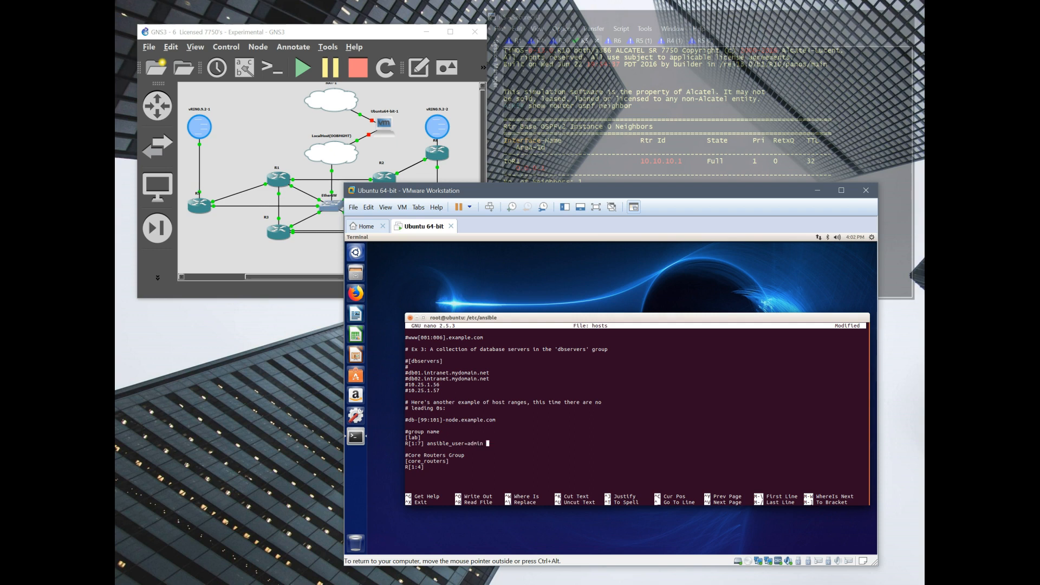
text(ansible_)
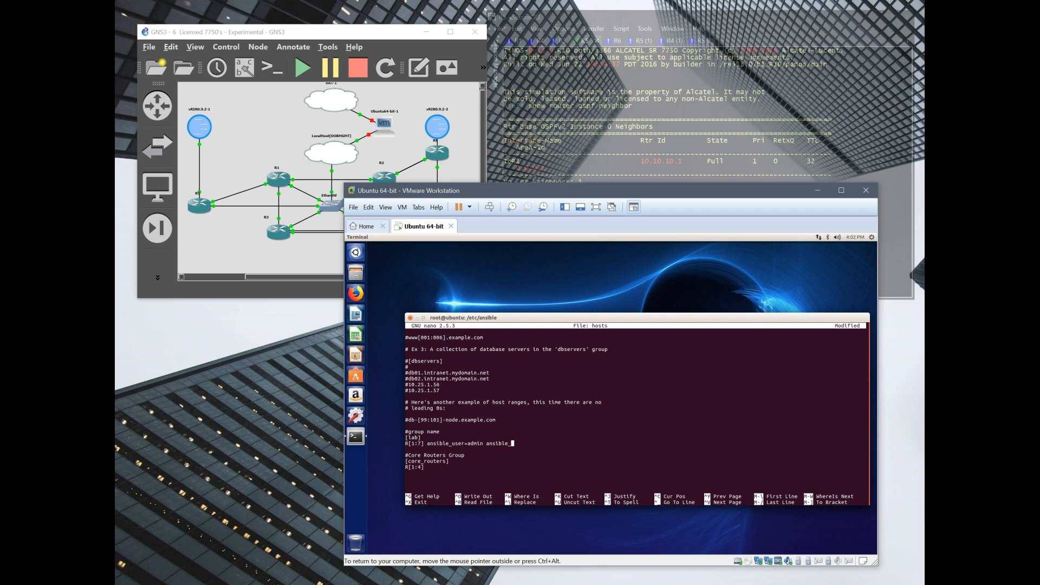
text(ssh_pass=)
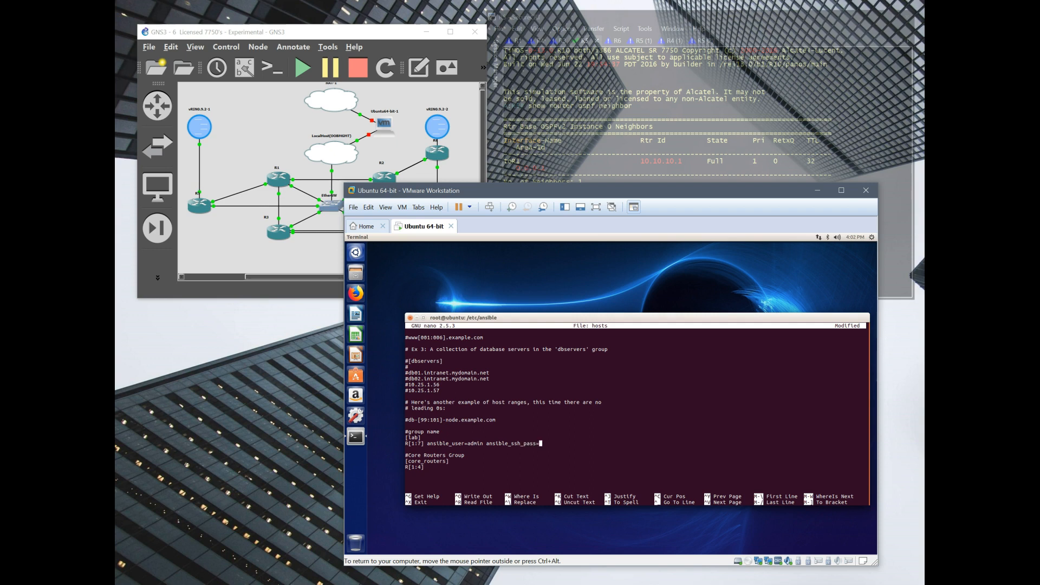
text(admin)
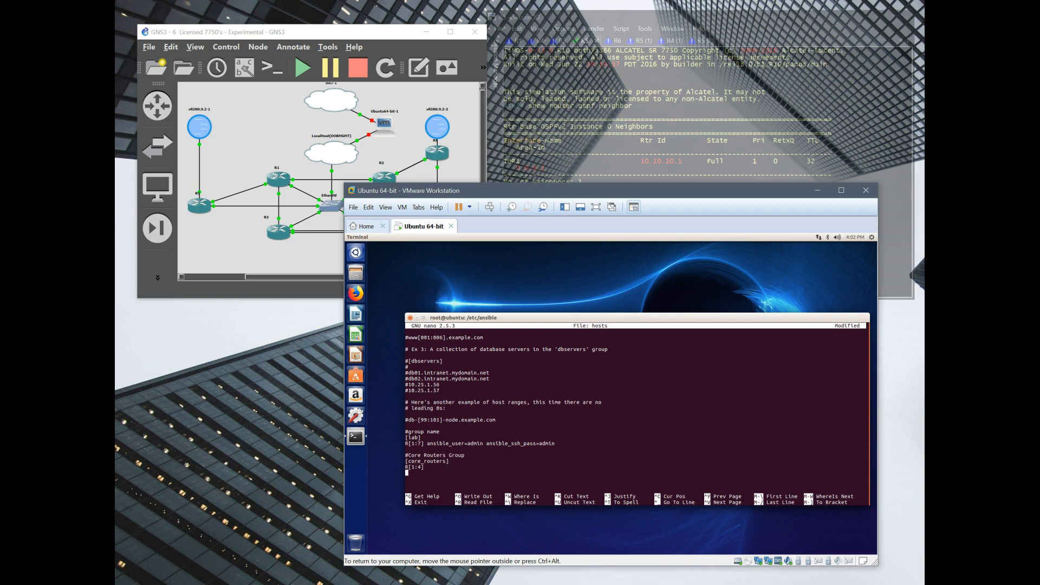
text(ansible_user=)
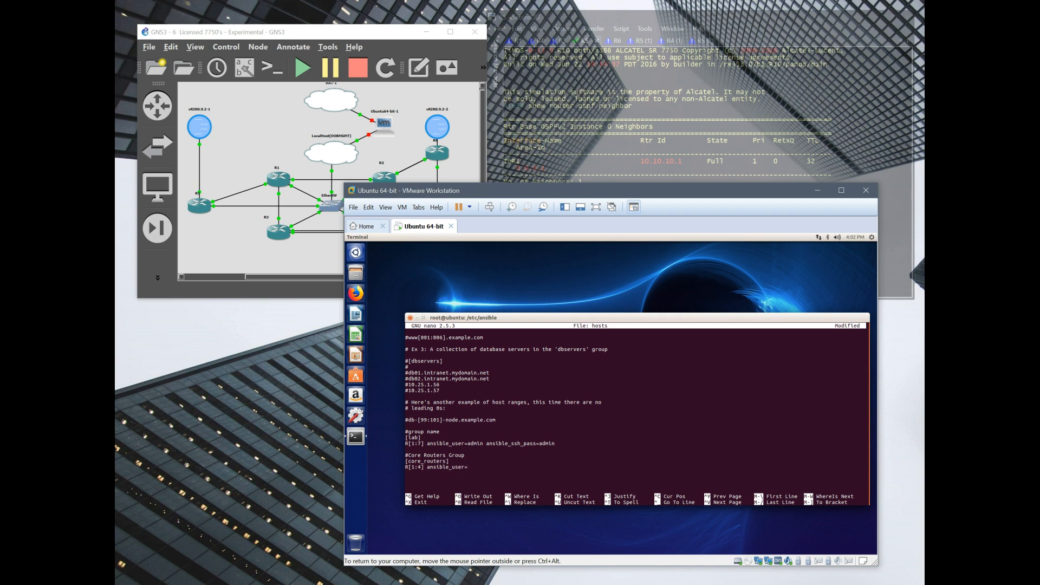
text(admin ansible_ssh_pass)
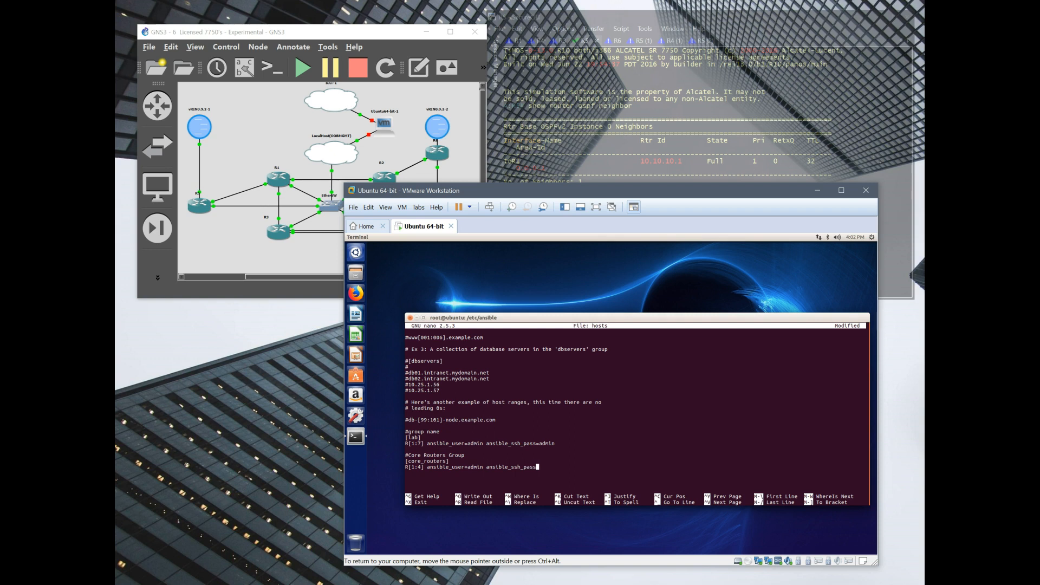
text(admin)
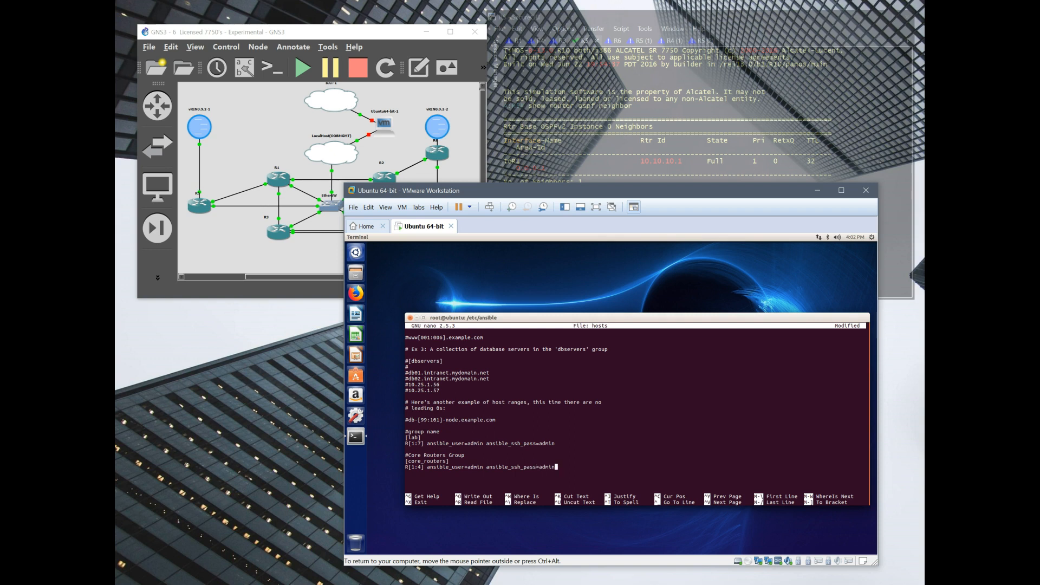
mouse_move(481, 485)
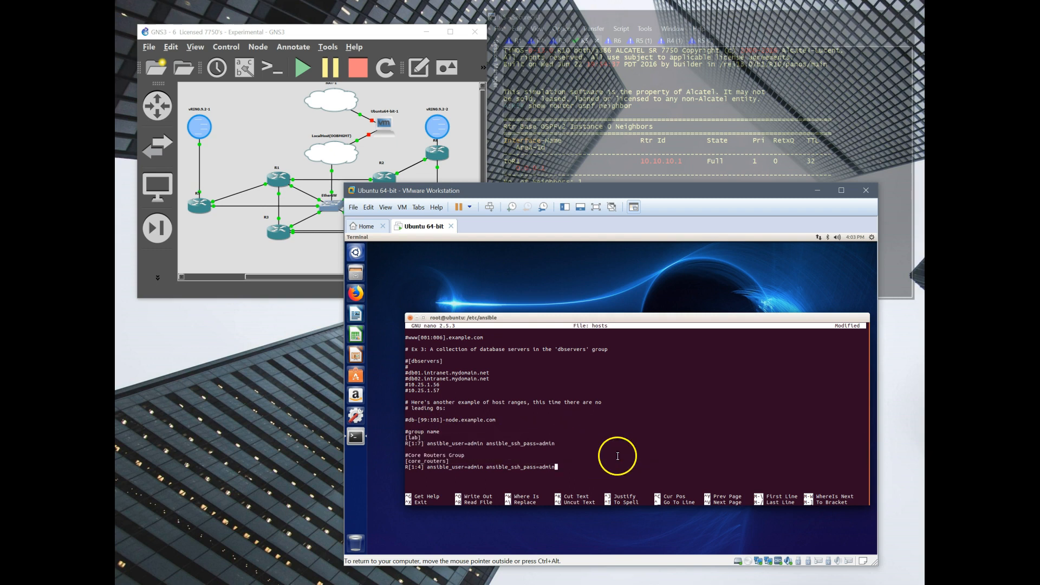
- Save the edited hosts file and exit nano to the shell
key(ctrl+x)
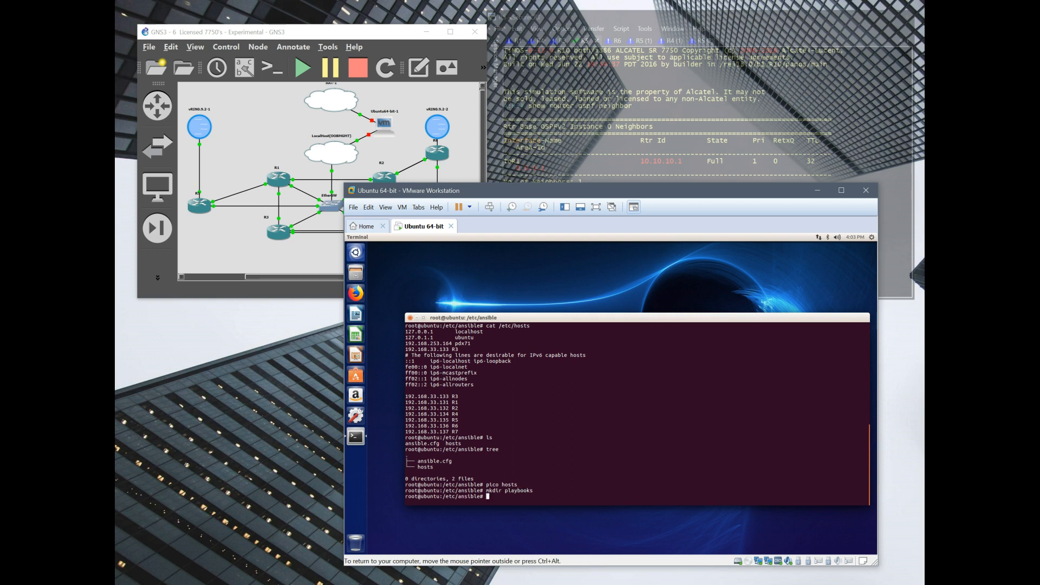
- Create the playbooks/nokia directory and touch OSPF, Core and Adjacency.yaml files
text(mkdir playbooks/nokia)
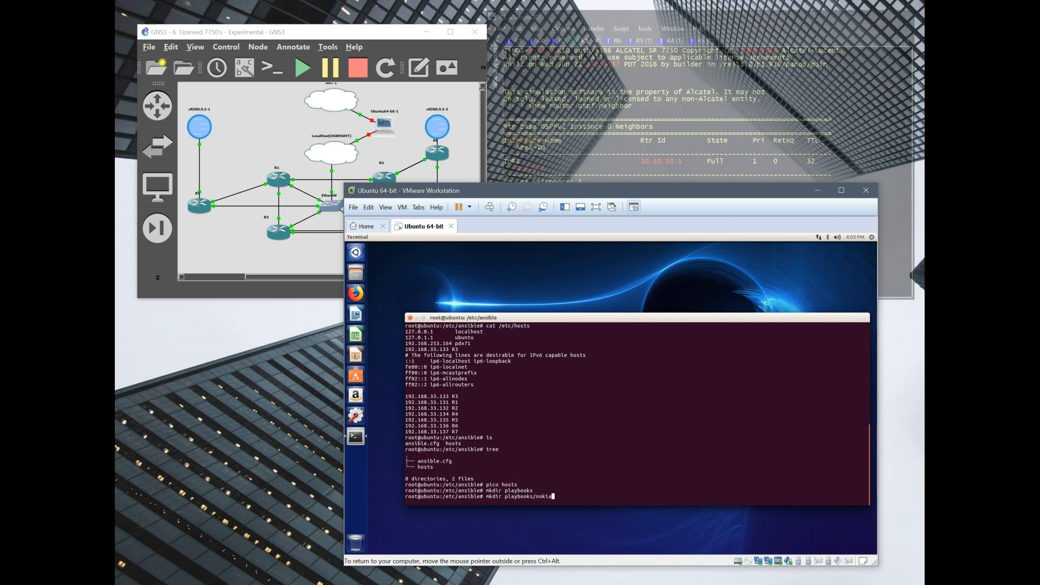
text(touch)
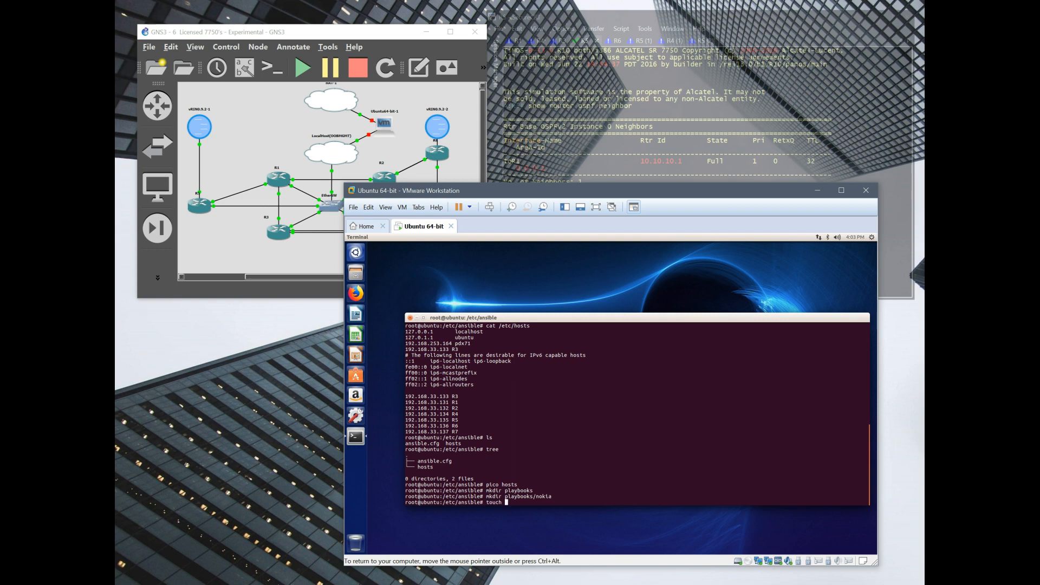
text(playbooks/o)
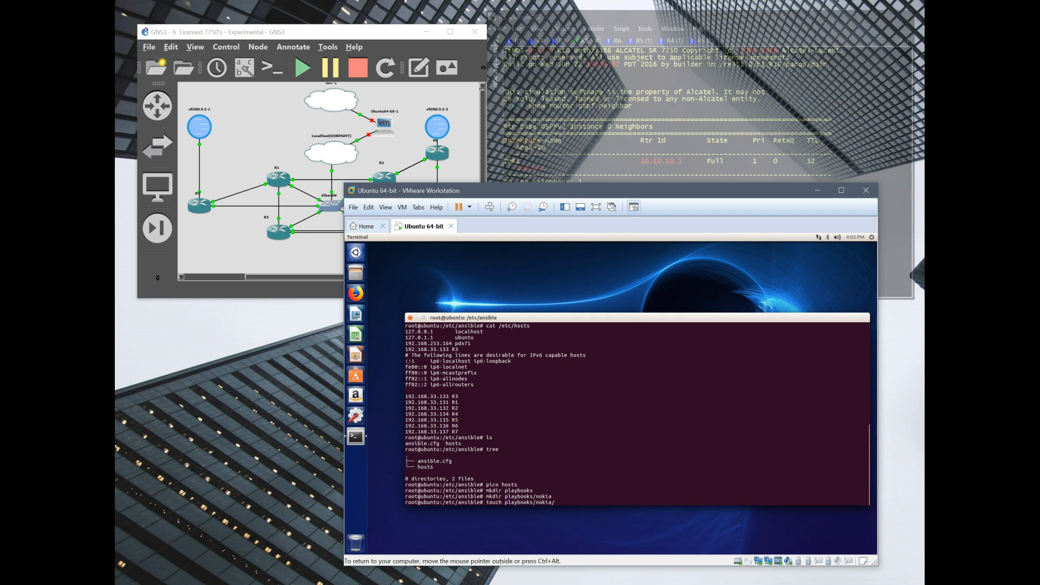
text(OSPF)
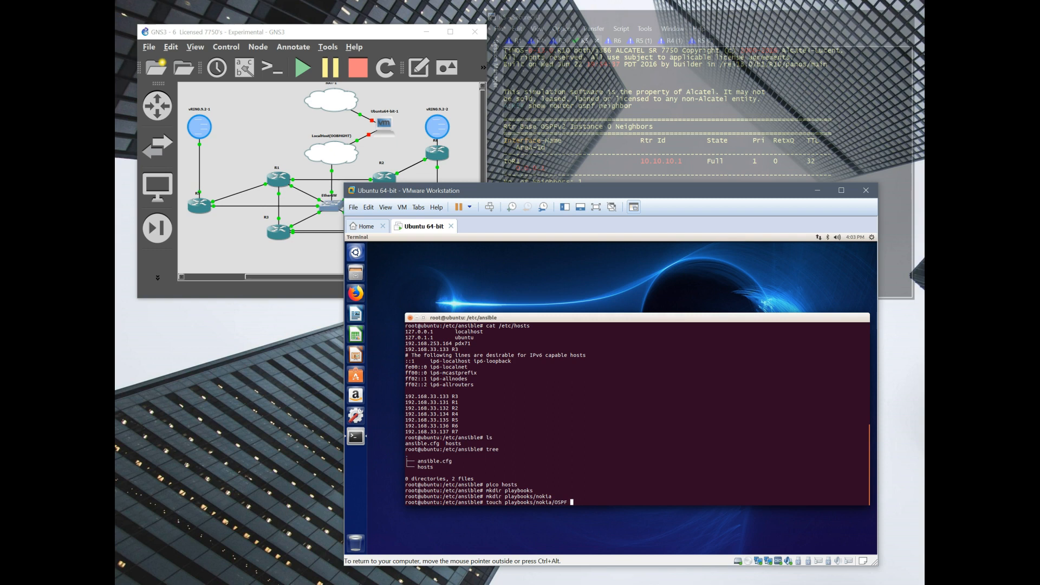
text(Core Ad)
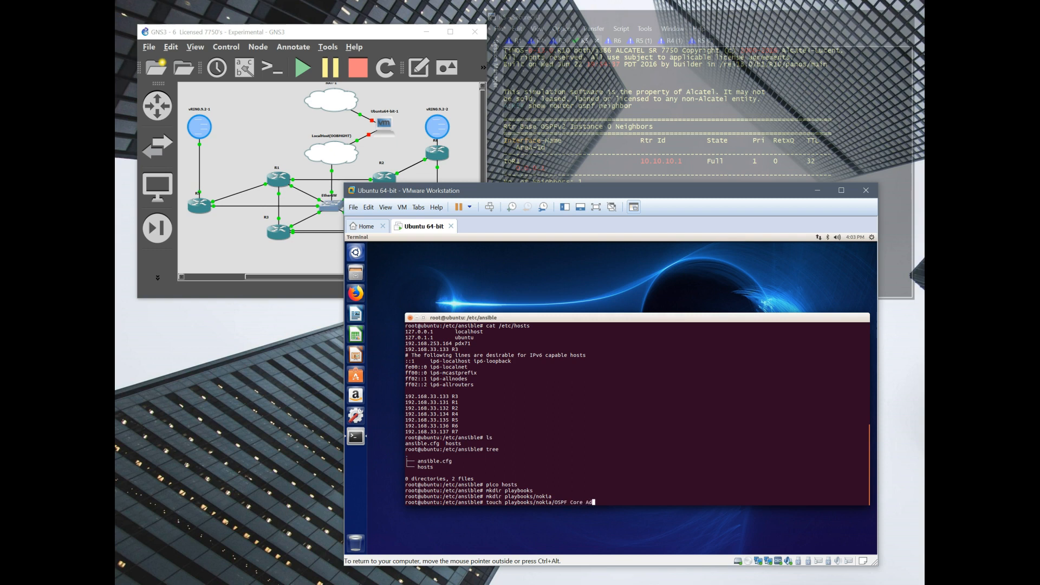
text(djacency)
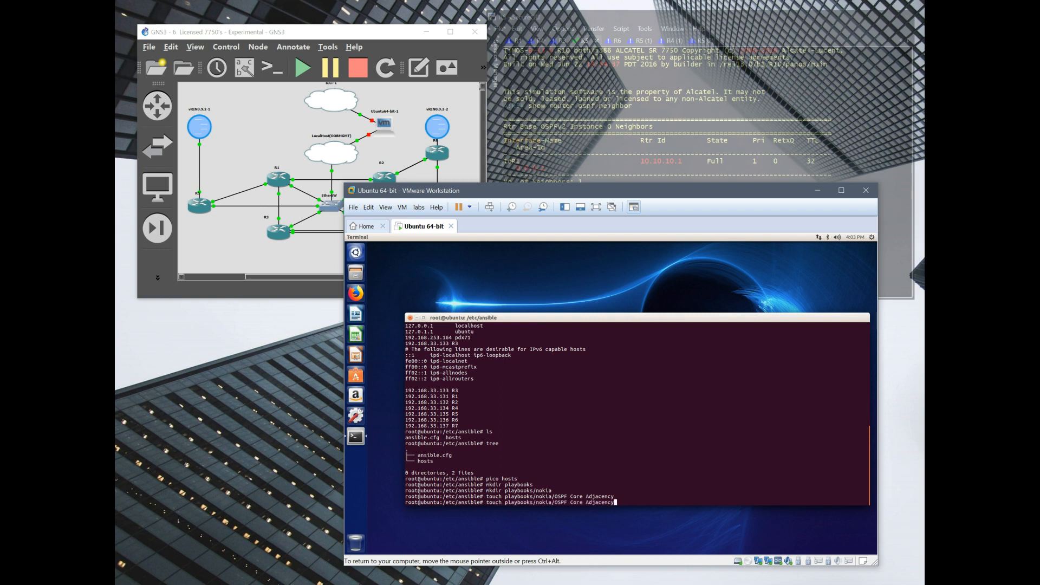
key(Return)
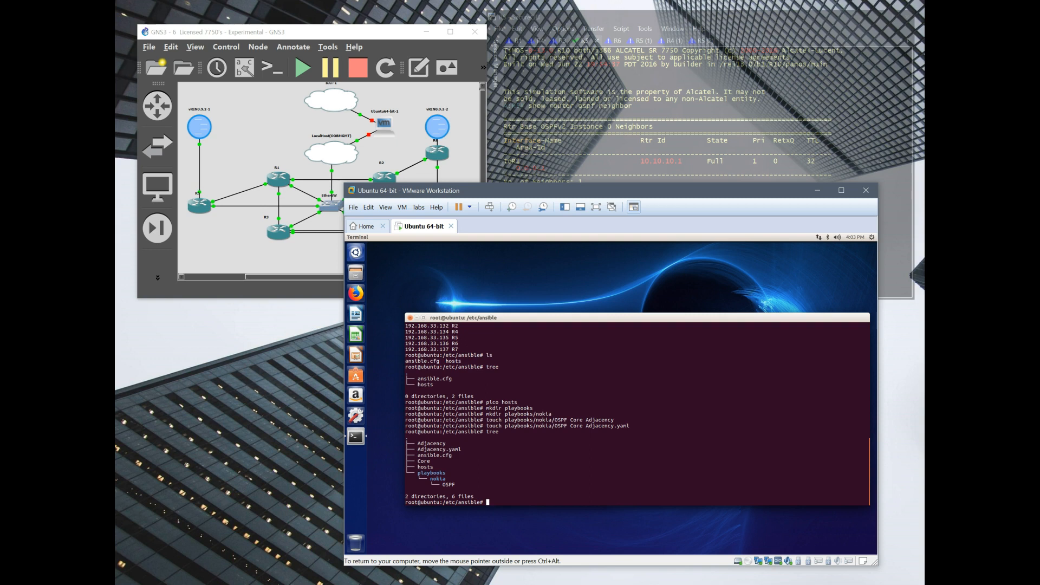
mouse_move(615, 455)
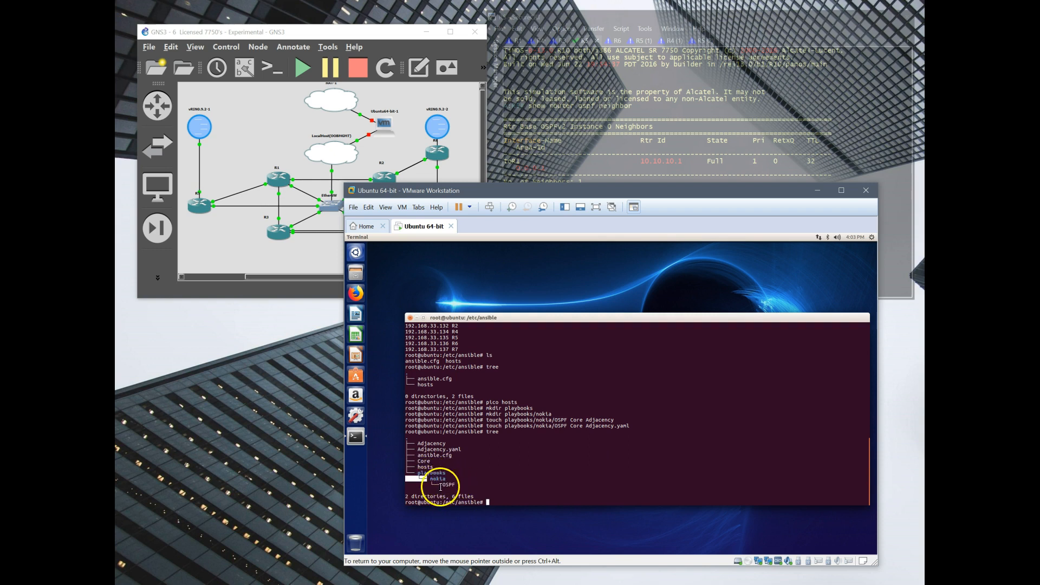
text(cd)
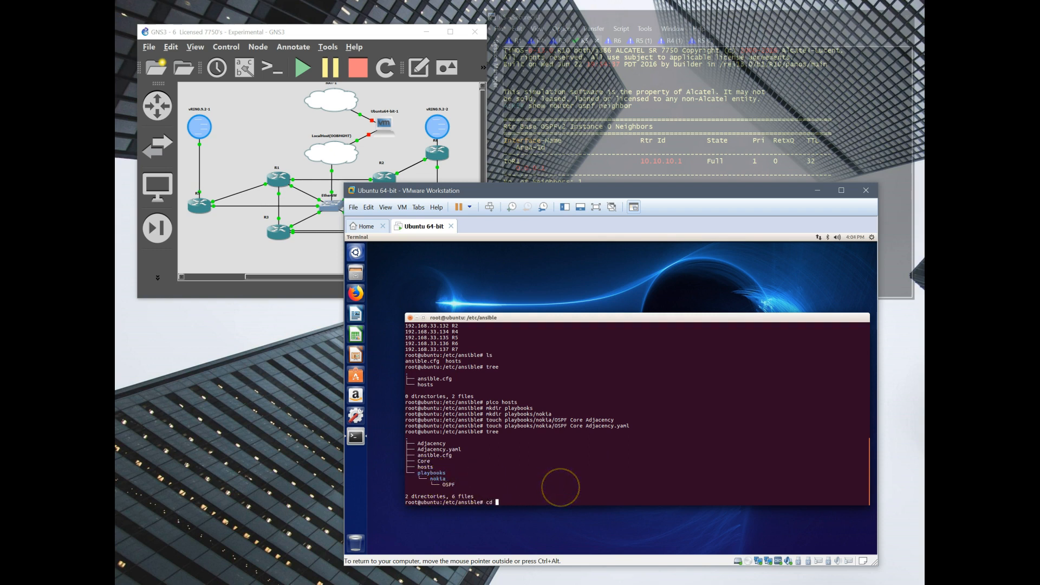
- Move into playbooks/nokia and delete the stray OSPF file
text(playbooks/nokia/)
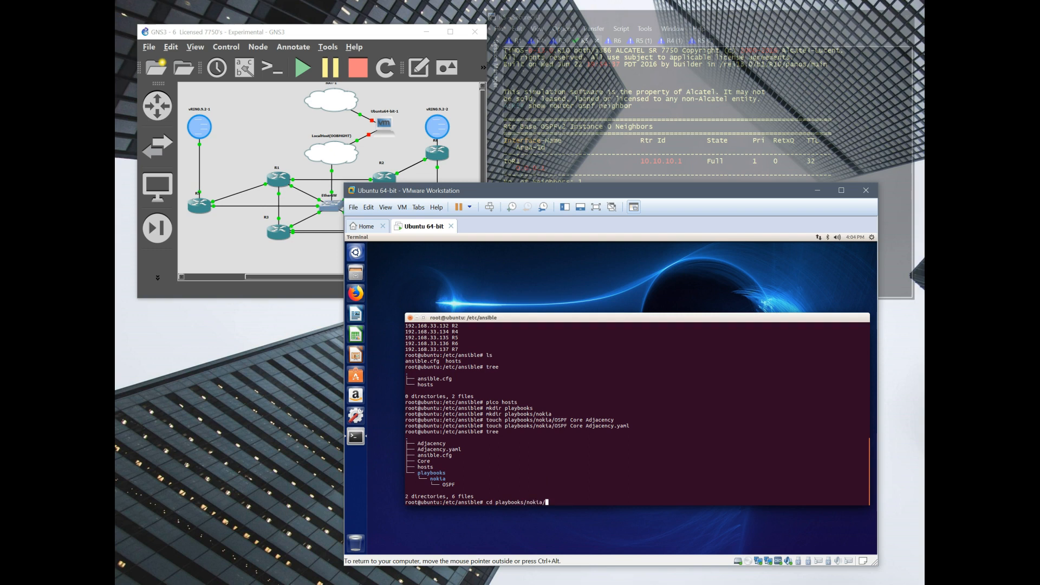
key(Return)
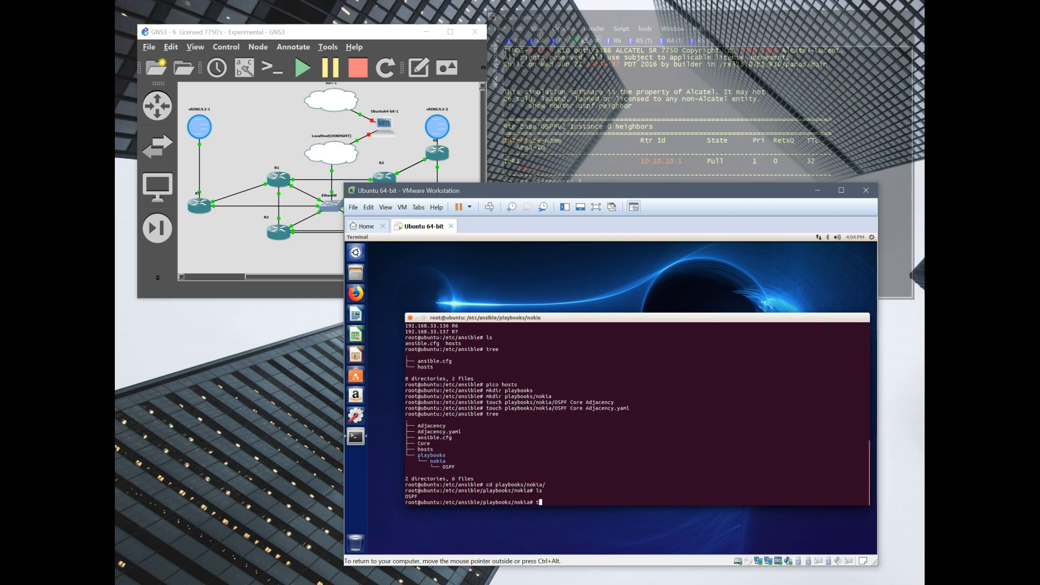
text(rm OS)
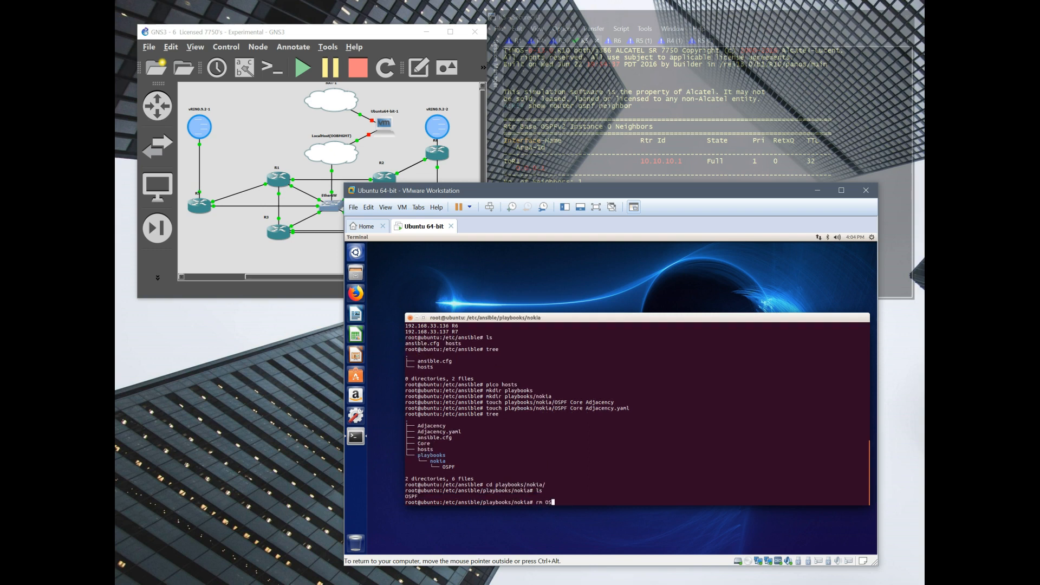
key(Return)
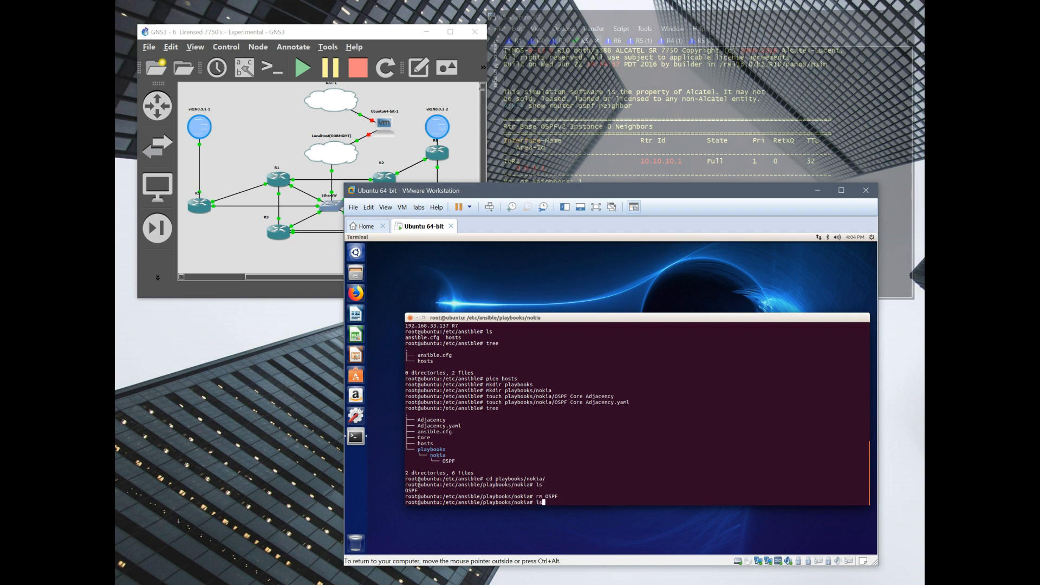
- Create a new ospf.yaml playbook file with pico
text(pico o)
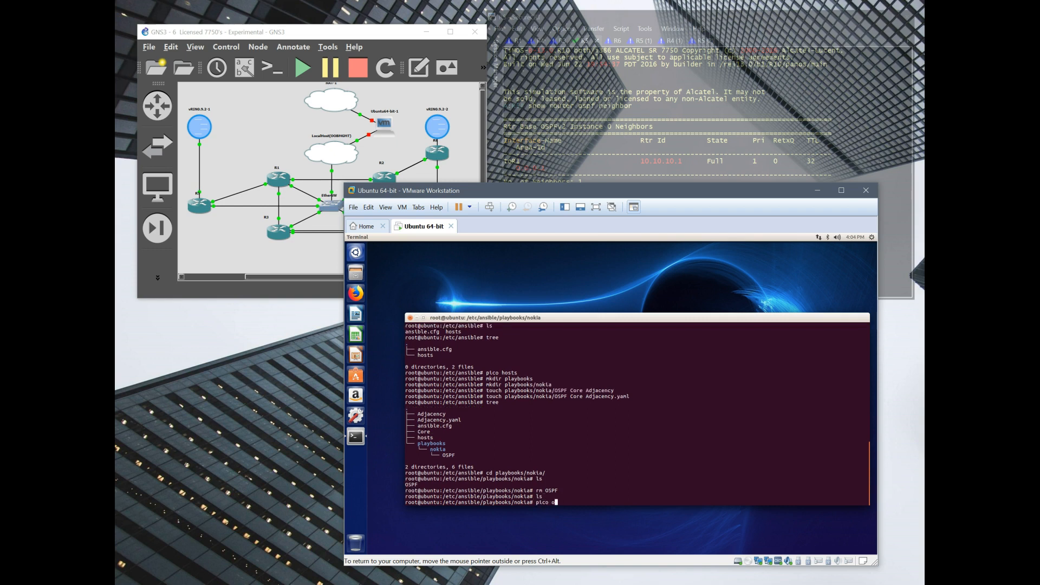
text(spf.y)
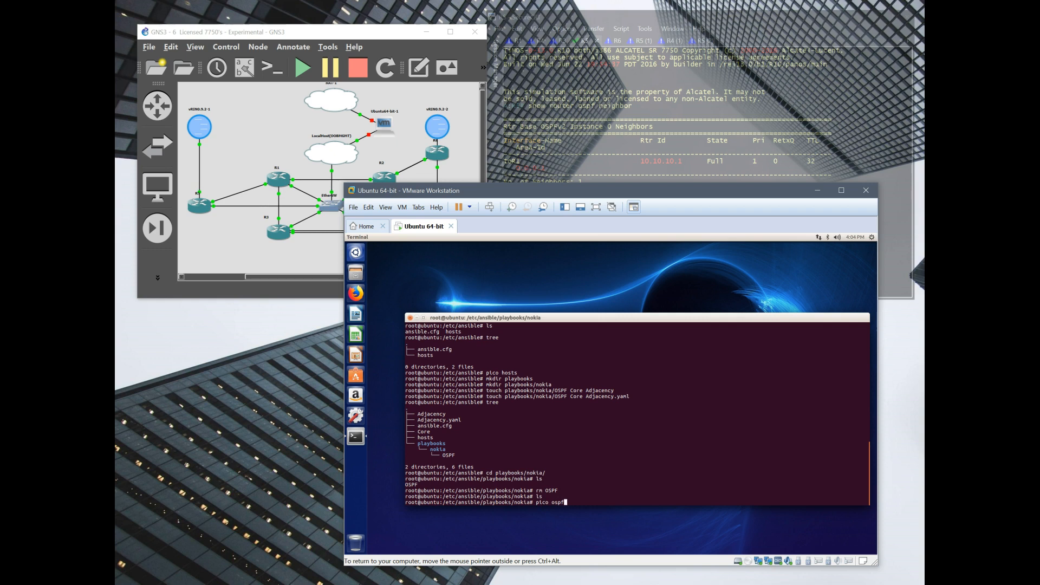
key(Return)
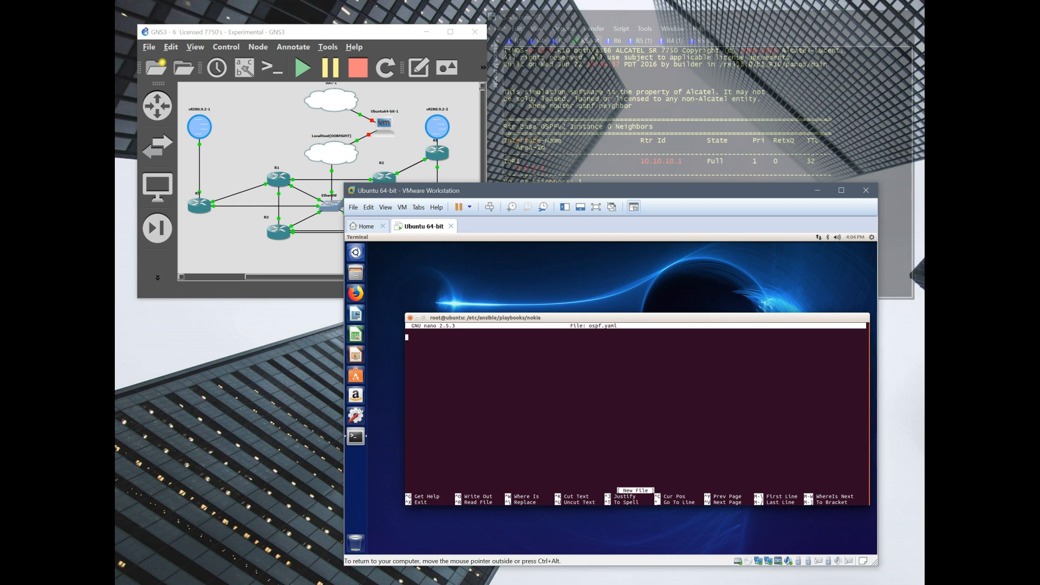
- Write ---, hosts: lab, gather_facts: no, and vars host: "{{ inventory_hostname }}" into ospf.yaml
text(---)
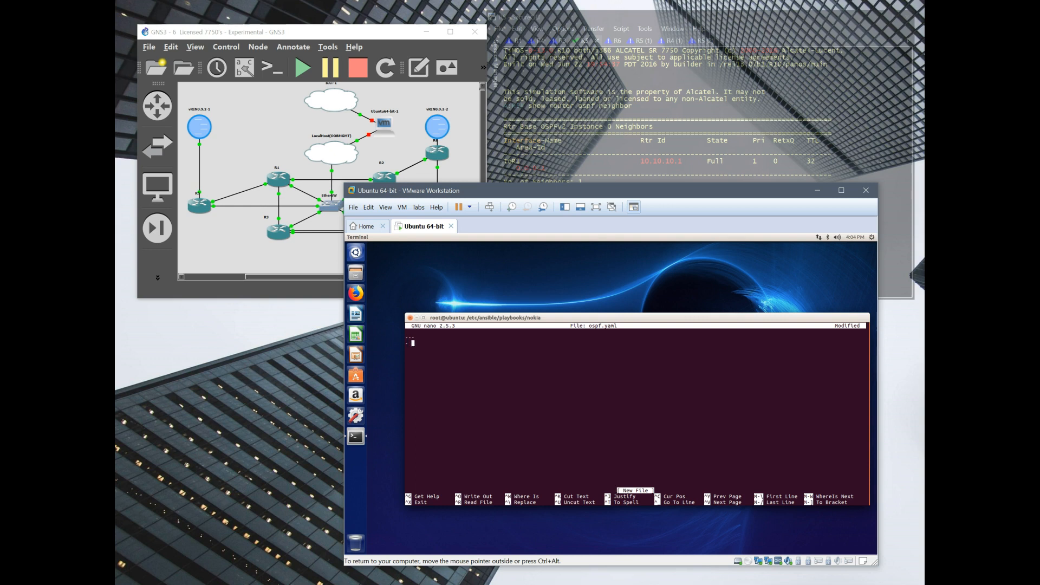
text(ho)
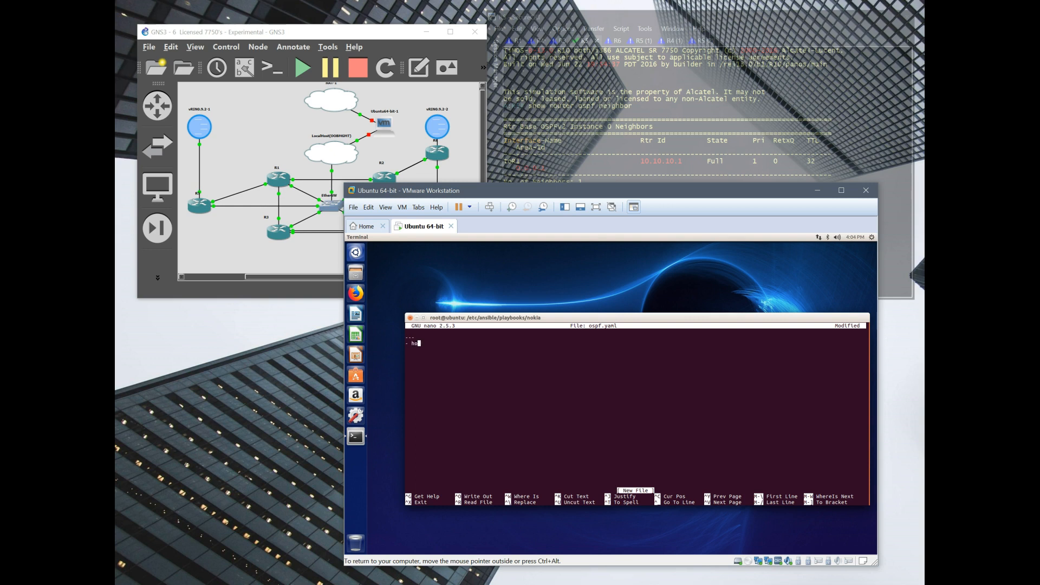
text(sts)
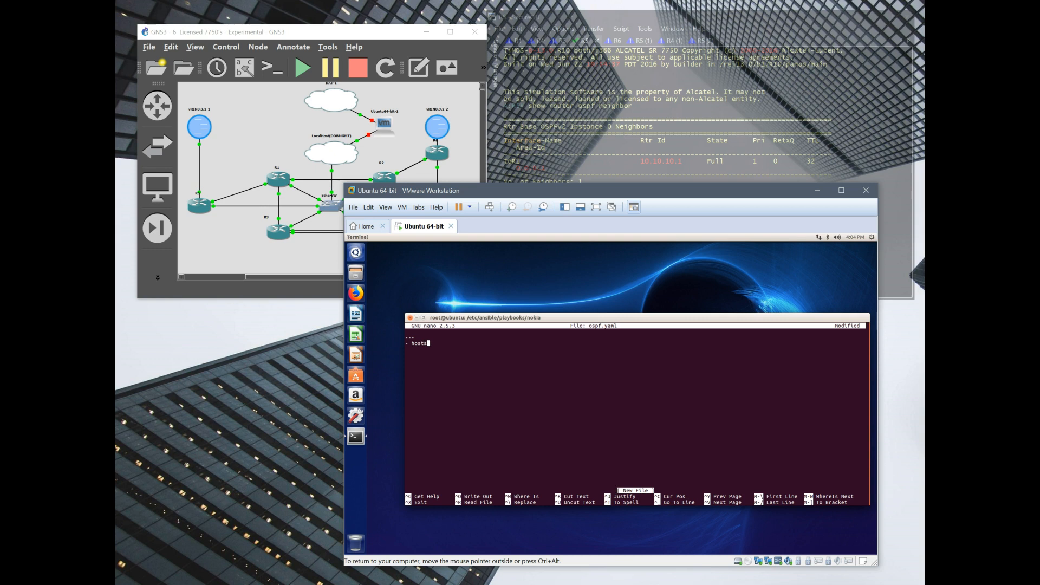
text(: [)
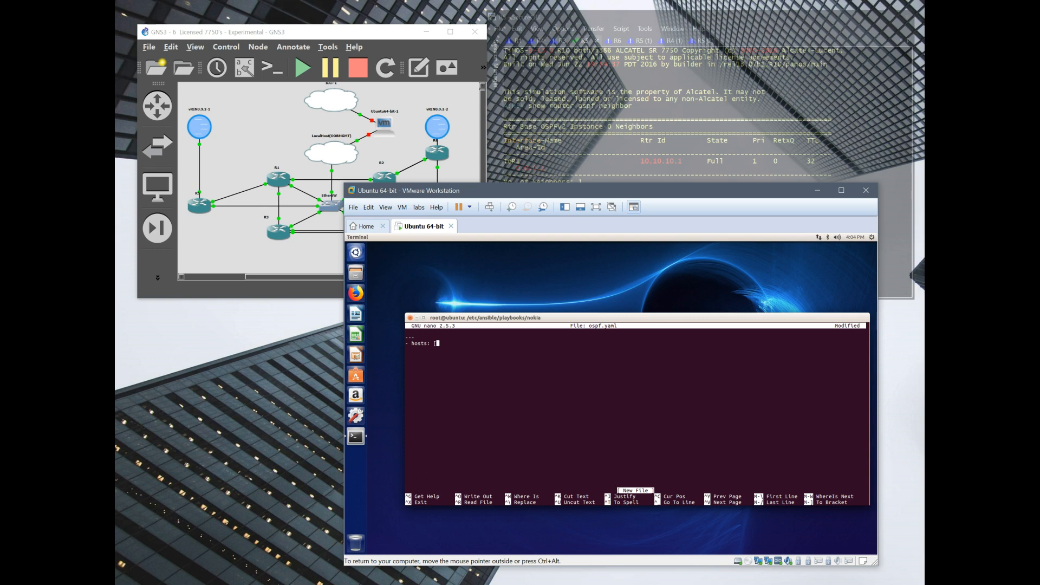
text(lab])
text(g)
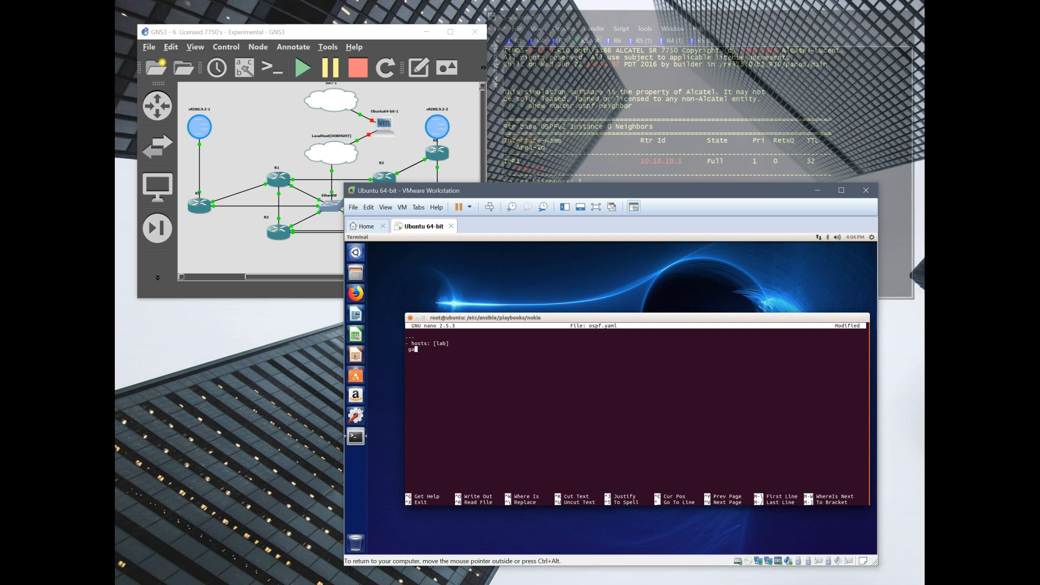
text(ather)
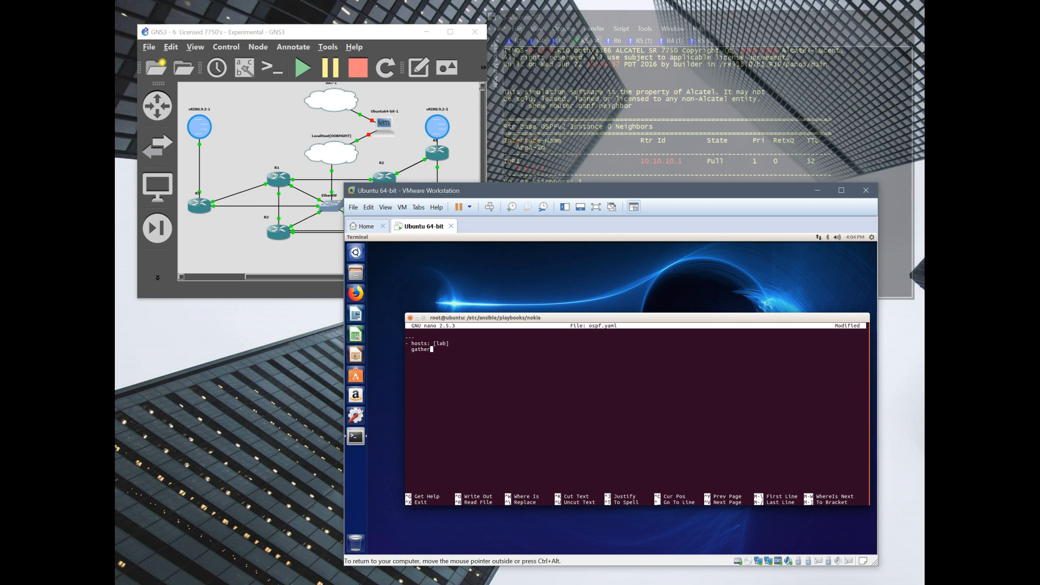
text(_facts: no)
text(connection: local)
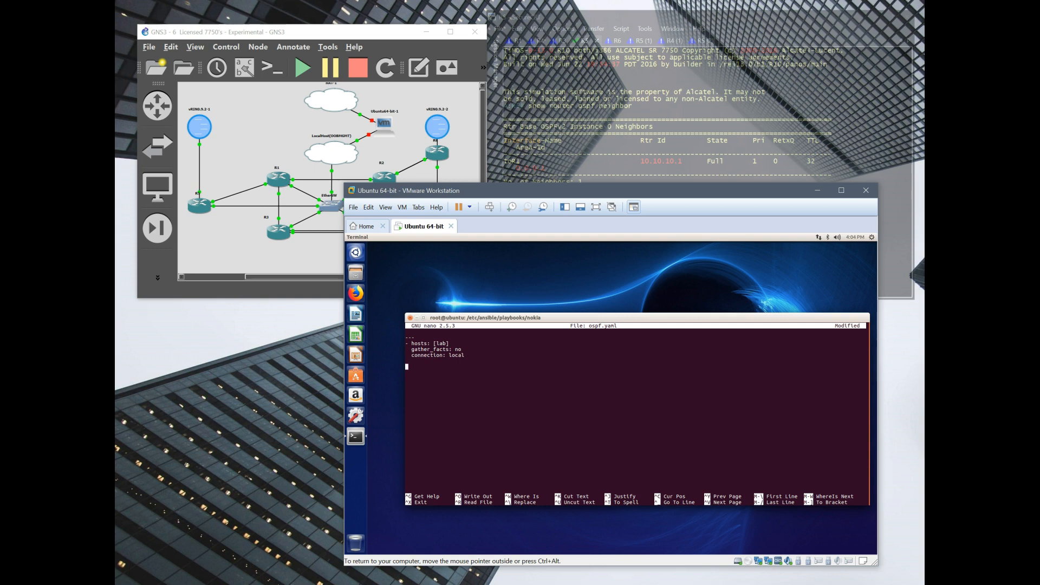
text(vars:)
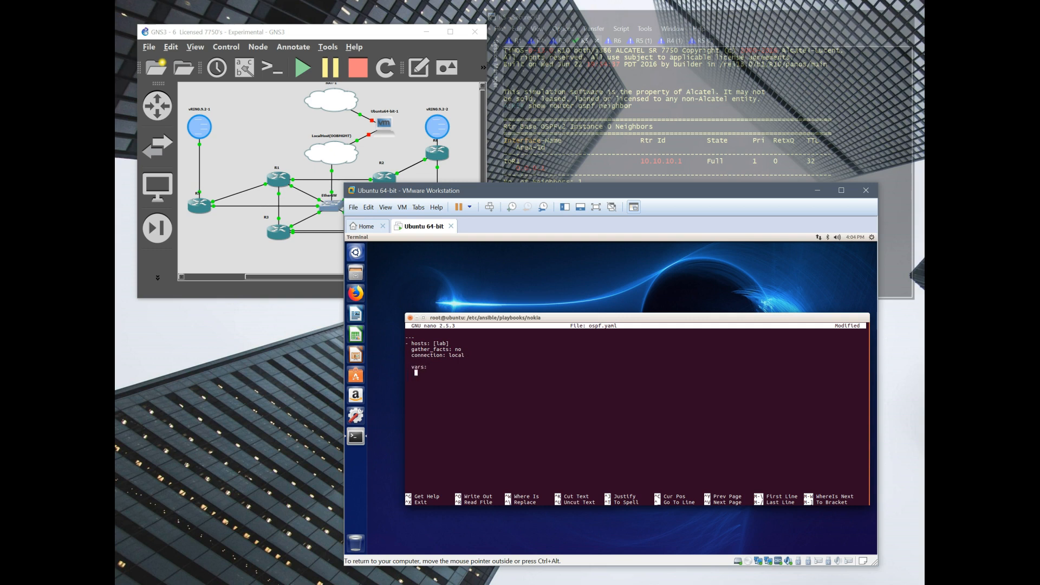
text(host:)
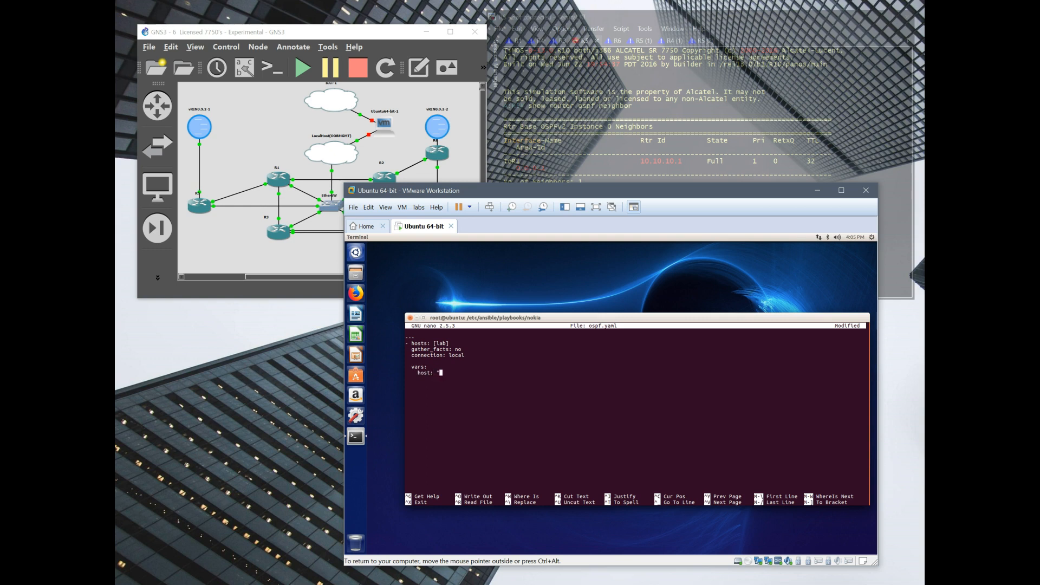
text("{{ inventory_hostname)
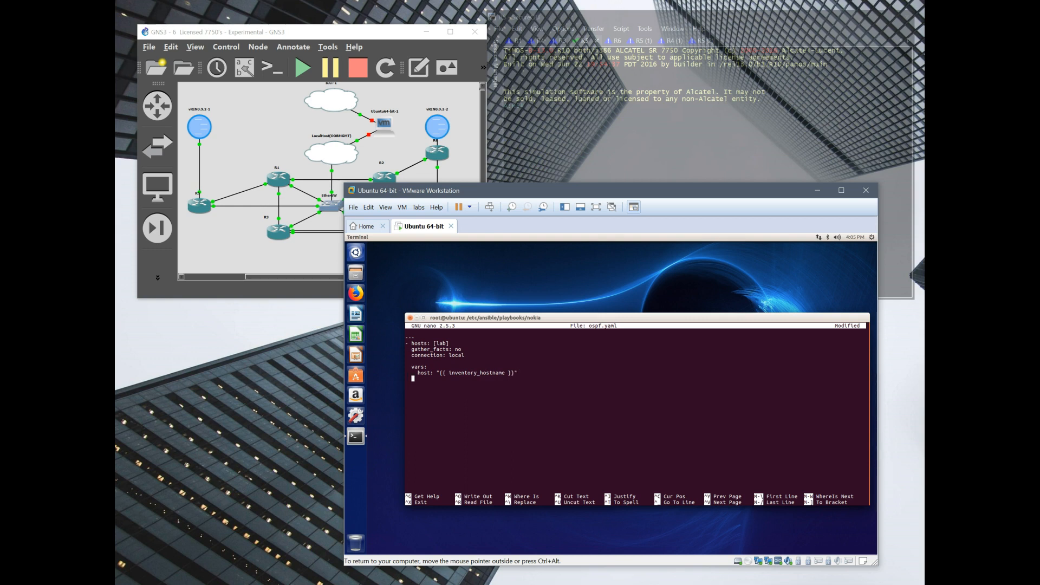
- Add a tasks section with a 'Core OSPF Neighbors' task using sros_command
text(tasks:)
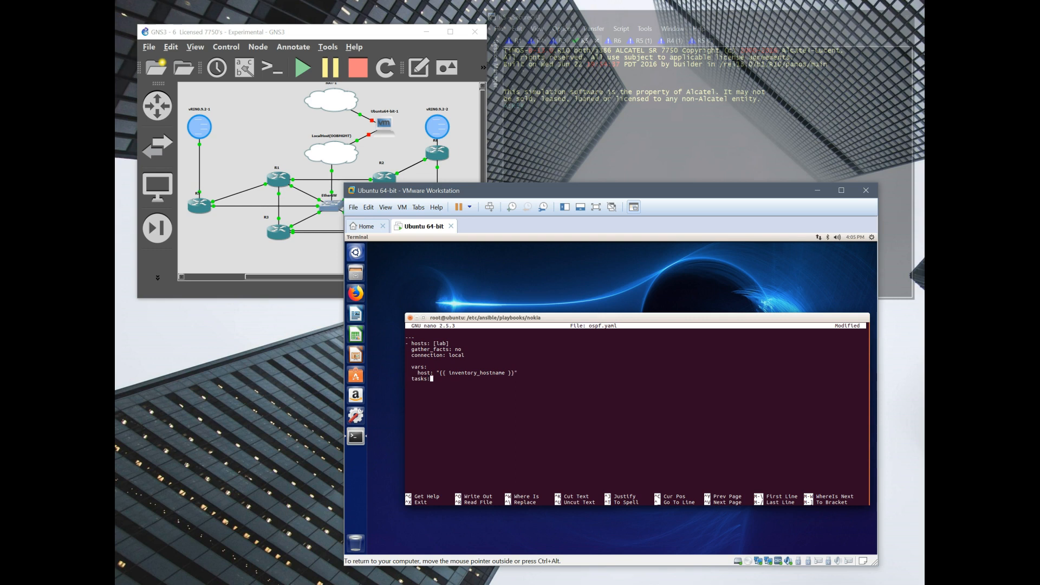
mouse_move(429, 379)
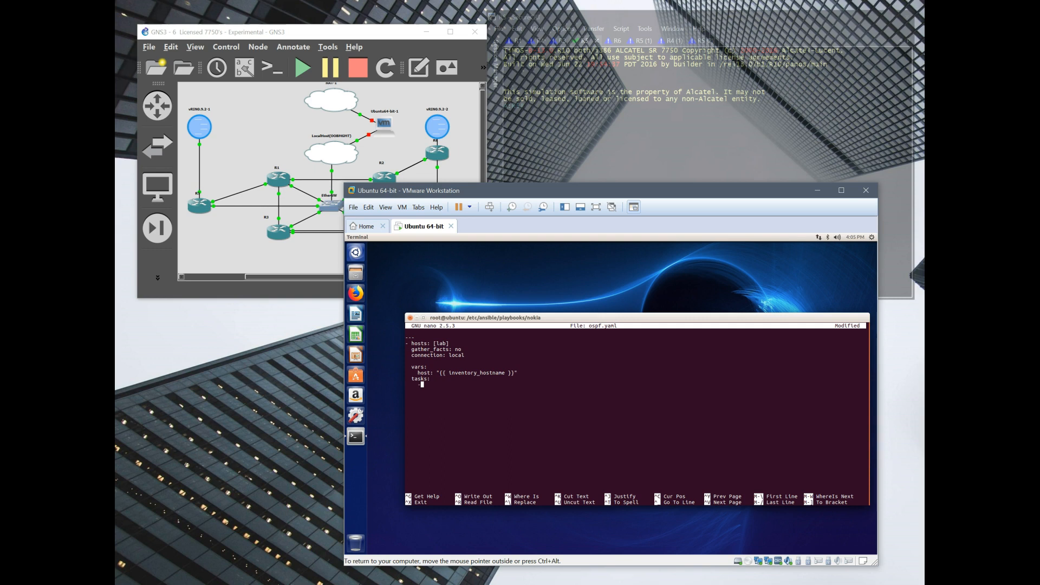
text(- name:)
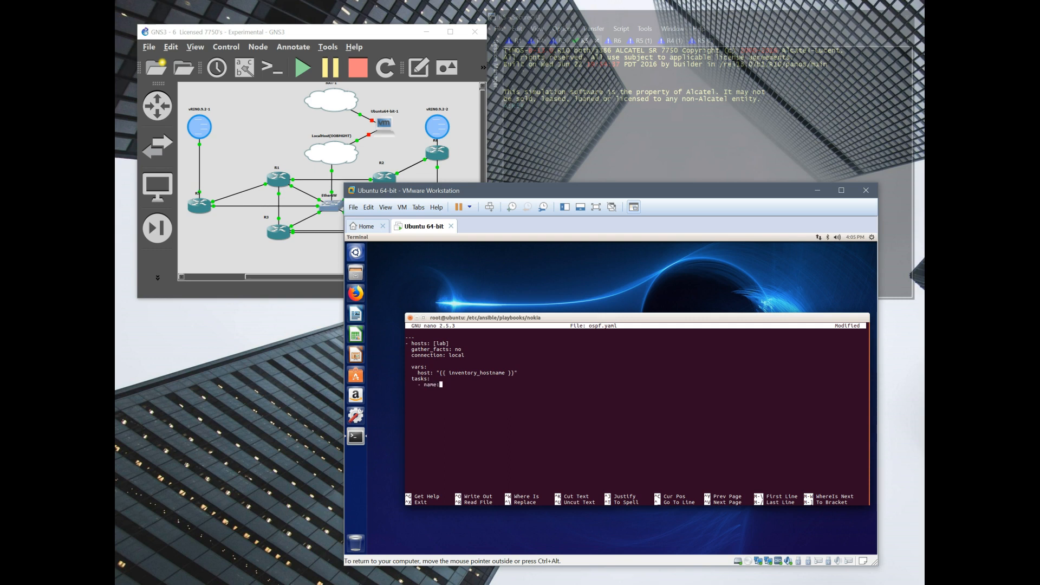
text(C)
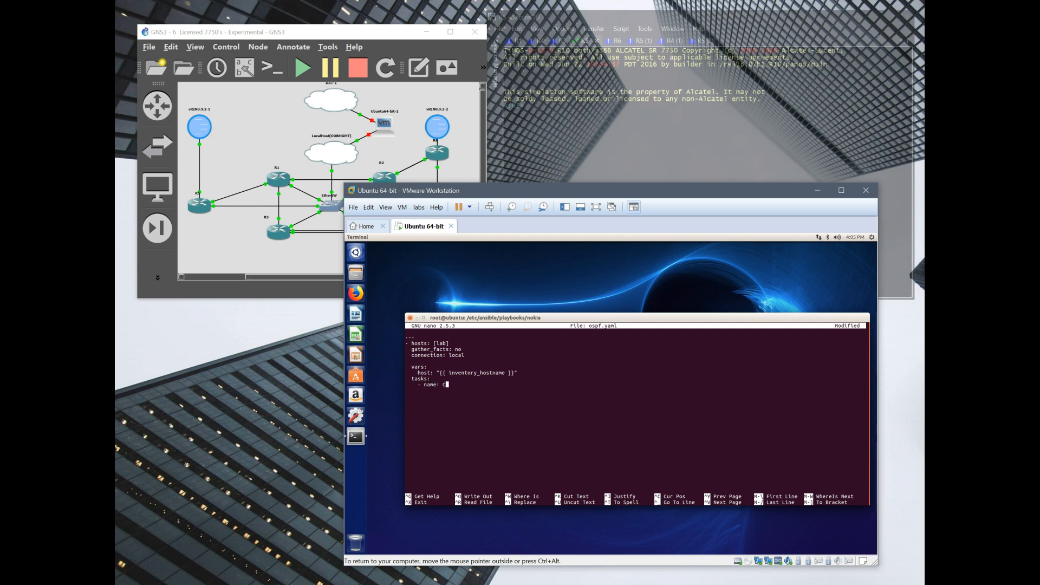
text(Core OSPF)
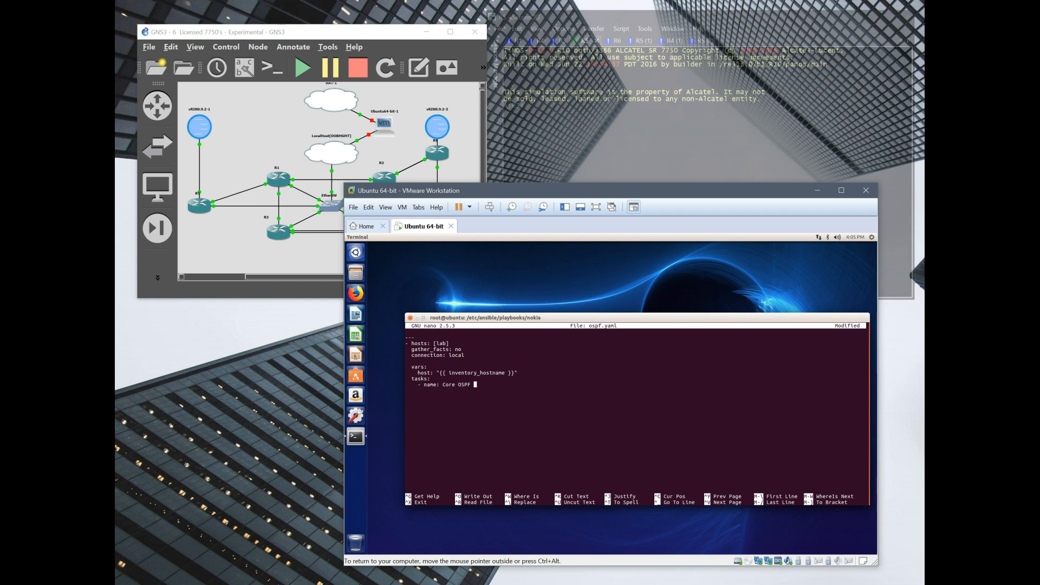
text(Neighbors)
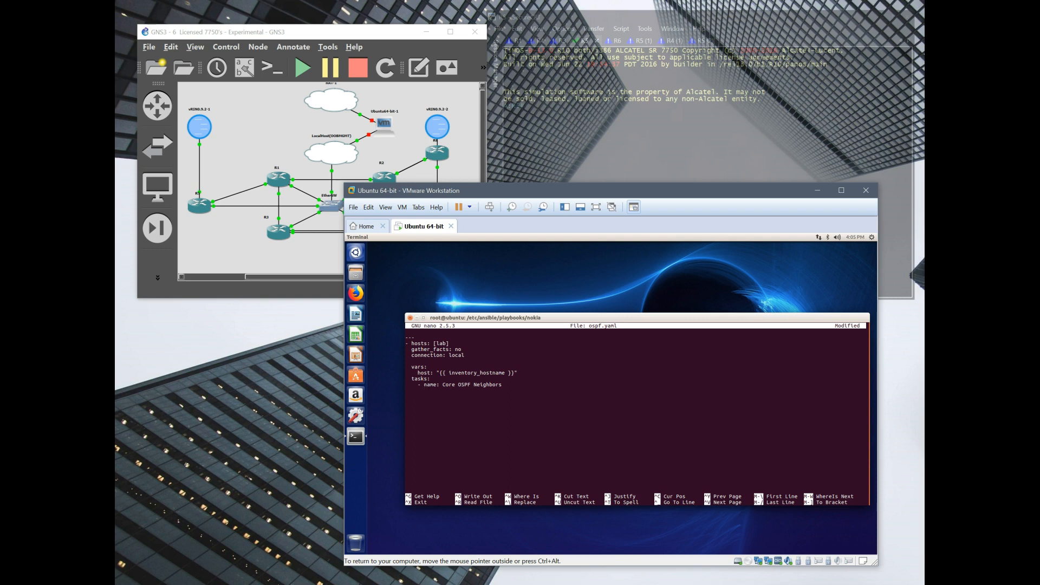
text(sros_comma)
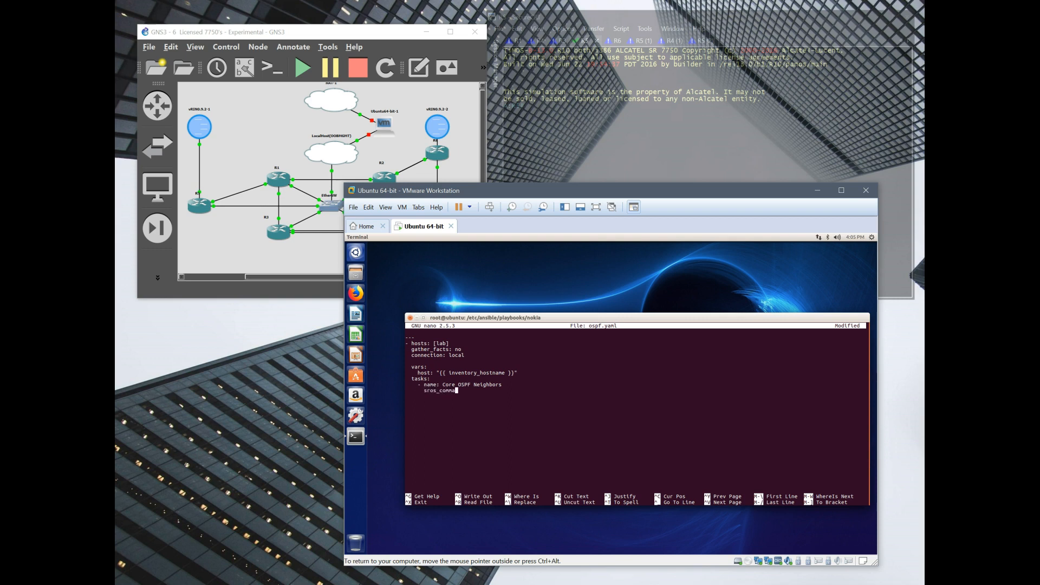
text(mand:)
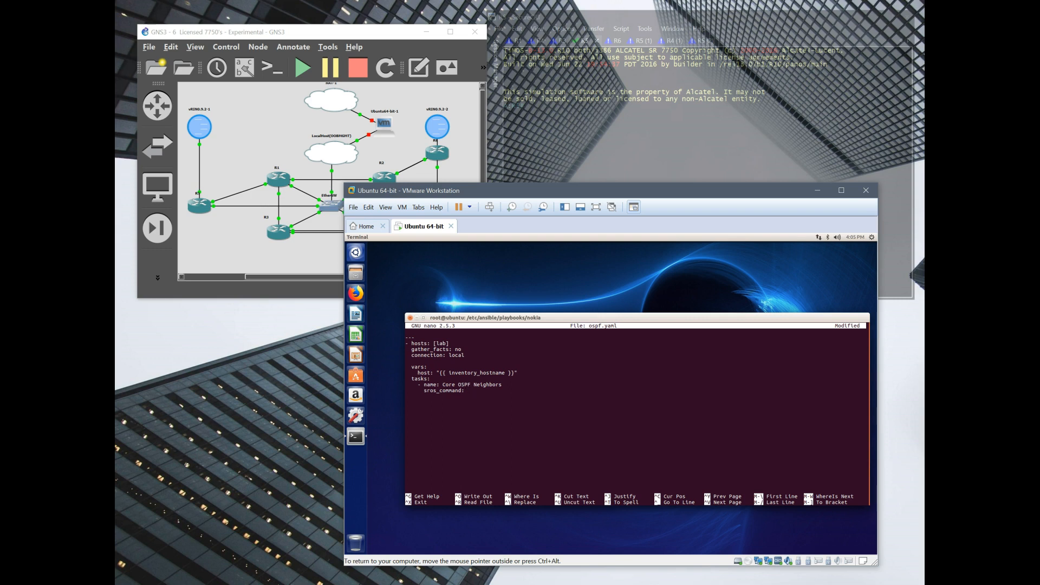
- Set commands to 'show router ospf neighbor' and provider "{{ cli }}", then save and exit
key(Return)
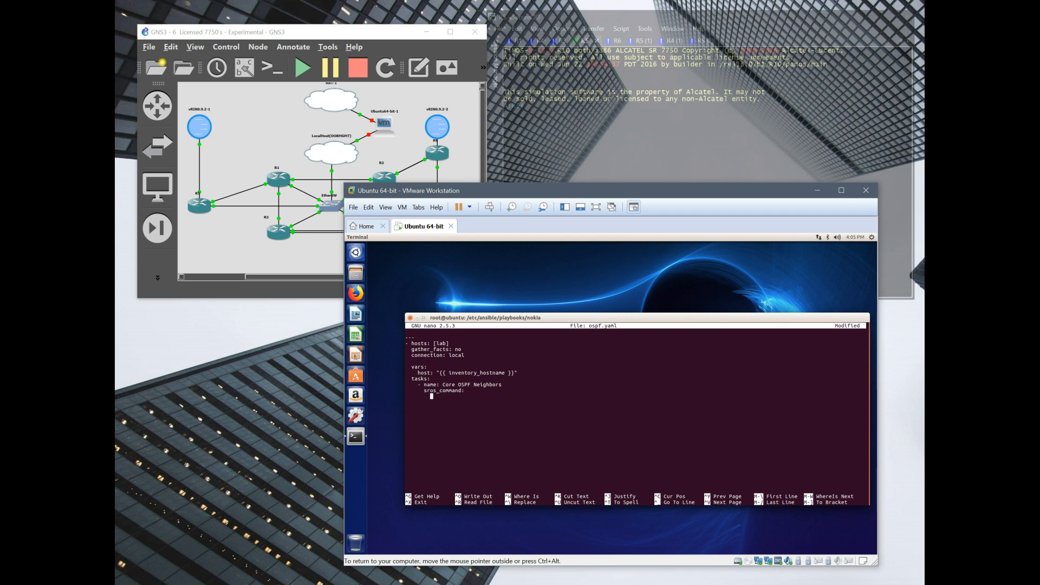
text(commands:)
text(-)
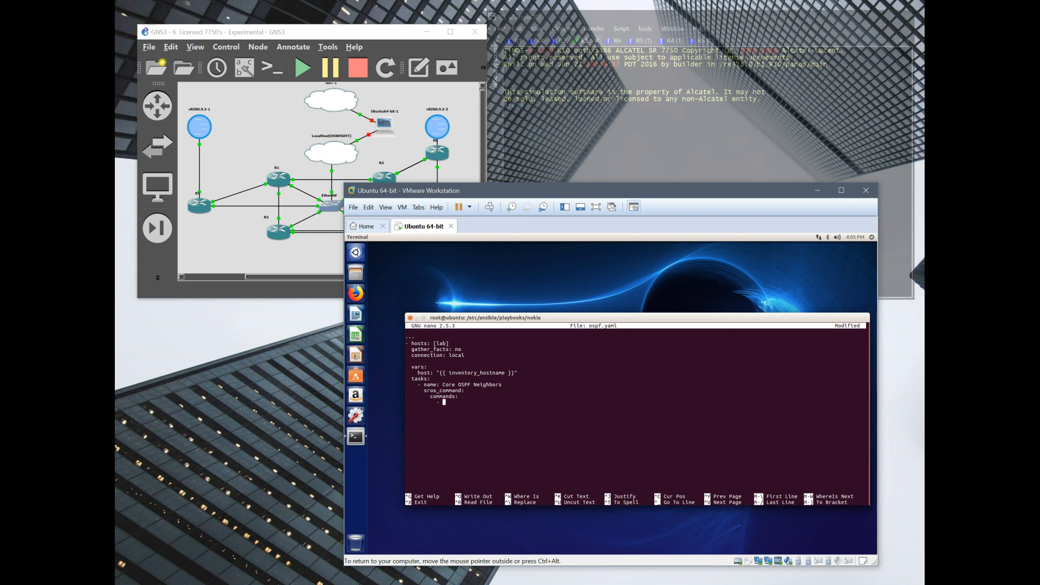
text(show router ospf neigh)
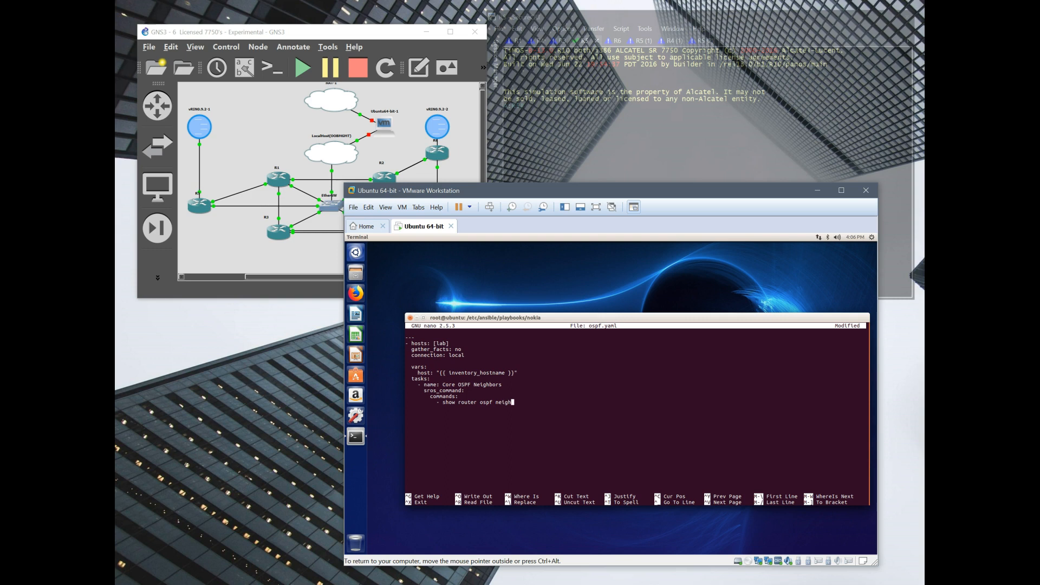
text(bor)
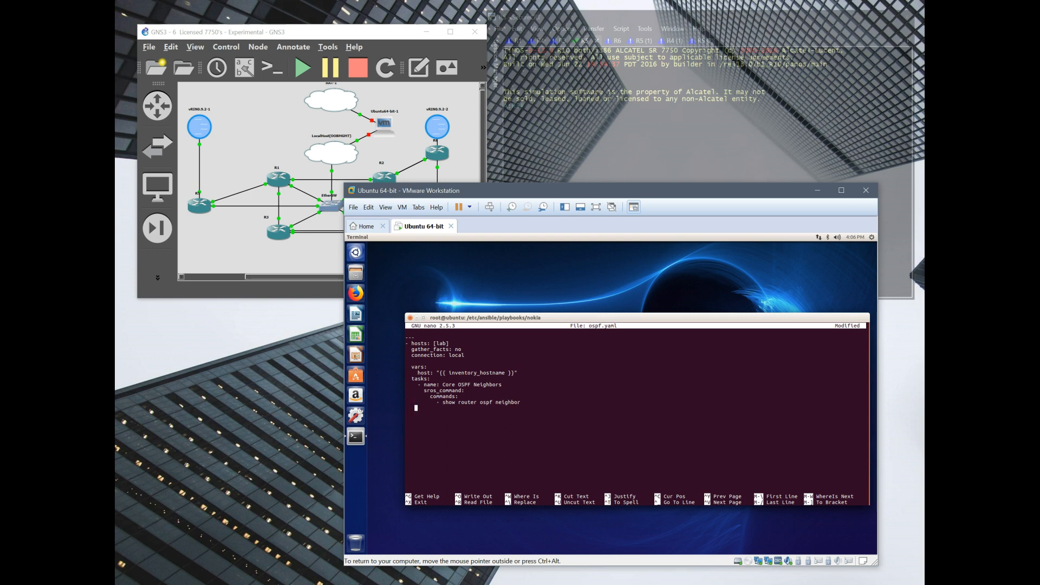
text(pro)
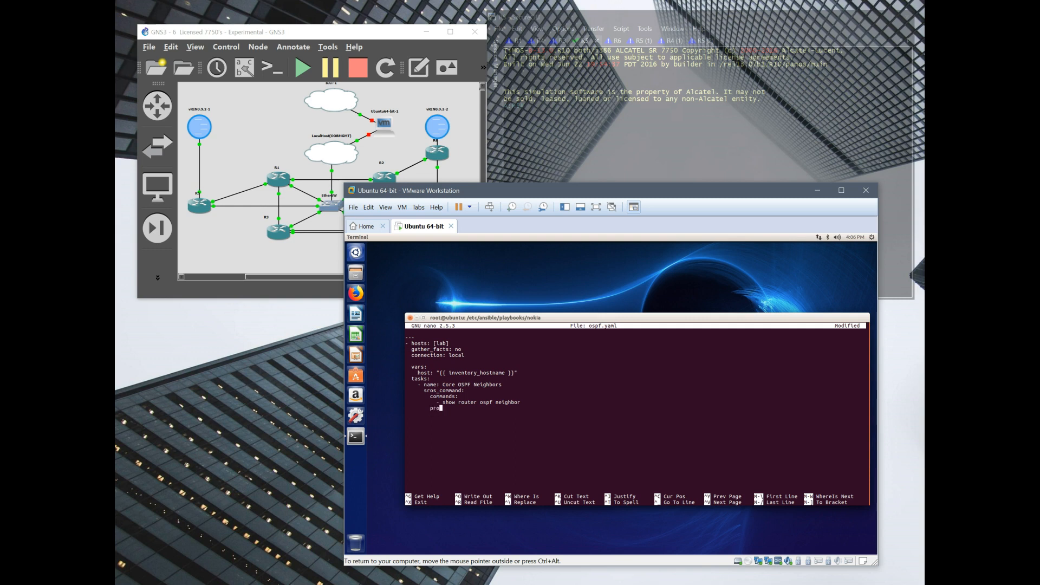
text(vider:)
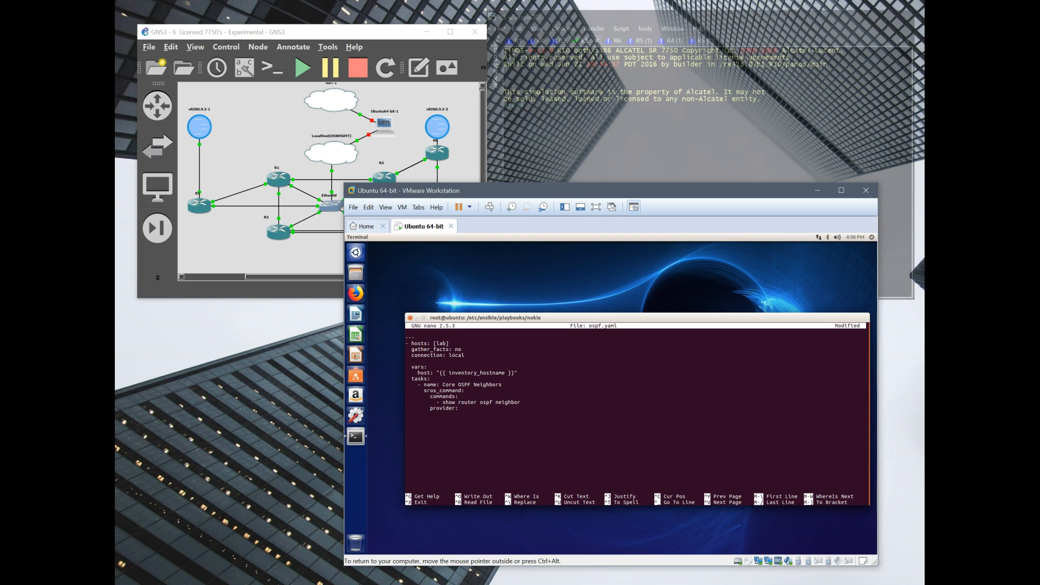
text("{{)
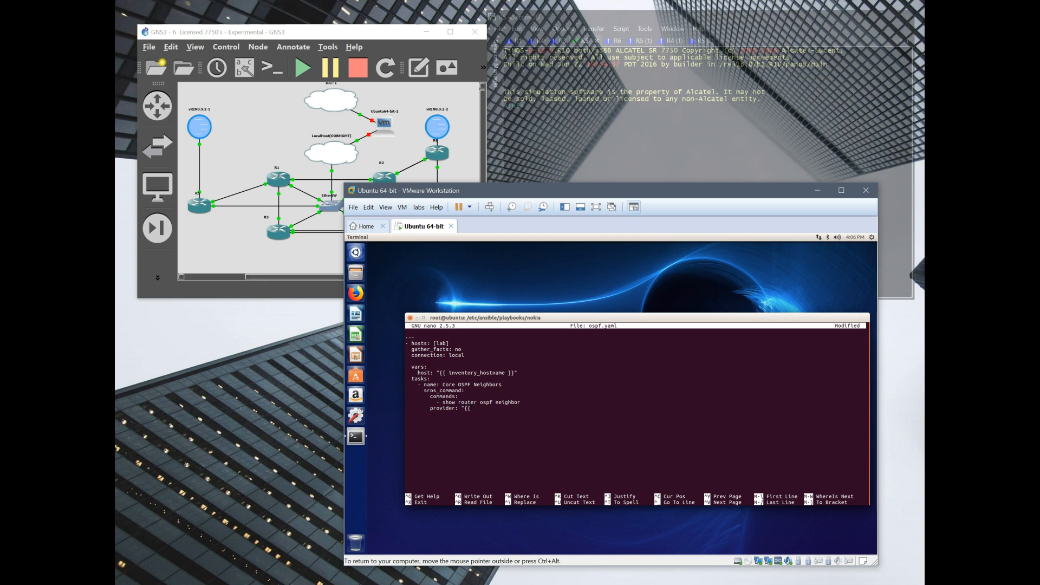
text(cli)
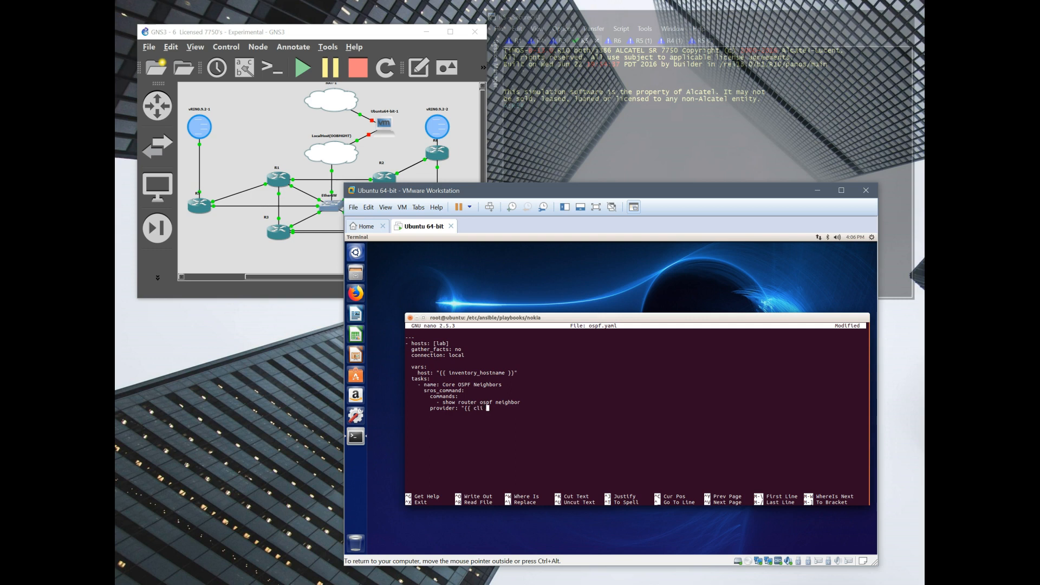
text(}})
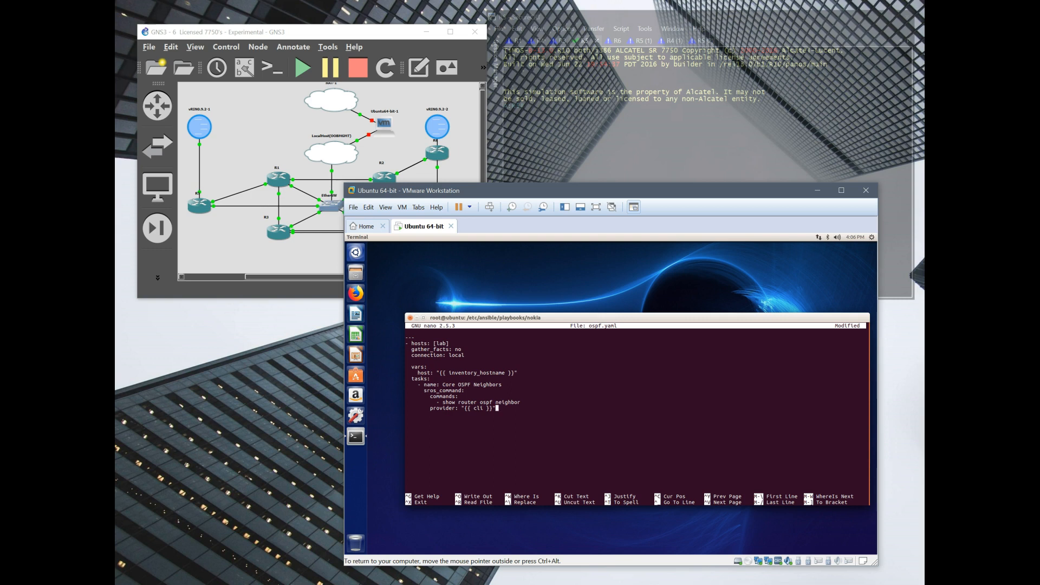
key(ctrl+x)
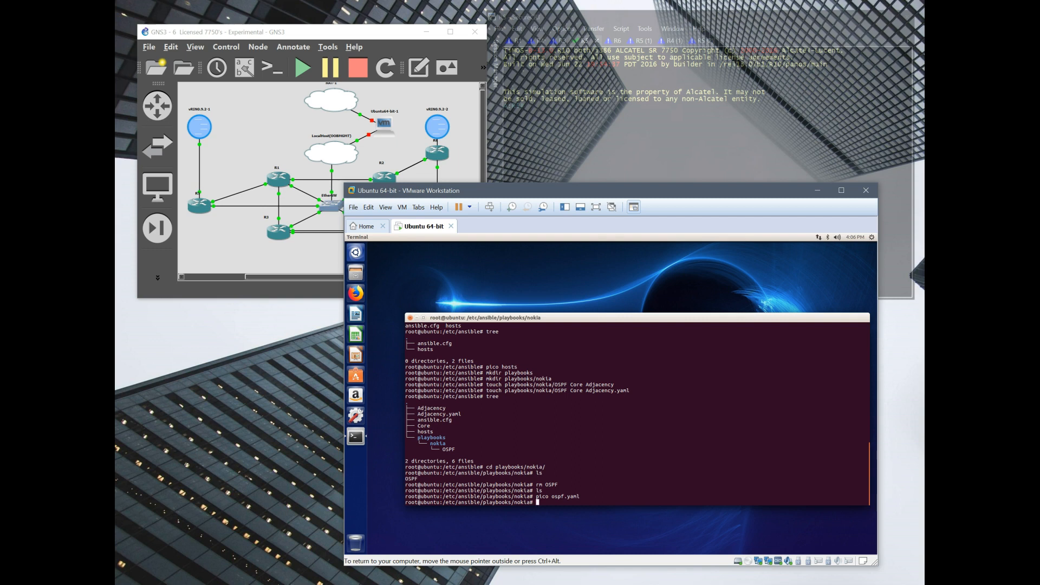
- Run ansible-playbook ospf.yaml, which fails on every router because 'cli' is undefined
text(ansible-playbook)
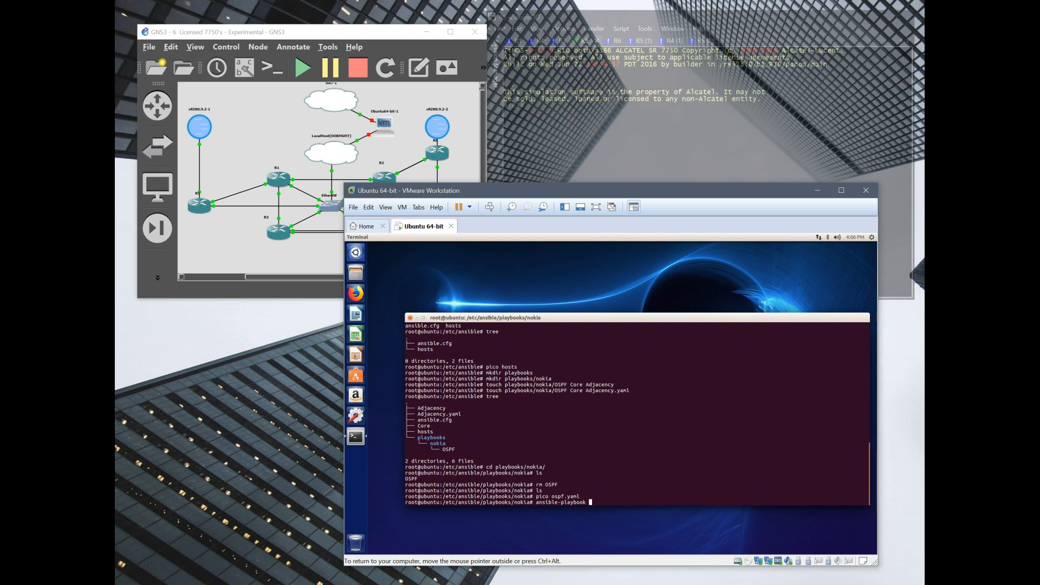
text(ospf.yaml)
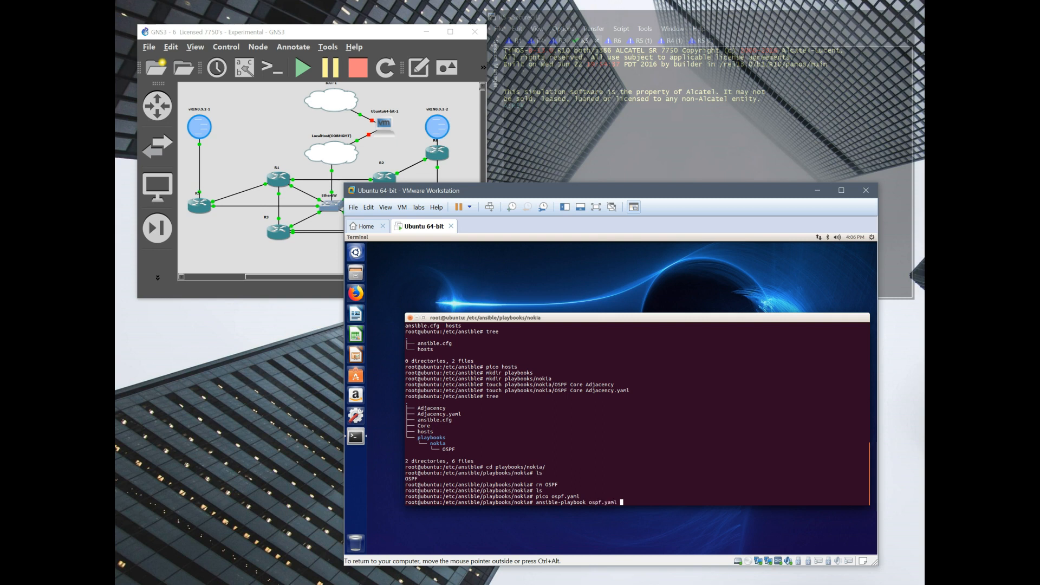
key(Return)
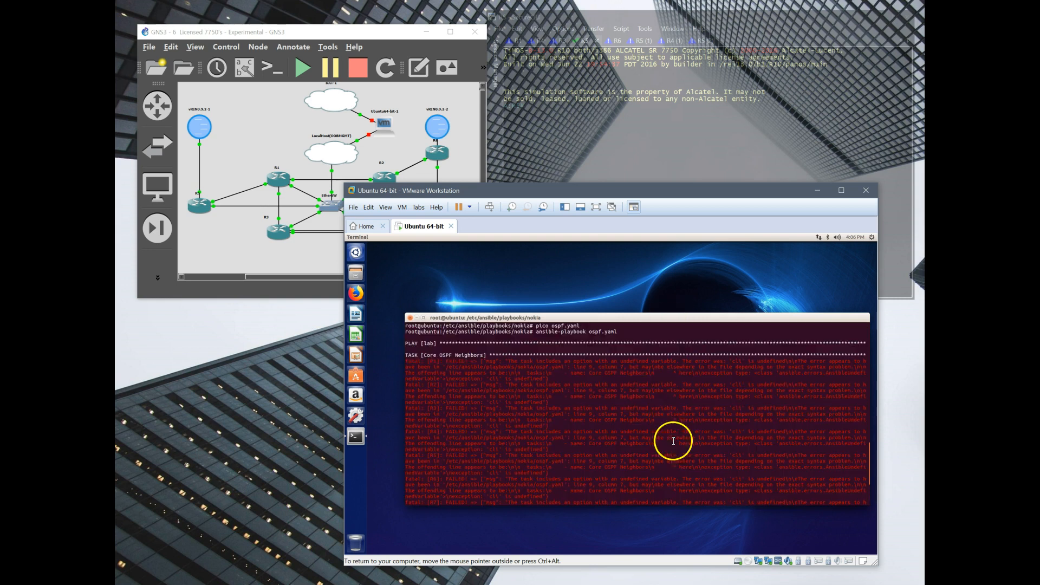
mouse_move(591, 365)
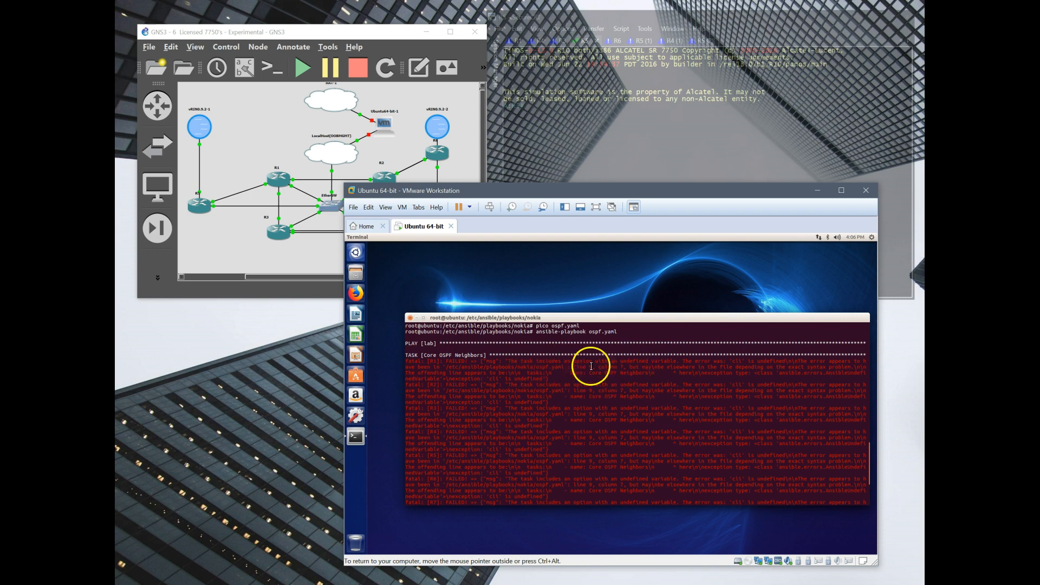
mouse_move(748, 390)
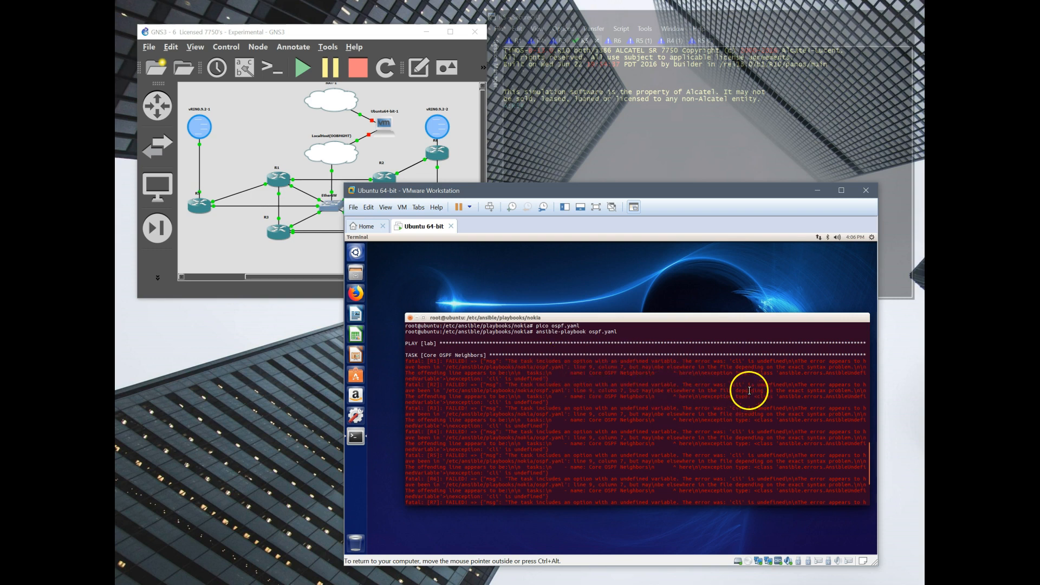
mouse_move(740, 373)
text(pico ospf.yam)
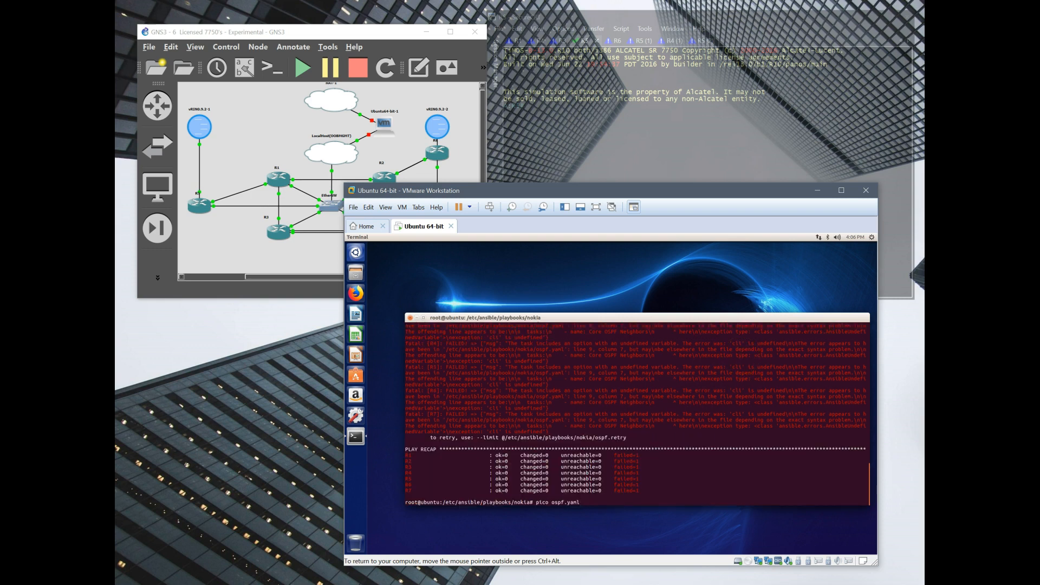
- Reopen ospf.yaml, nest the inventory_hostname host entry under a cli: key, and save
text(ls)
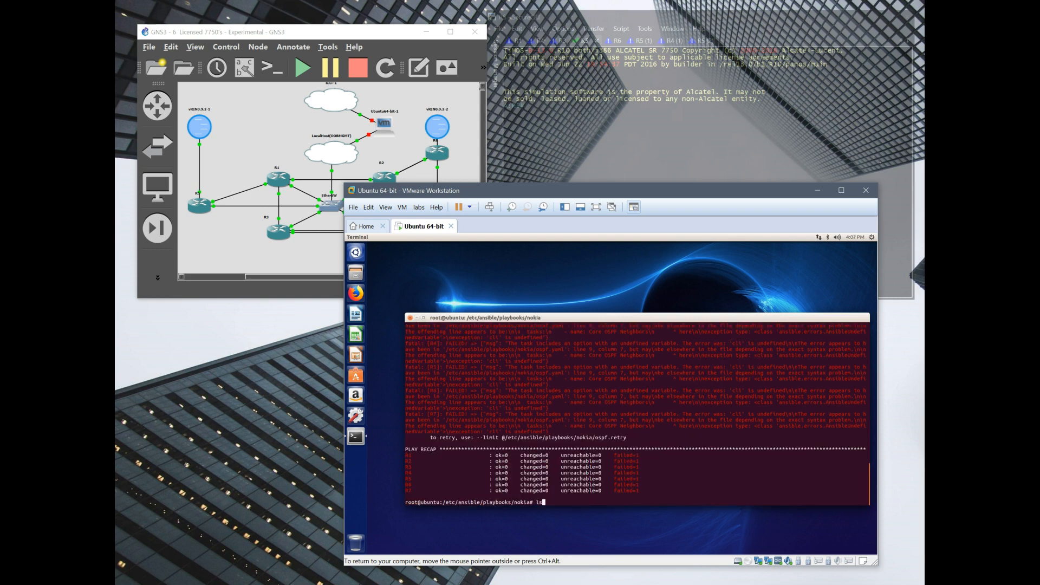
text(pico ospf.yaml)
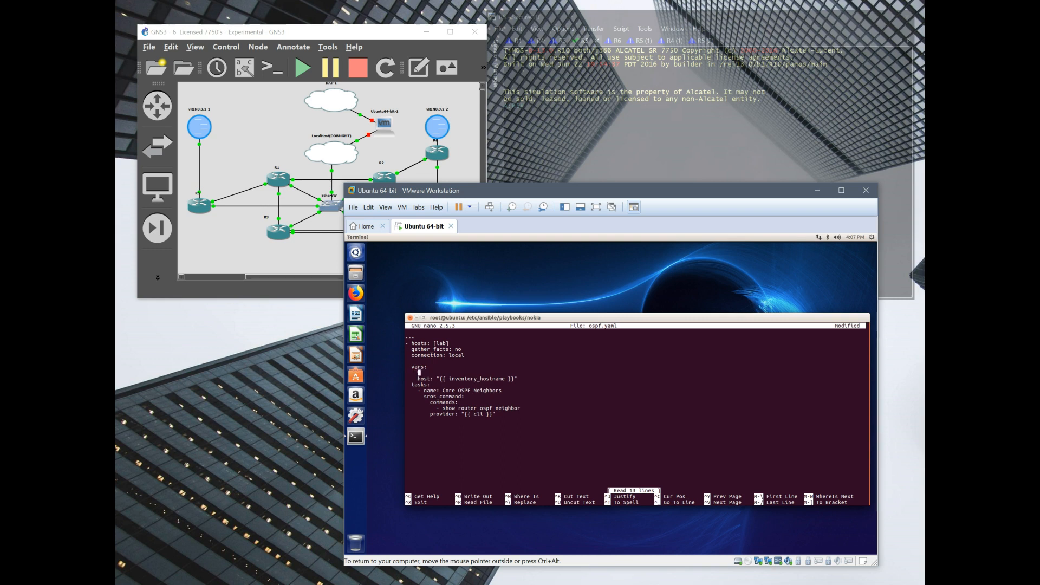
text(cli:)
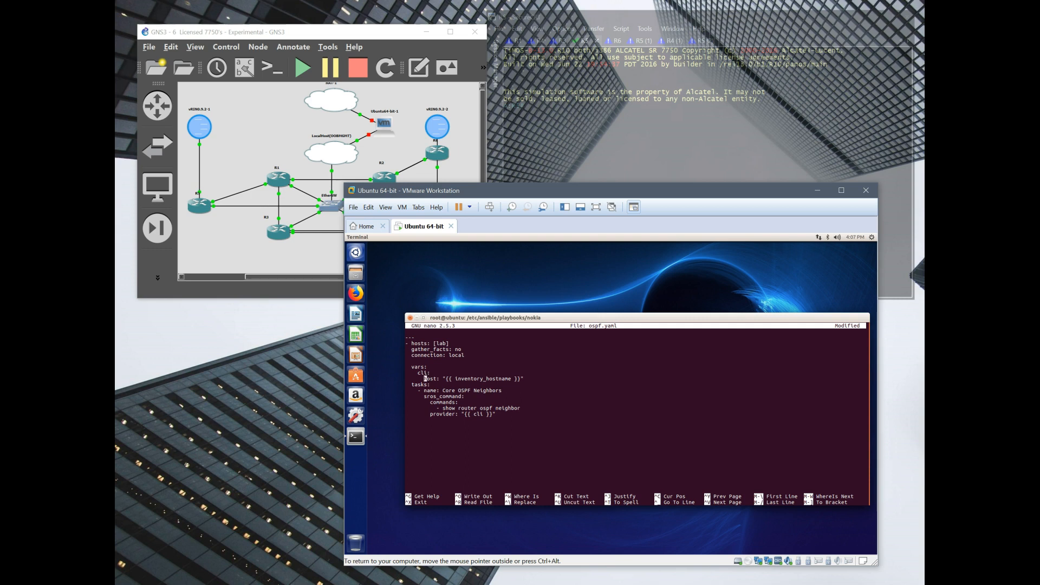
key(ctrl+x)
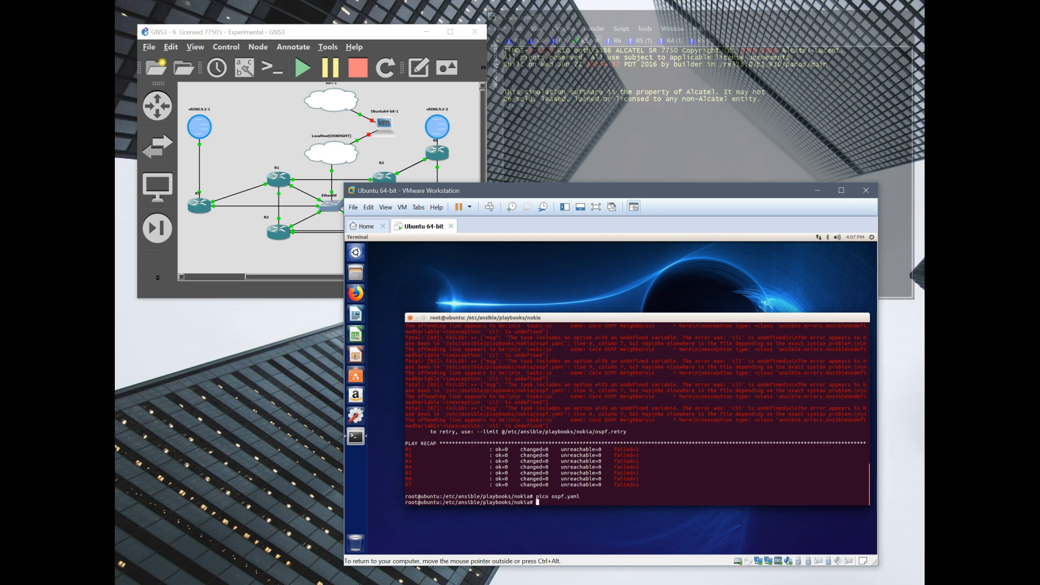
- Rerun ospf.yaml: R1–R6 succeed while R7 fails with 'unable to open shell'
key(Return)
text(ansible-playbook ospf.yaml)
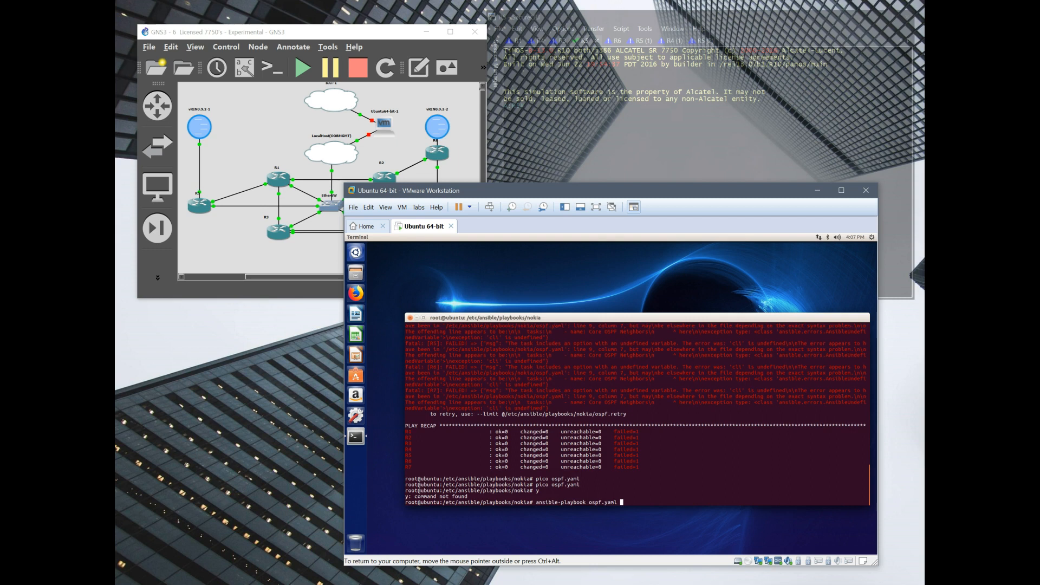
key(Return)
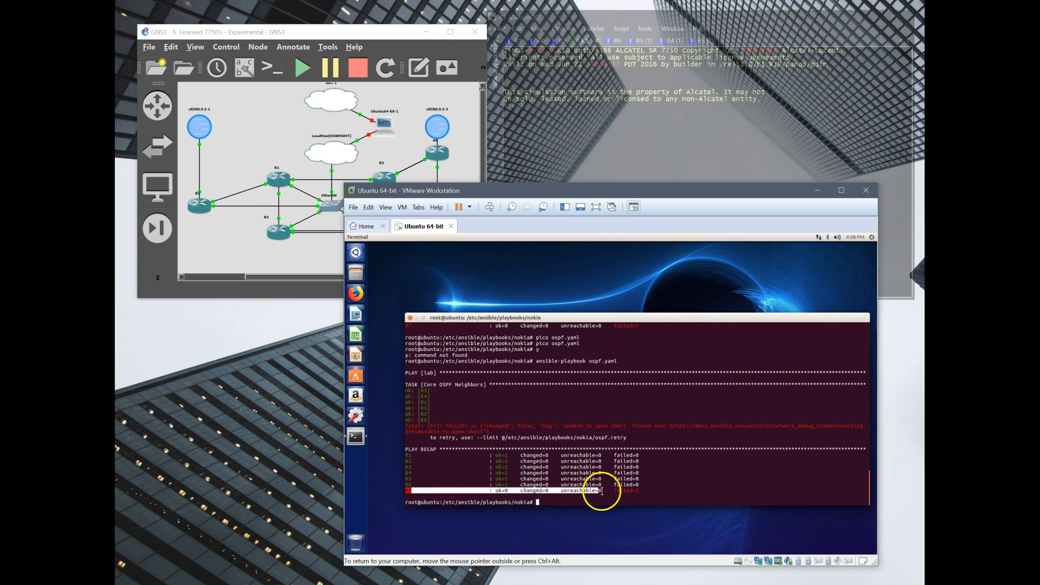
mouse_move(572, 408)
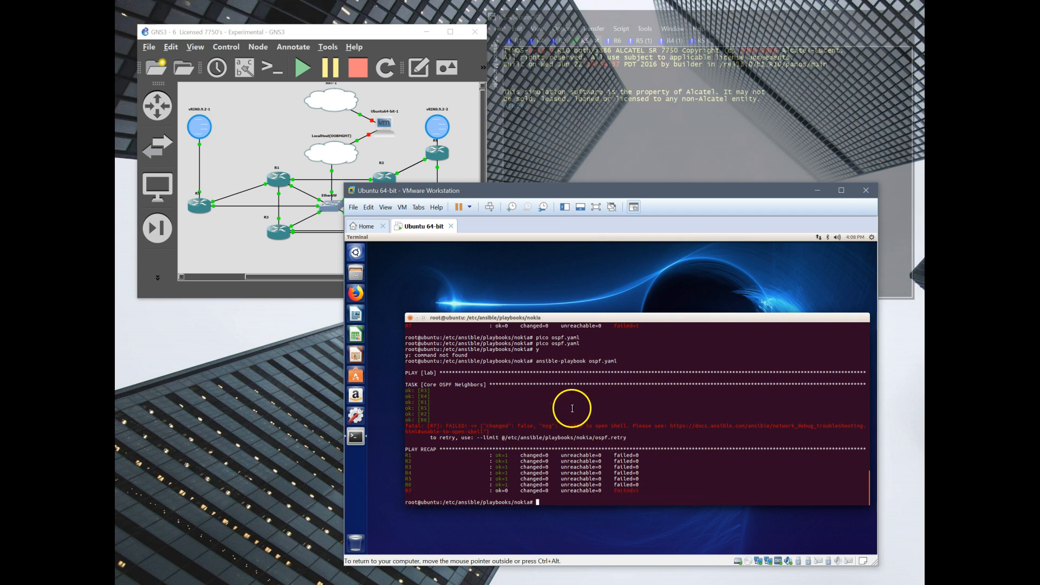
mouse_move(698, 428)
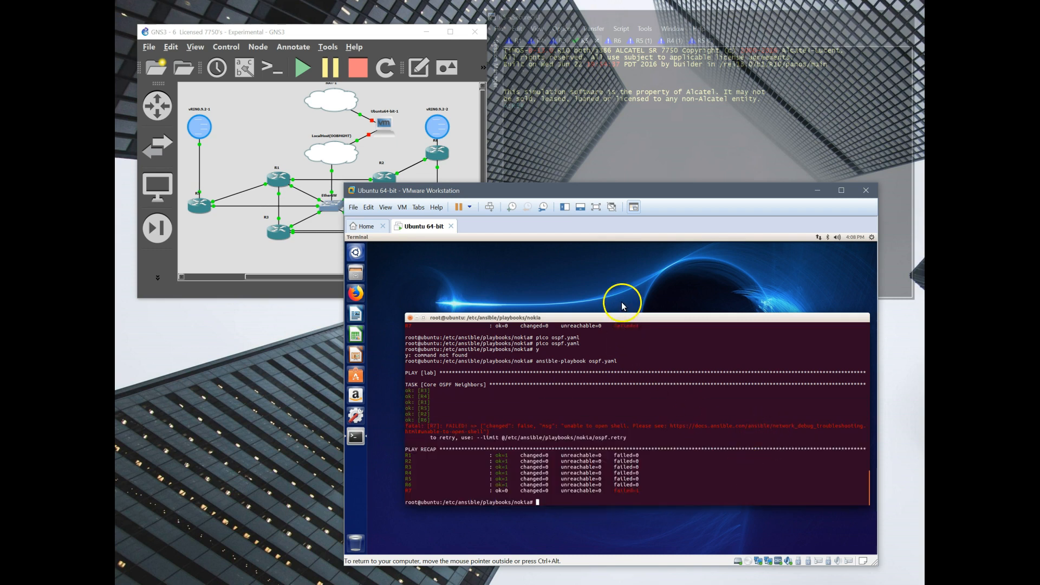
mouse_move(660, 417)
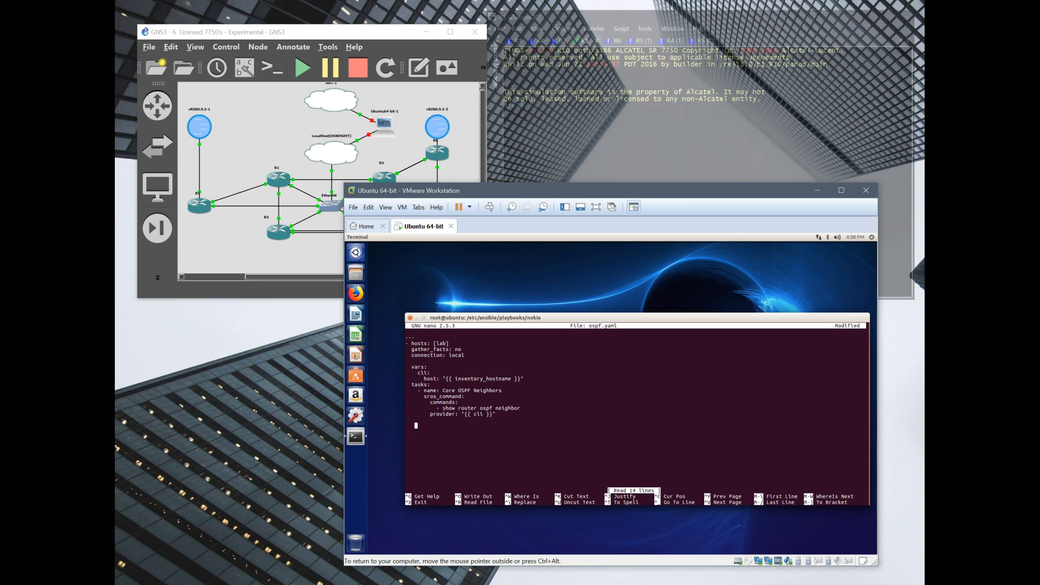
- Add 'register: results' and a debug task with msg="{{ results }}" to ospf.yaml
text(register: re)
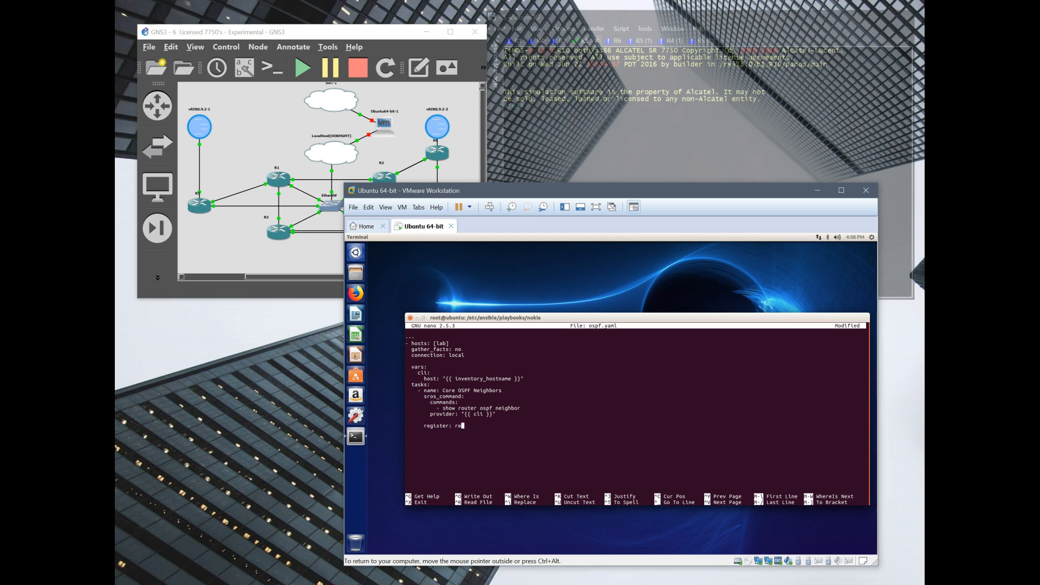
text(sults)
click(636, 437)
text(-)
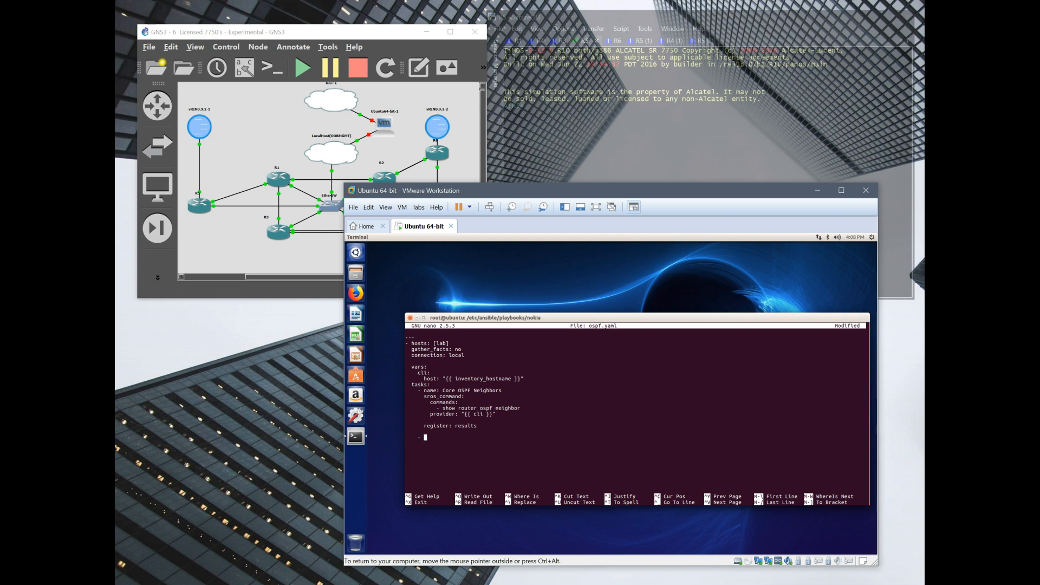
text(debug:)
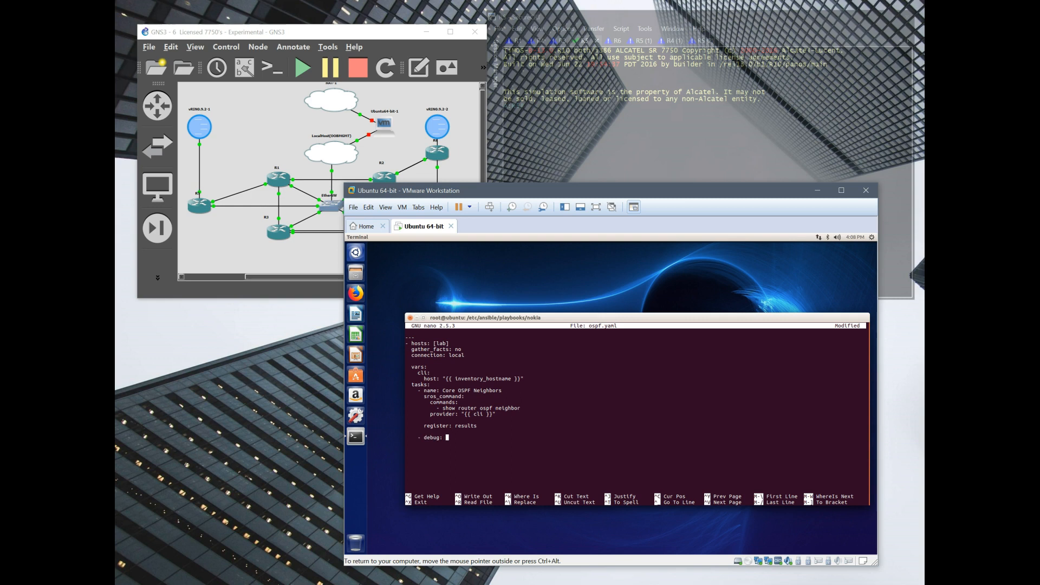
text(msg=")
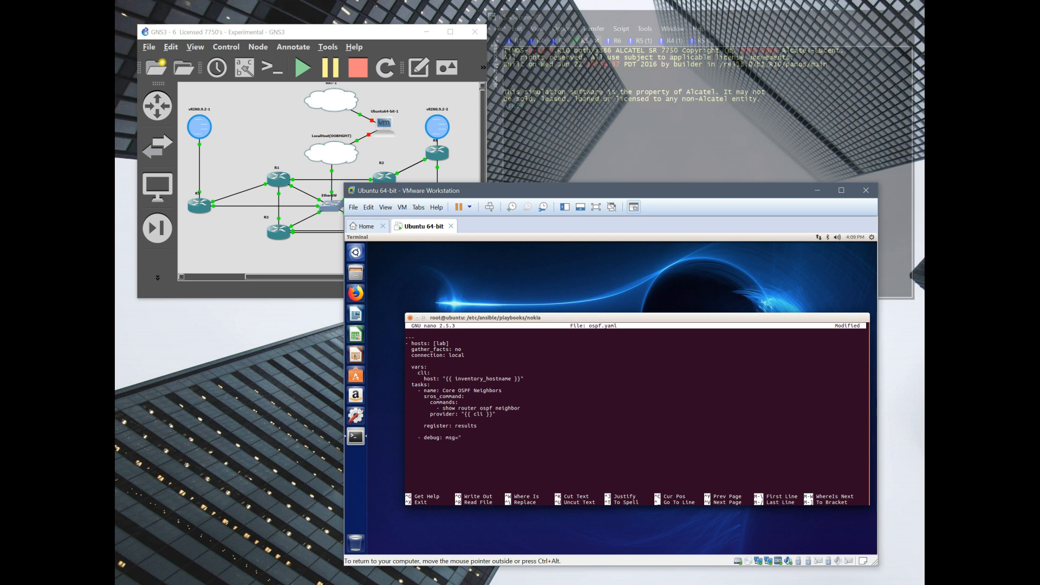
text({{)
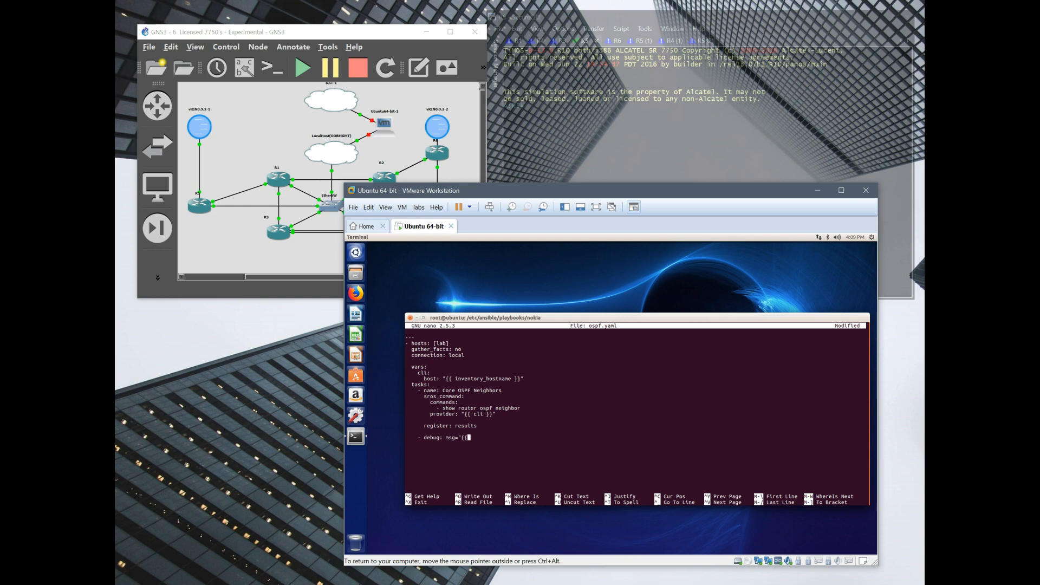
text(results)
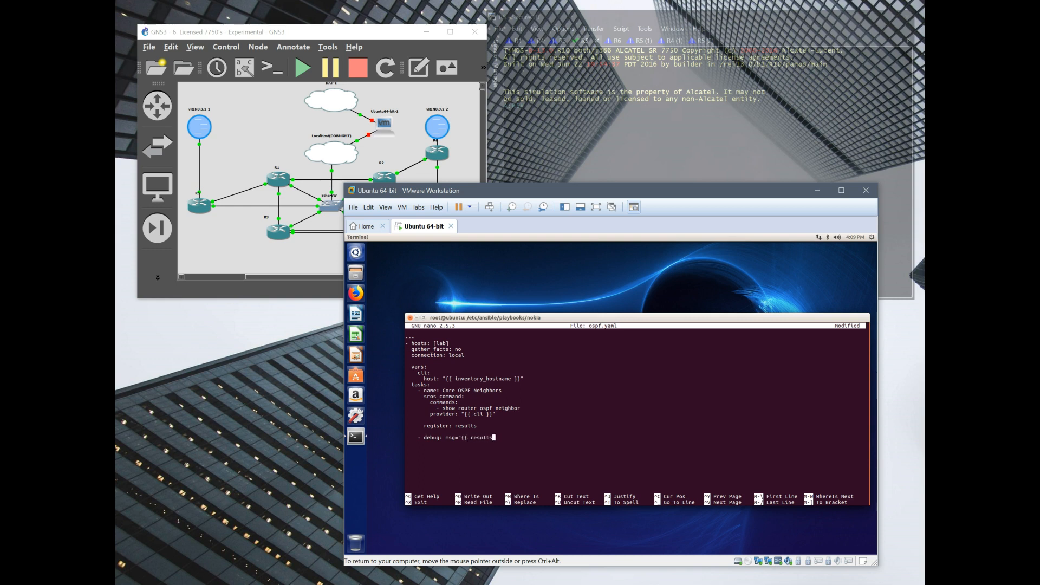
text(}})
text(cat)
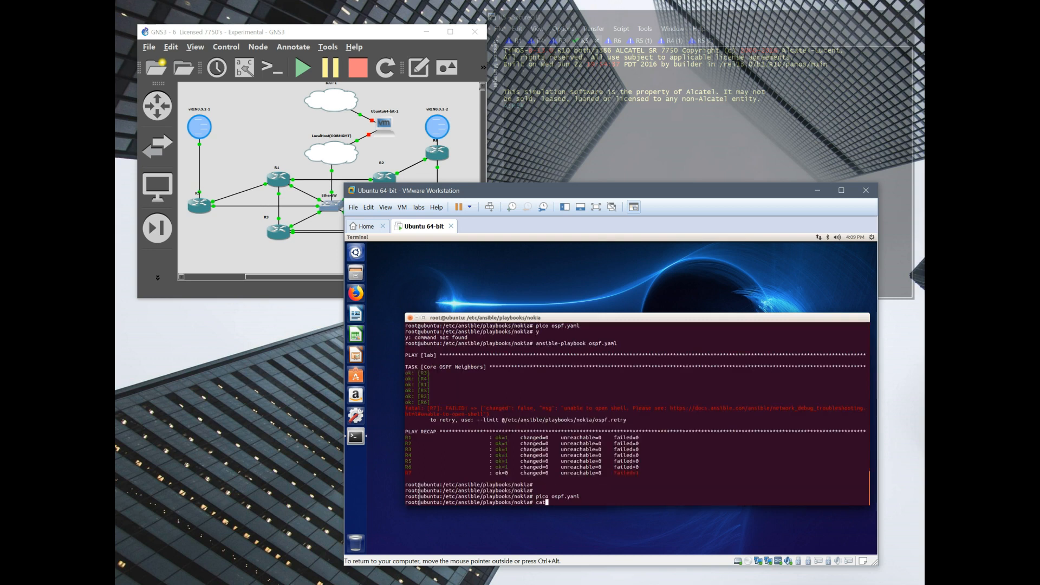
- Go up to the ansible folder and print the hosts inventory with lab and core_routers groups
text(cd ..)
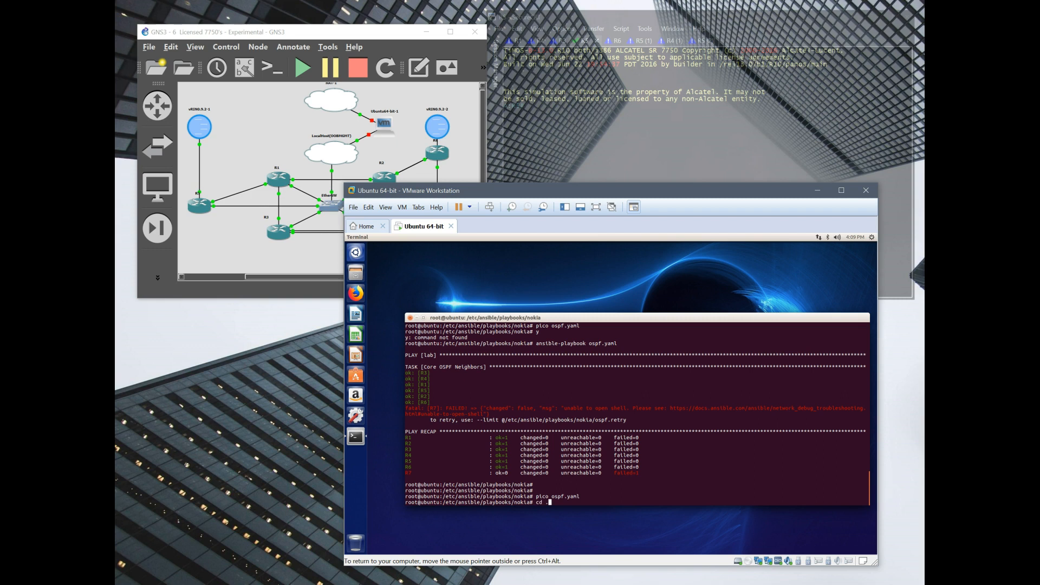
key(Return)
text(cat)
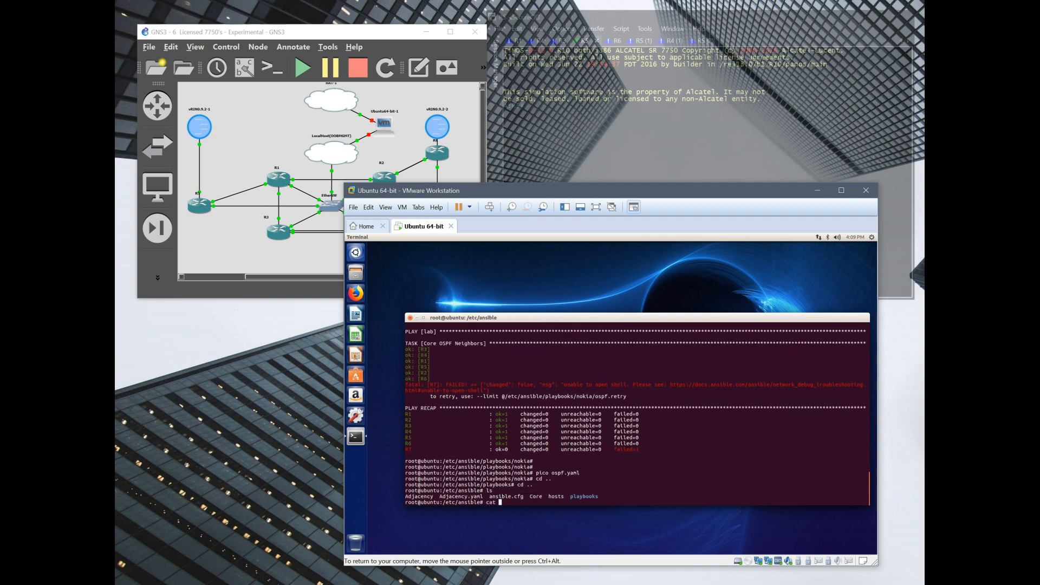
key(Return)
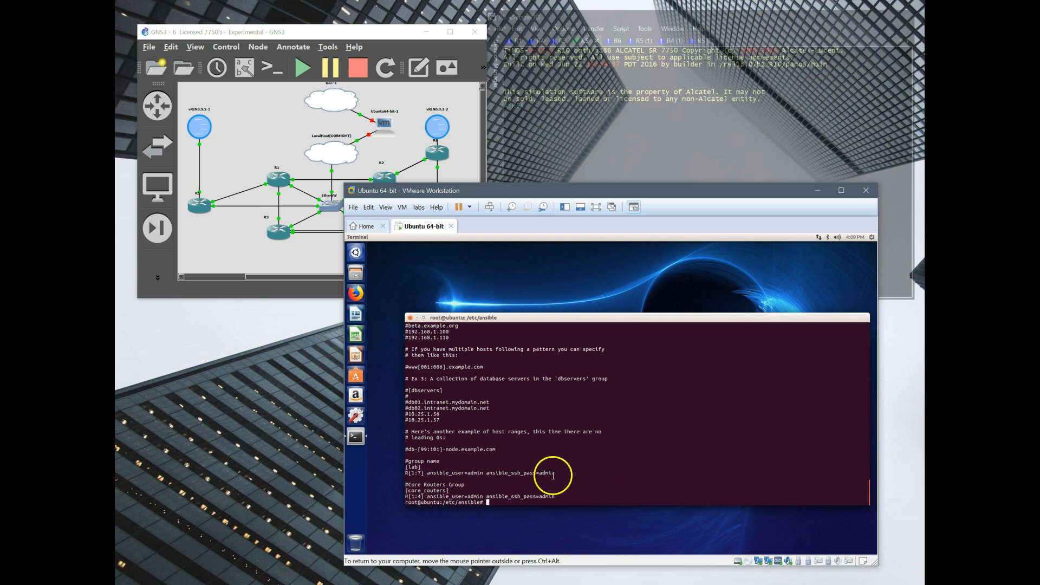
- Return to the playbooks folder and reopen ospf.yaml in pico
text(cd play)
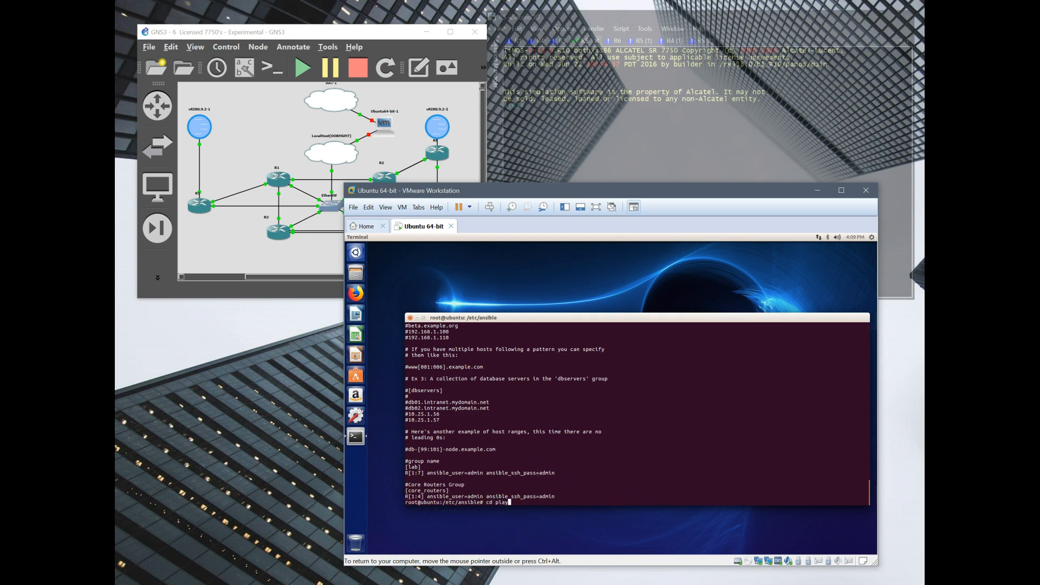
key(Return)
text(cd nokia/)
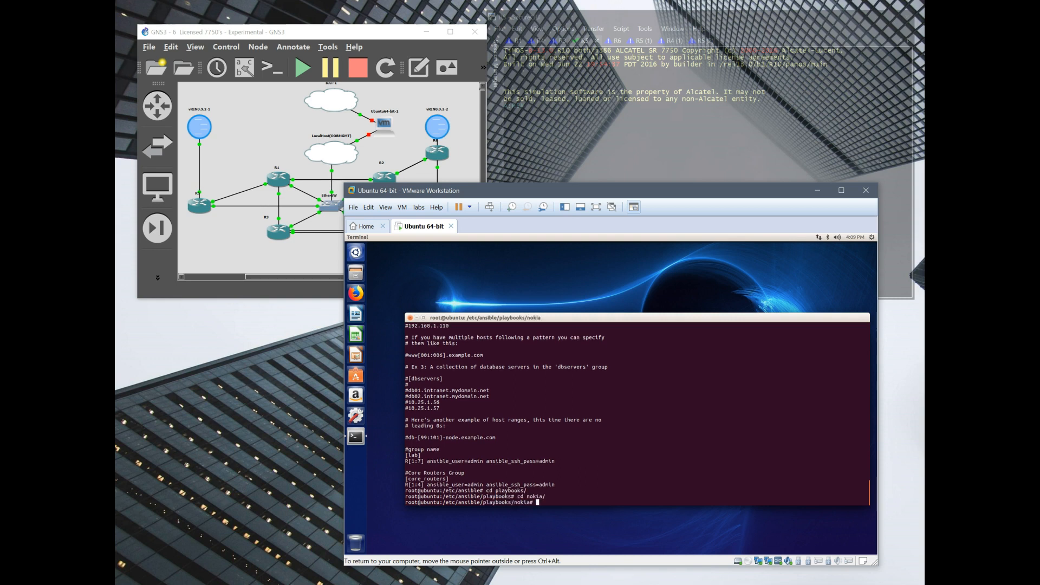
text(pico y)
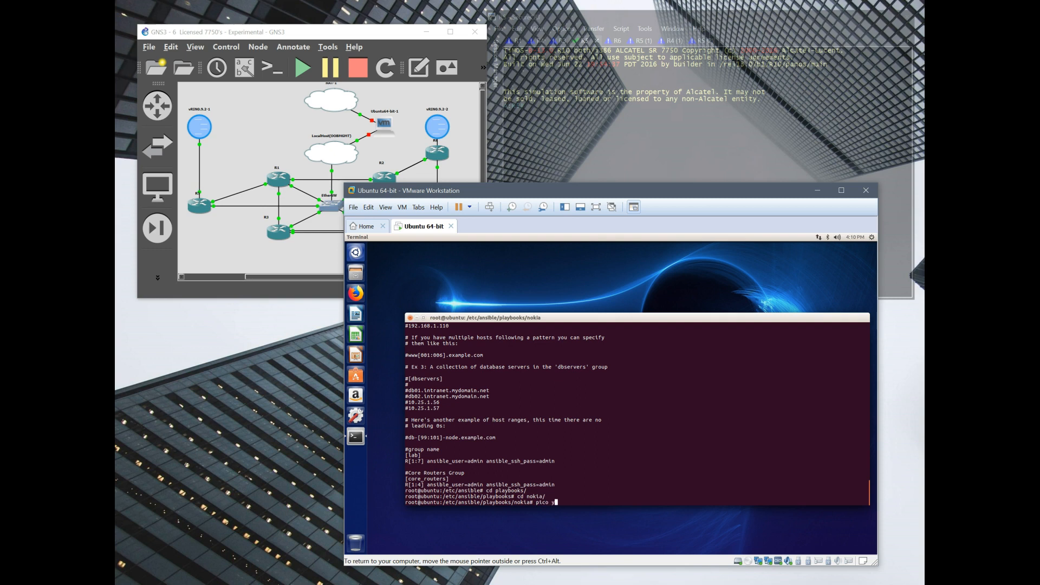
text(ospf.)
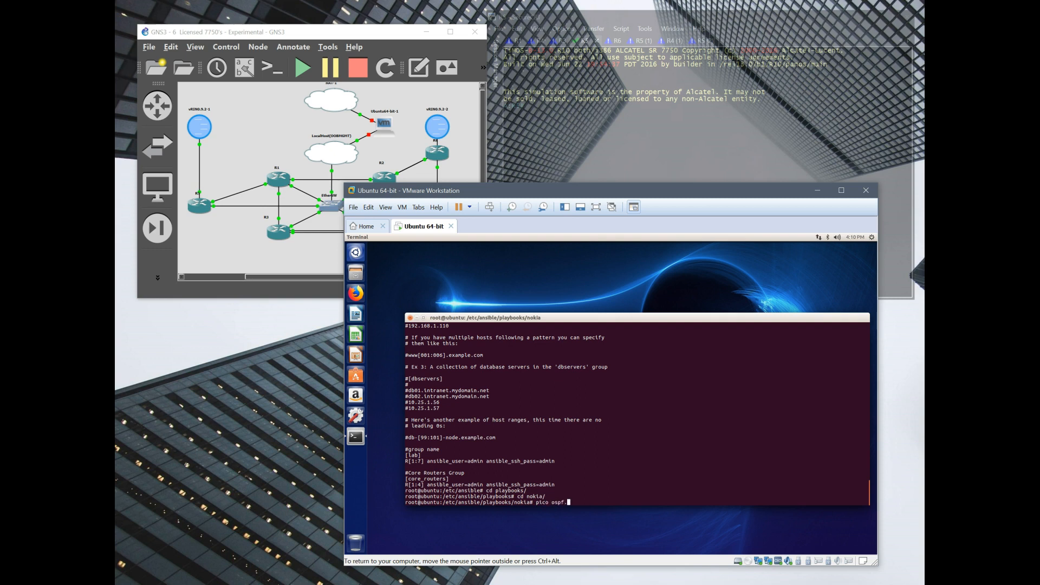
key(Return)
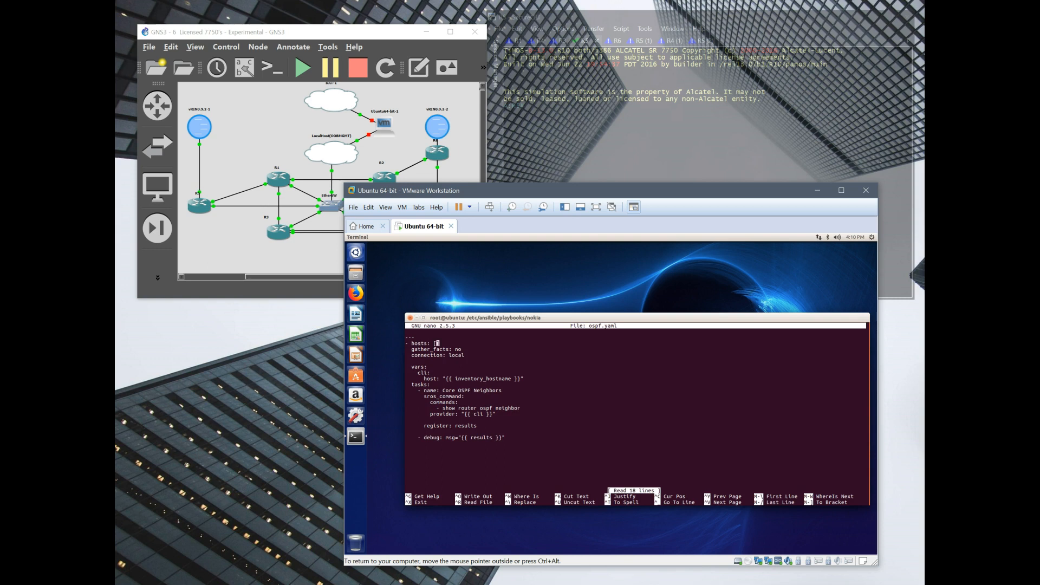
- Set the playbook hosts to [core_routers] and add a commented '# username: admin' line
text(core_routers)
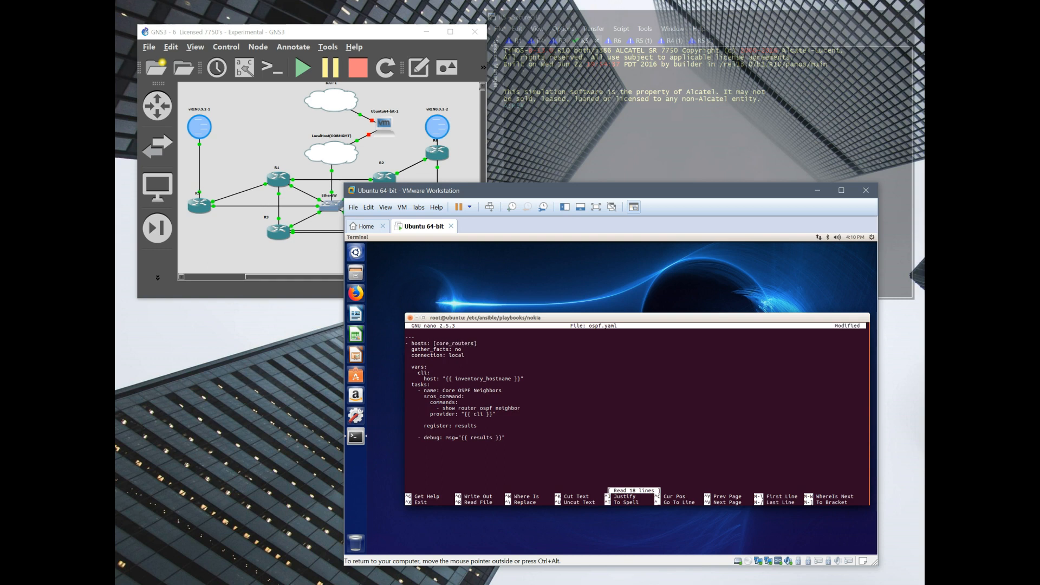
click(473, 343)
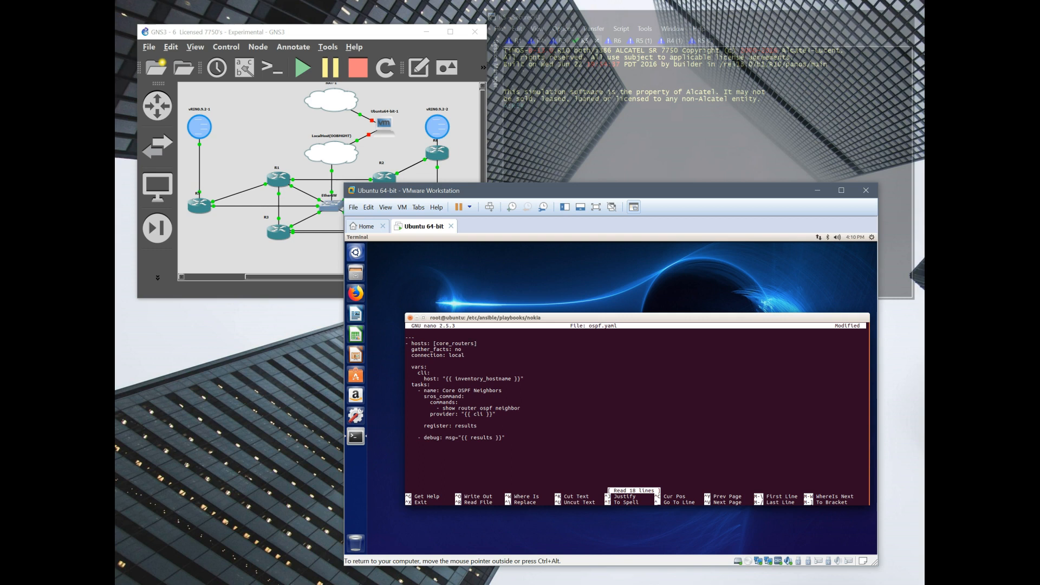
click(478, 343)
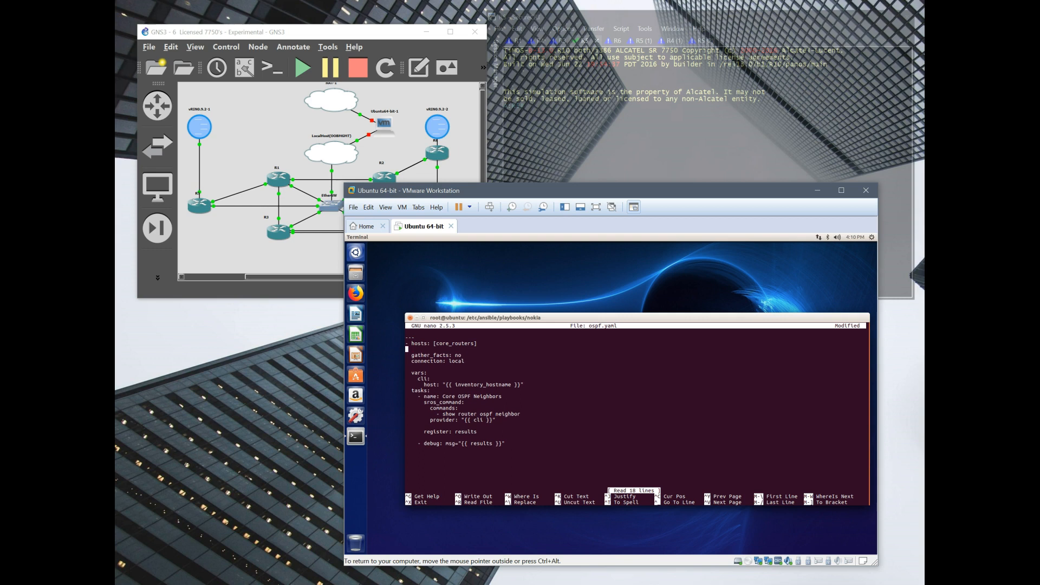
text(hostname)
text(- )
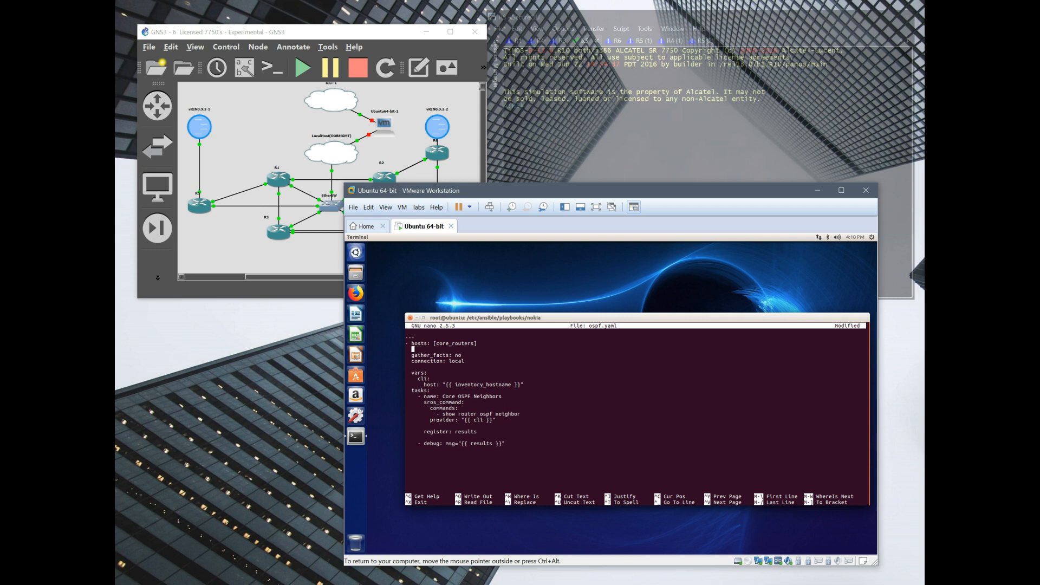
text(username: admin)
text(ignore_errors)
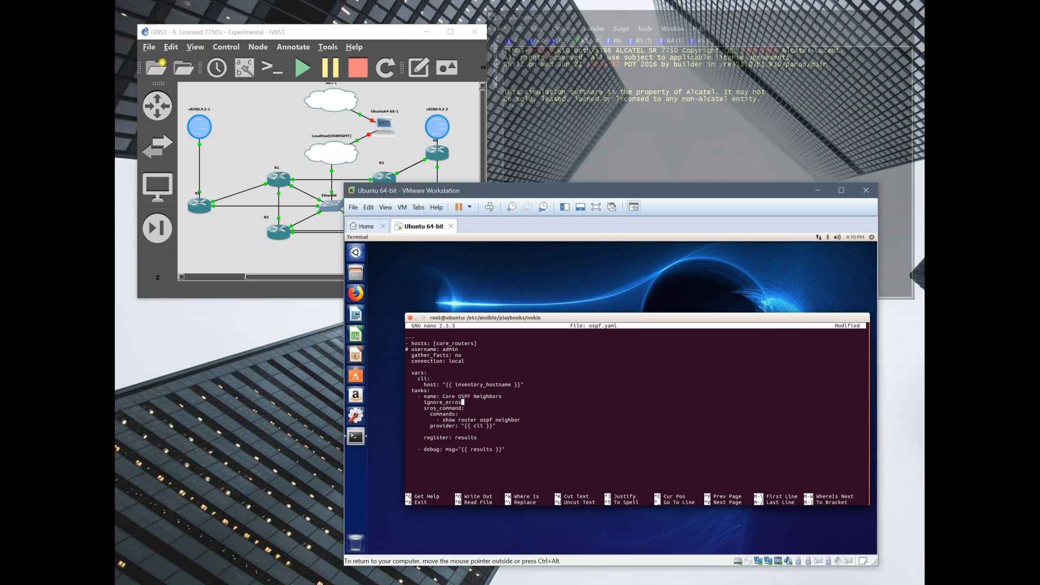
text(yes)
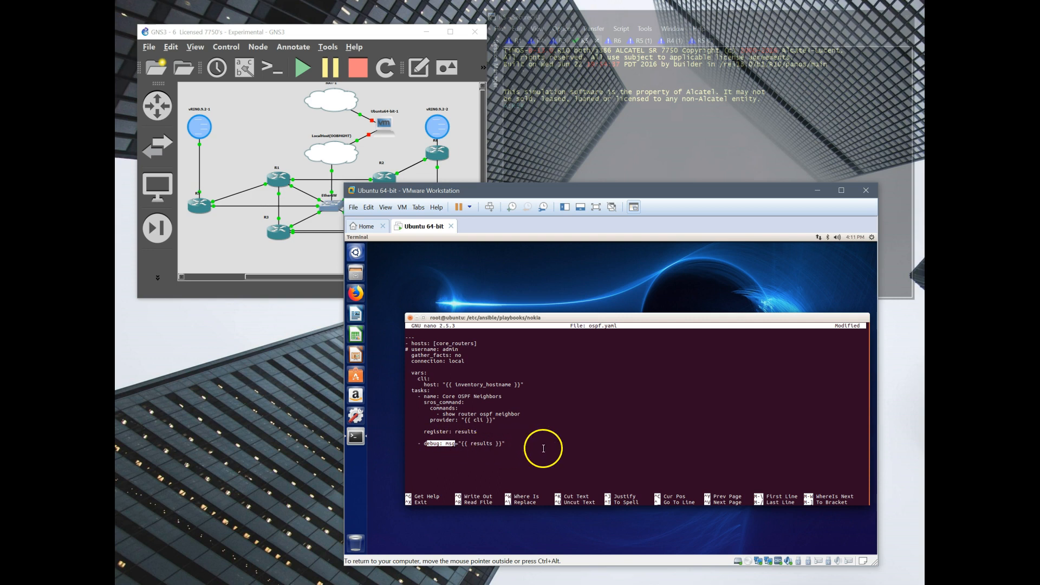
- Save ospf.yaml and rerun it, getting ok=2 and failed=0 for R1–R4
key(ctrl+x)
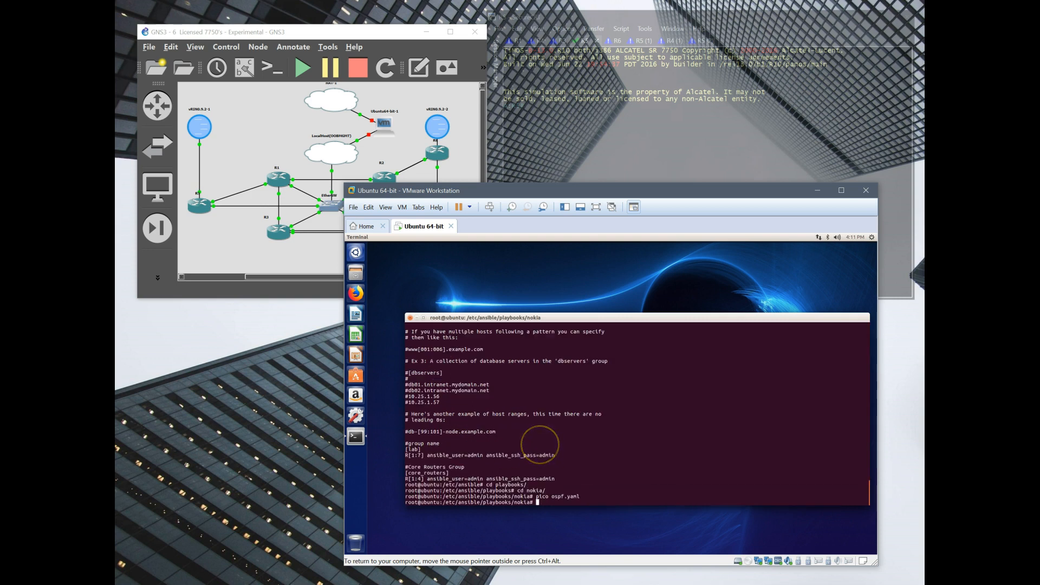
text(a)
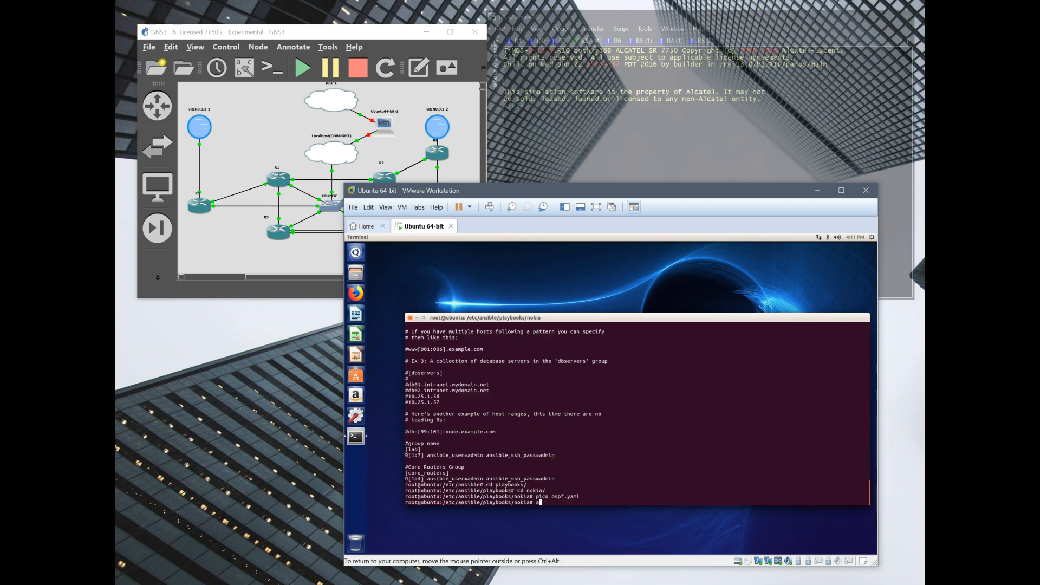
text(nsible-playbook)
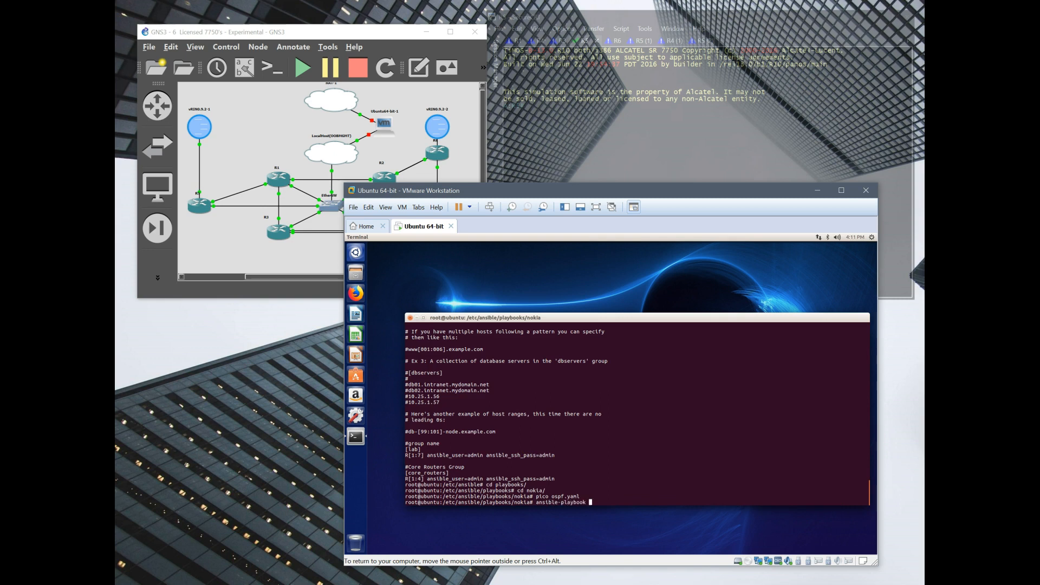
text(ospf.y)
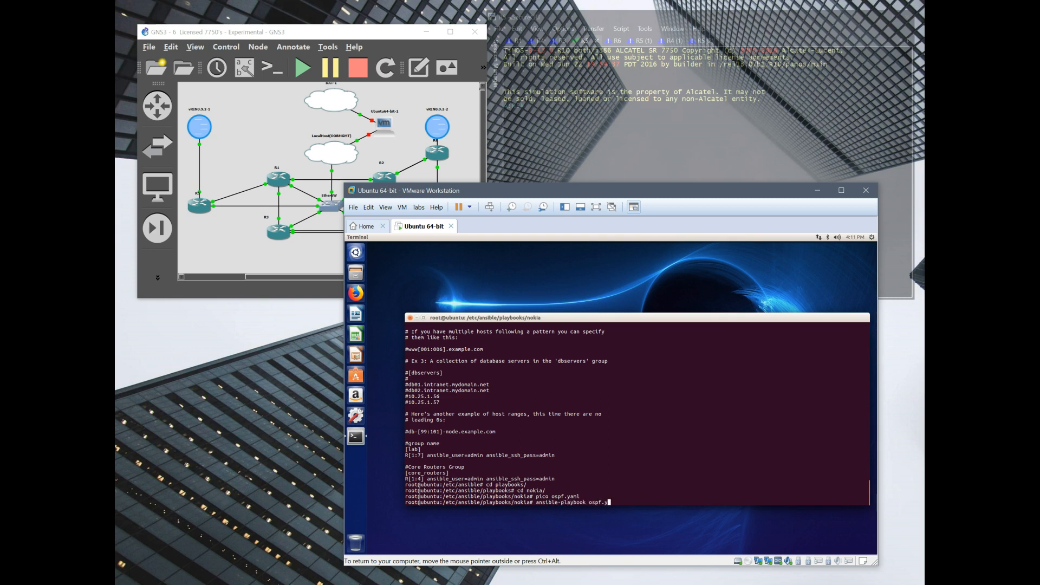
key(Return)
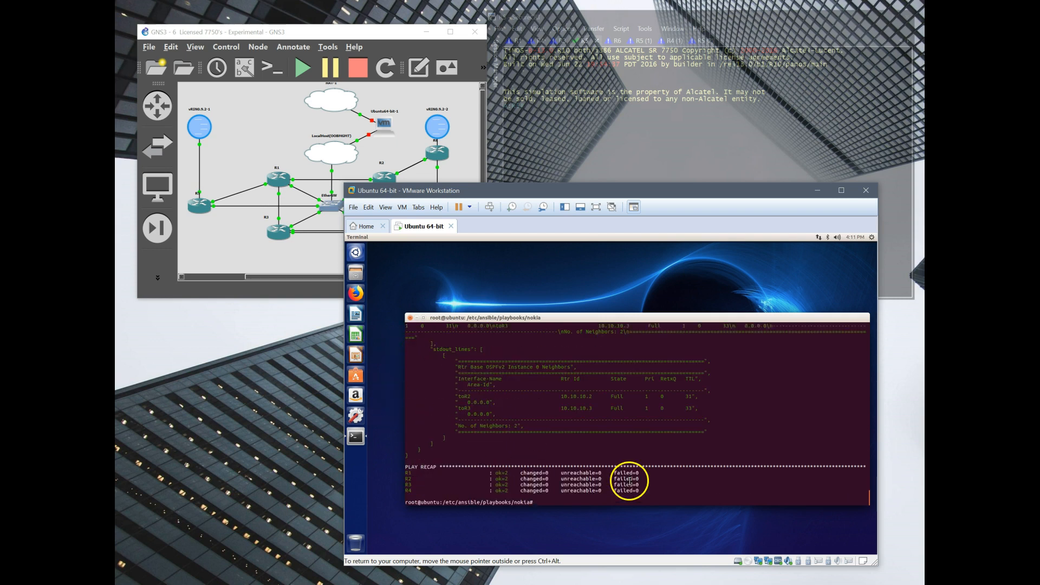
mouse_move(672, 441)
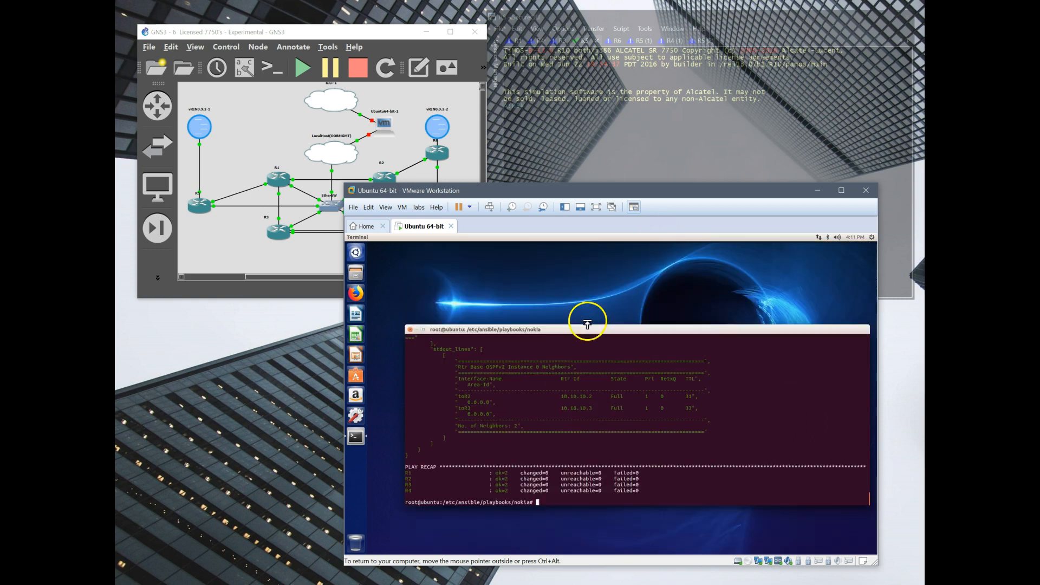
mouse_move(597, 326)
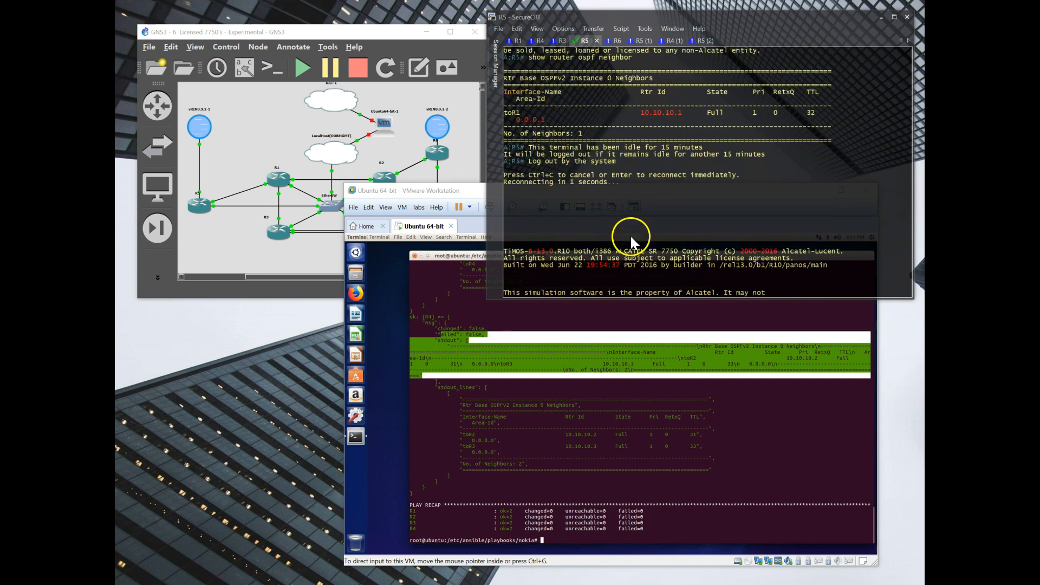
click(492, 52)
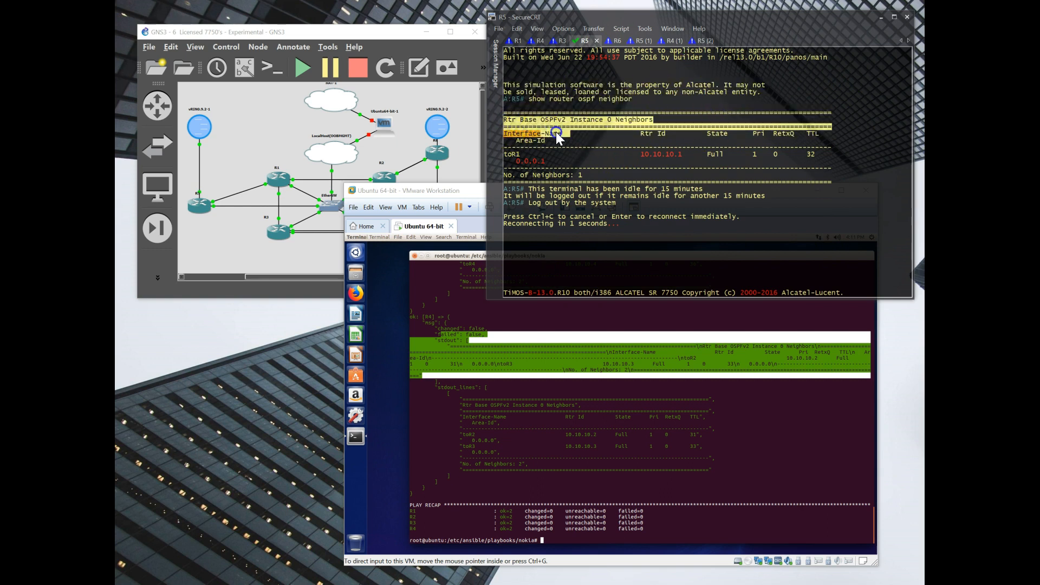
mouse_move(768, 438)
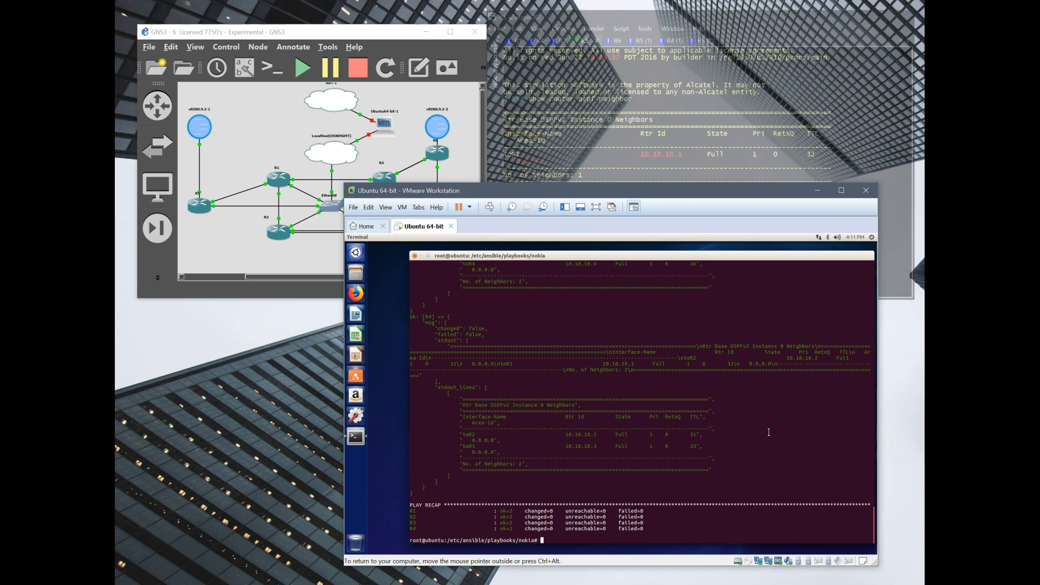
mouse_move(571, 425)
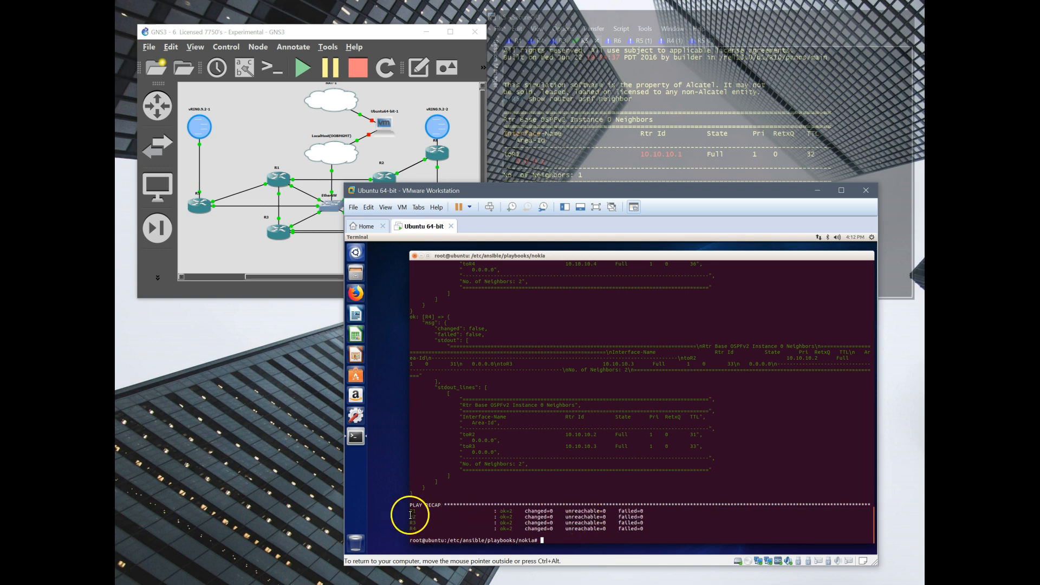
mouse_move(657, 419)
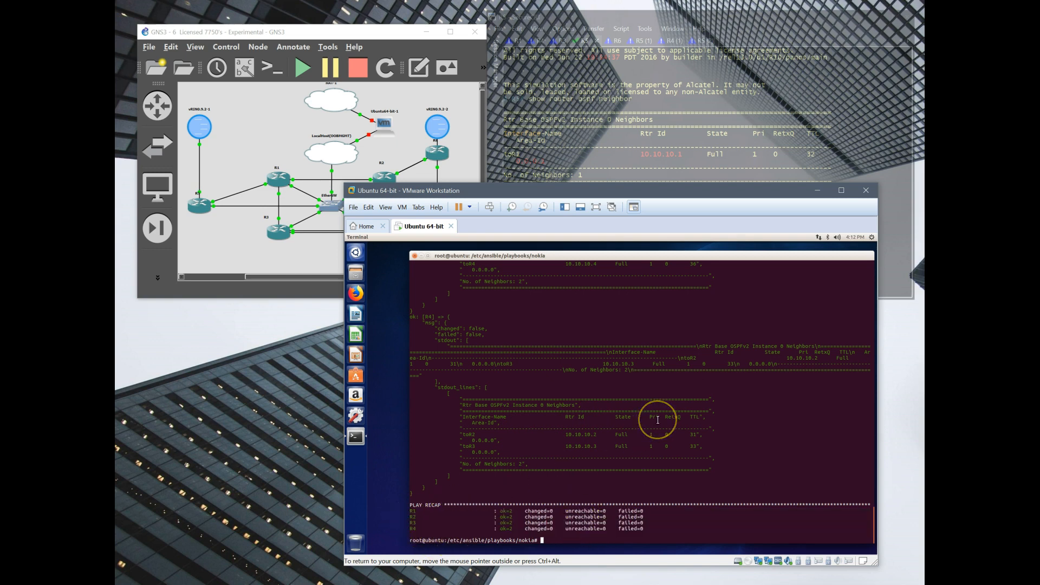
- Open ospf.yaml in vi to view the sros_command, register and debug lines
text(ptc)
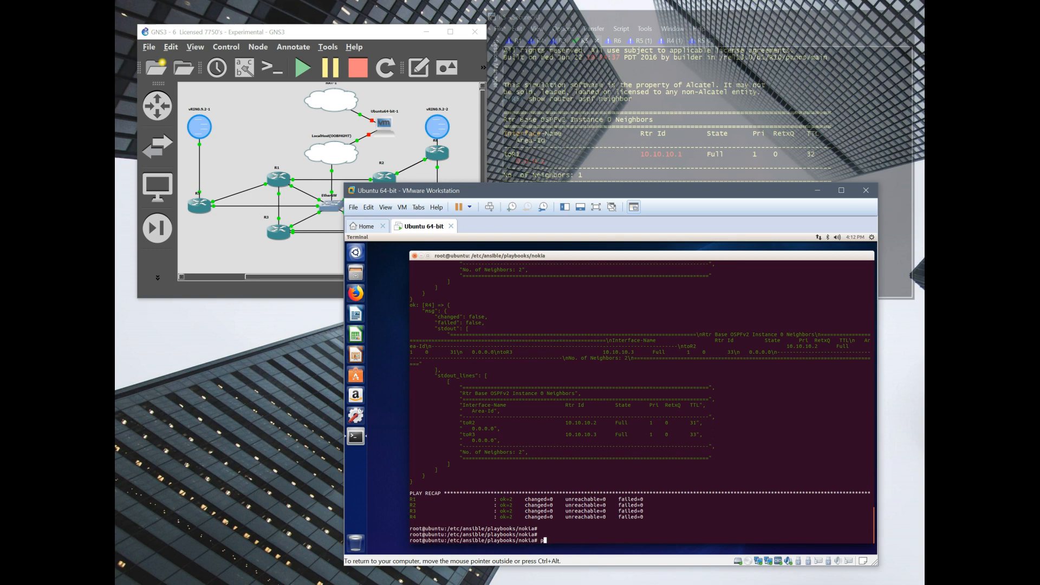
text(vl)
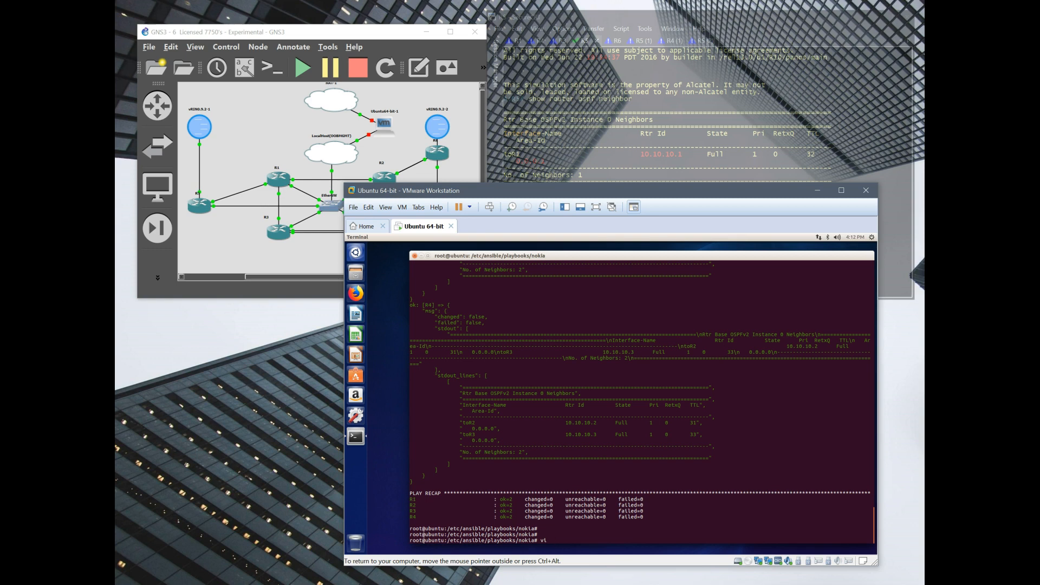
text(ospf.)
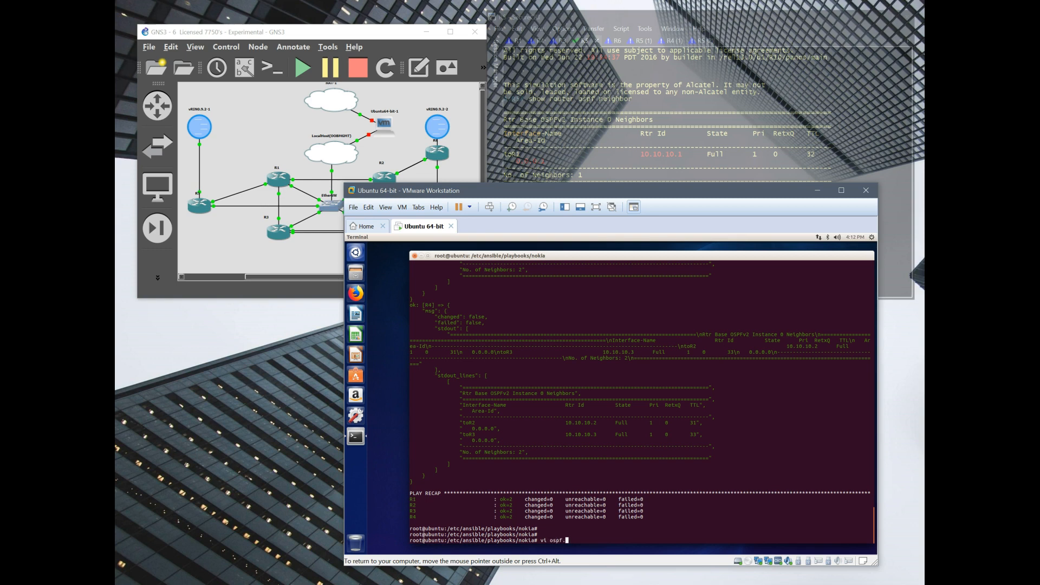
key(Return)
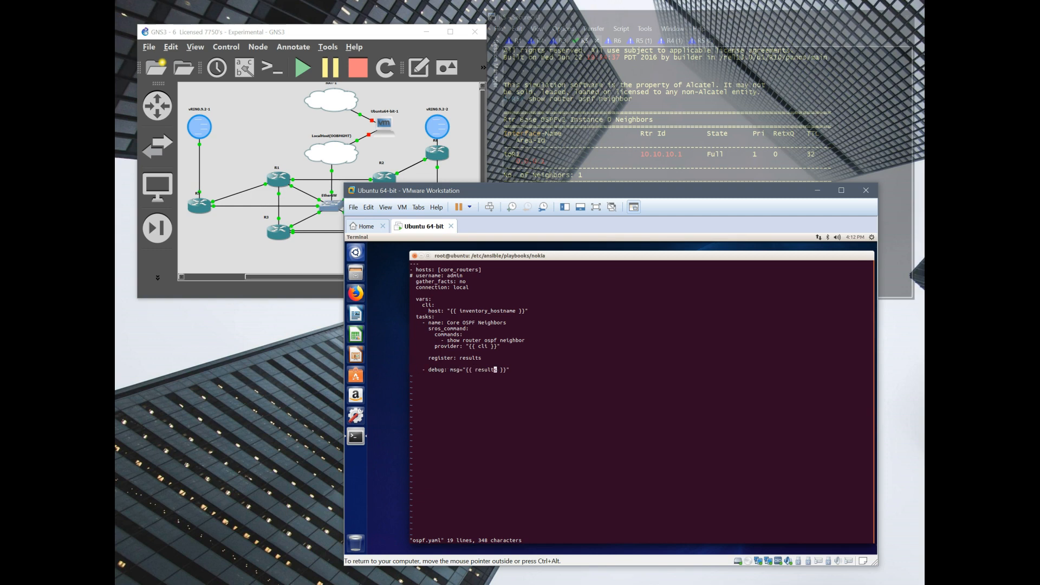
- Change the debug msg to "{{ results.stdout_lines }}", save, and list the file with cat
text(s)
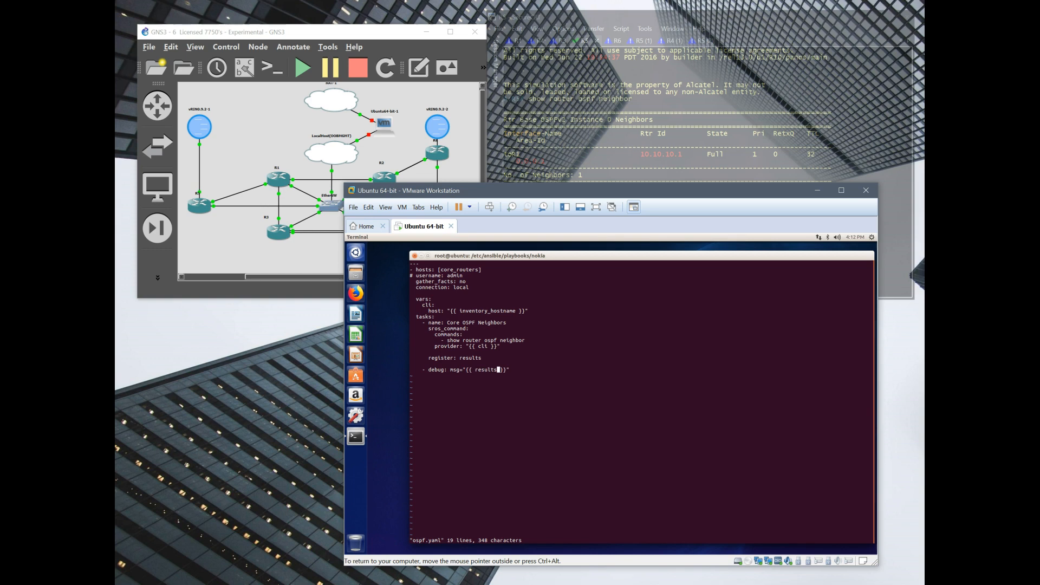
text(.sto)
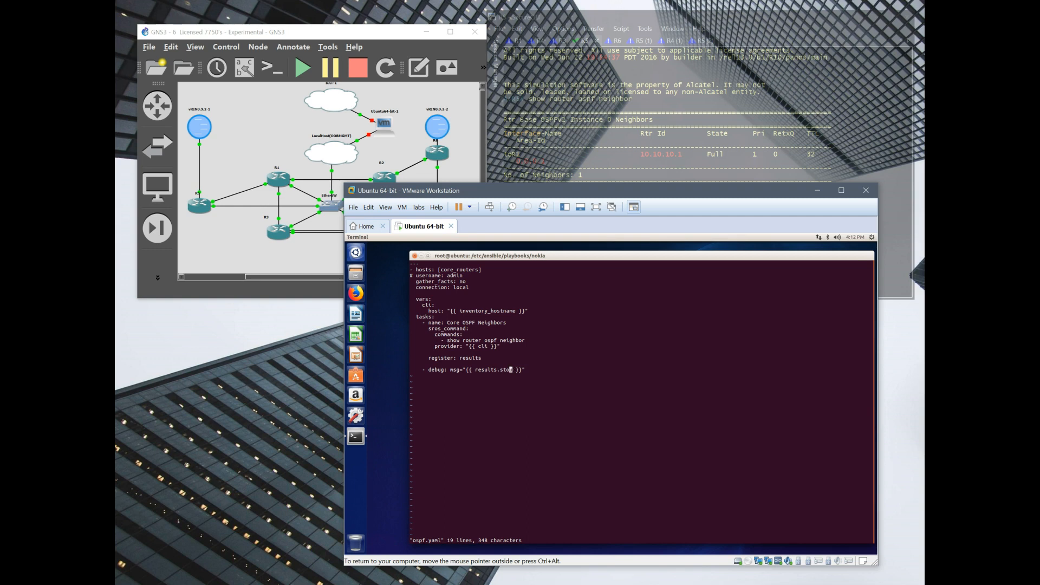
text(dout)
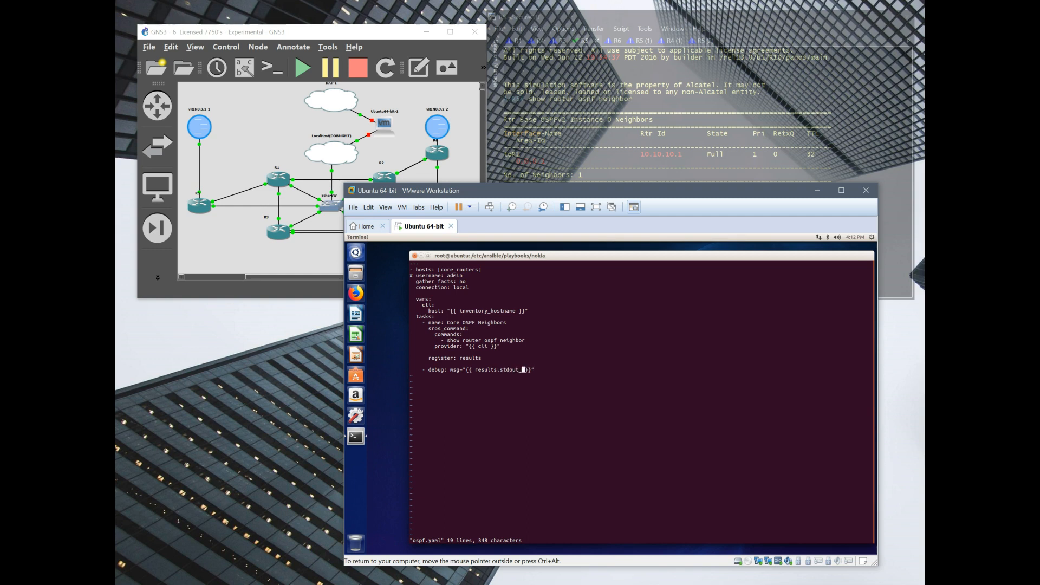
text(_lines)
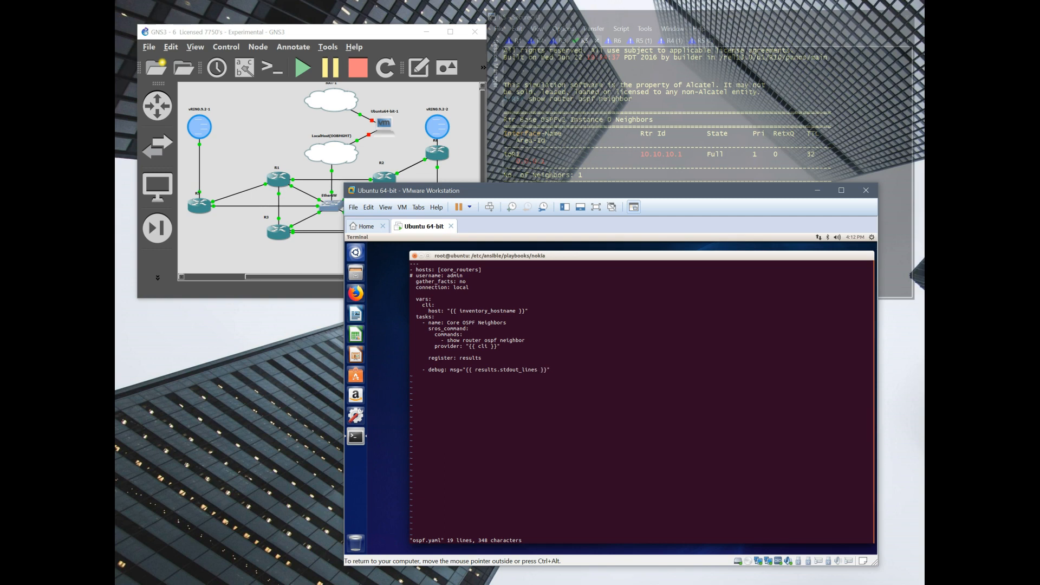
click(538, 370)
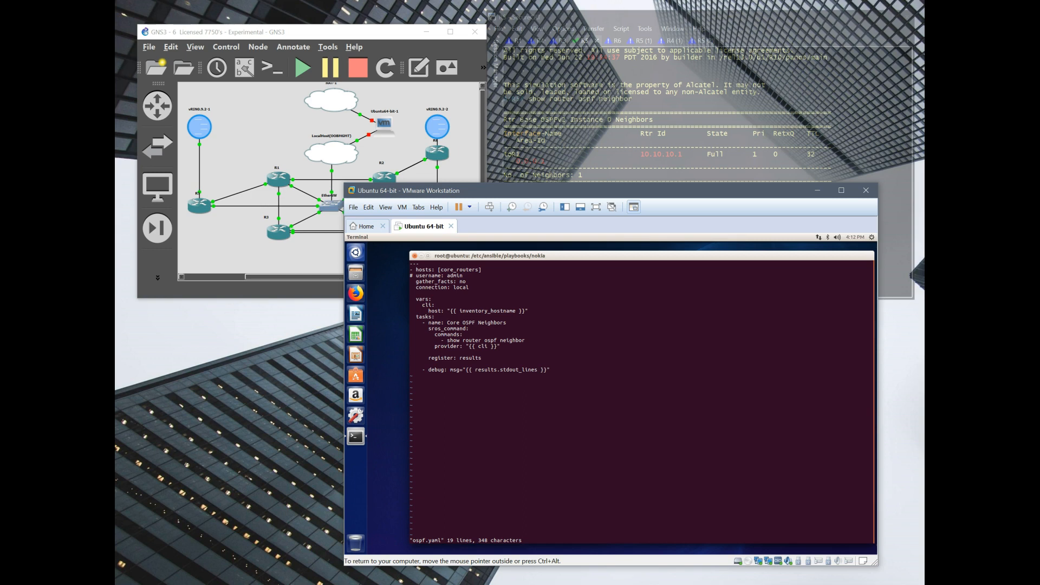
click(537, 369)
text(cat ospf.yaml)
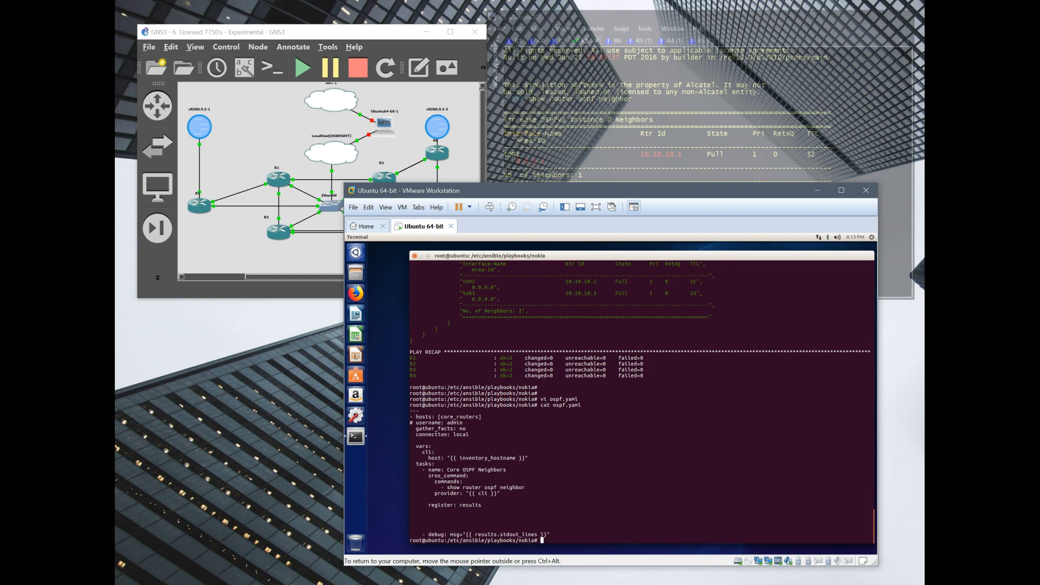
- Run ansible-playbook ospf.yaml to print each core router's OSPF neighbor table line by line
text(ansible-playbook ospf.yaml)
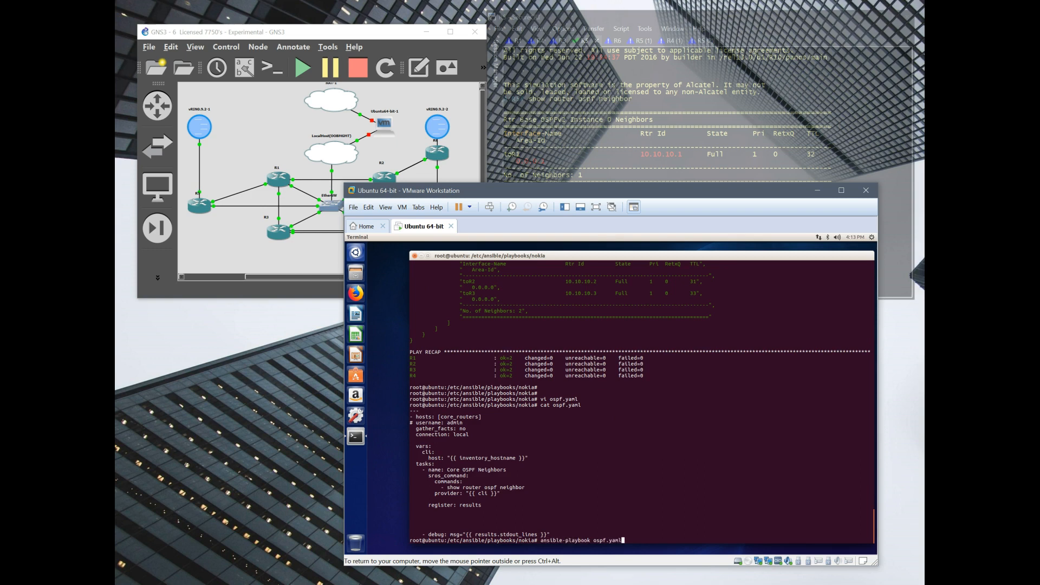
key(Return)
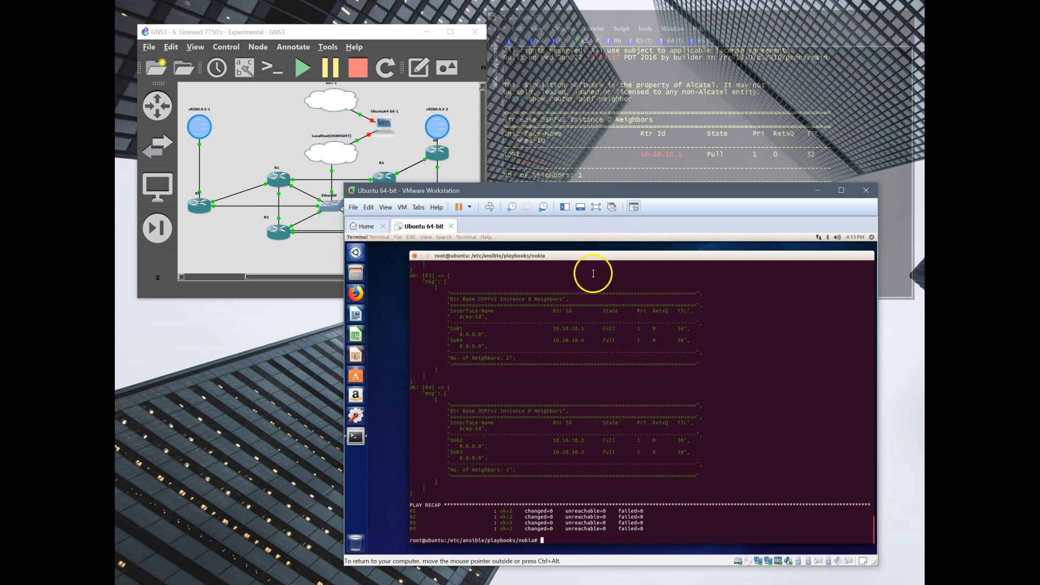
mouse_move(888, 532)
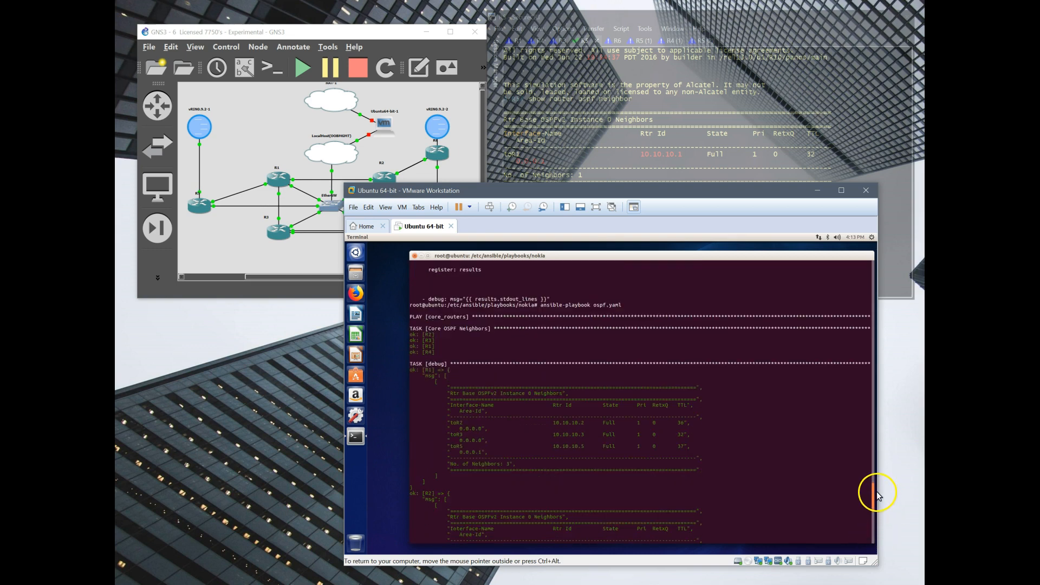
scroll(down, 3)
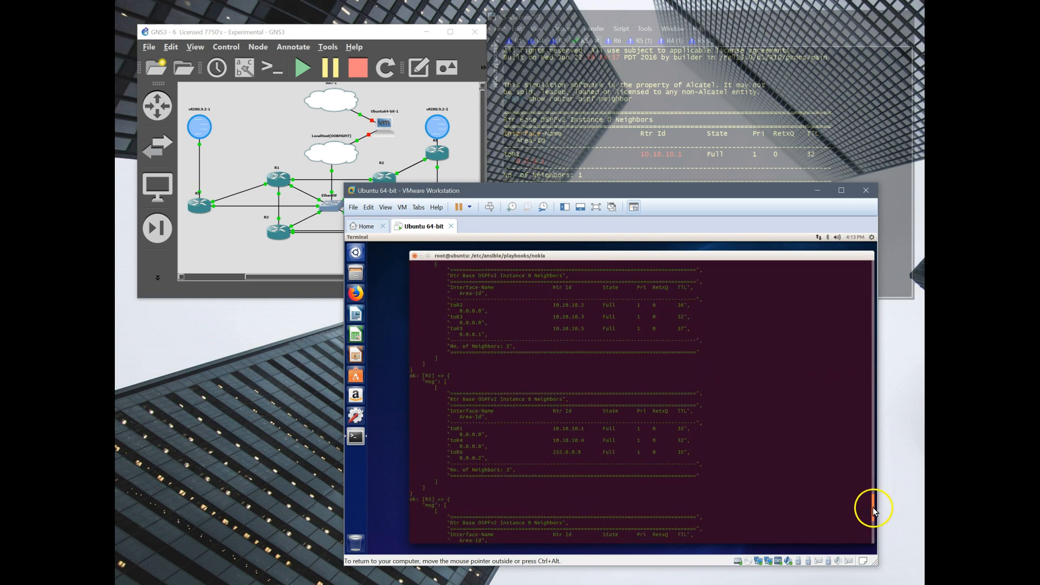
scroll(down, 3)
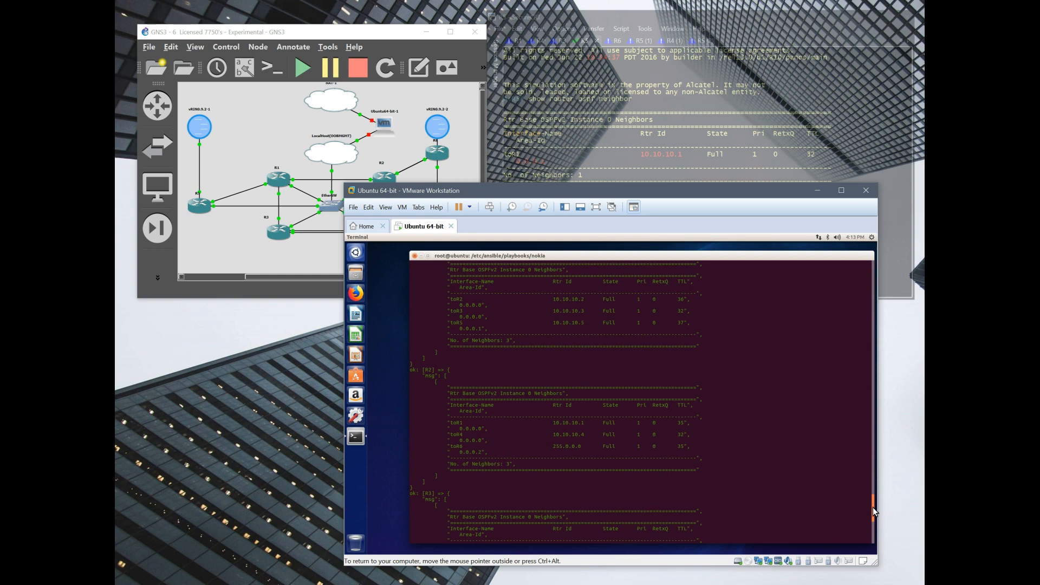
scroll(down, 3)
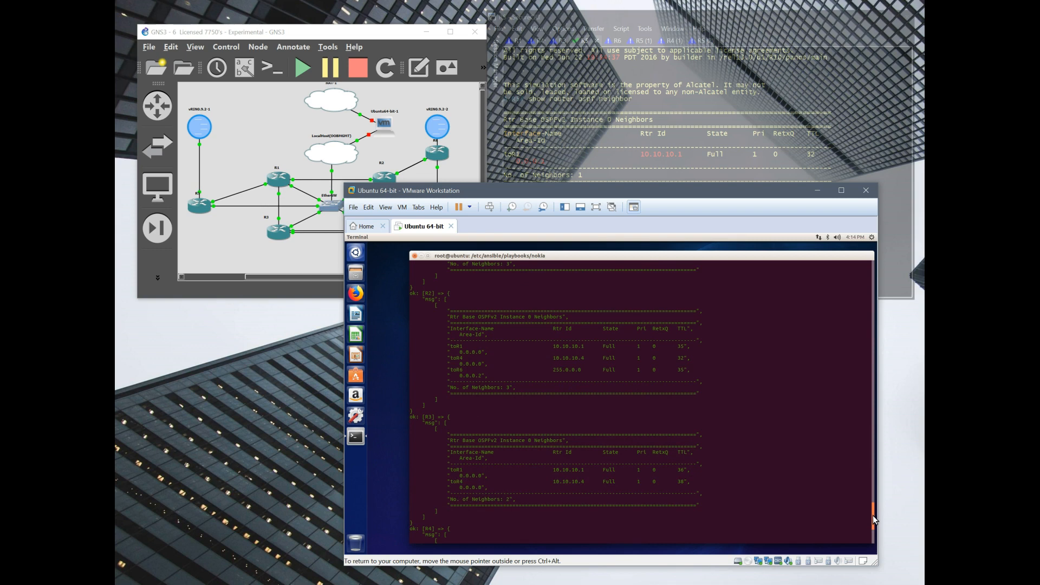
scroll(down, 3)
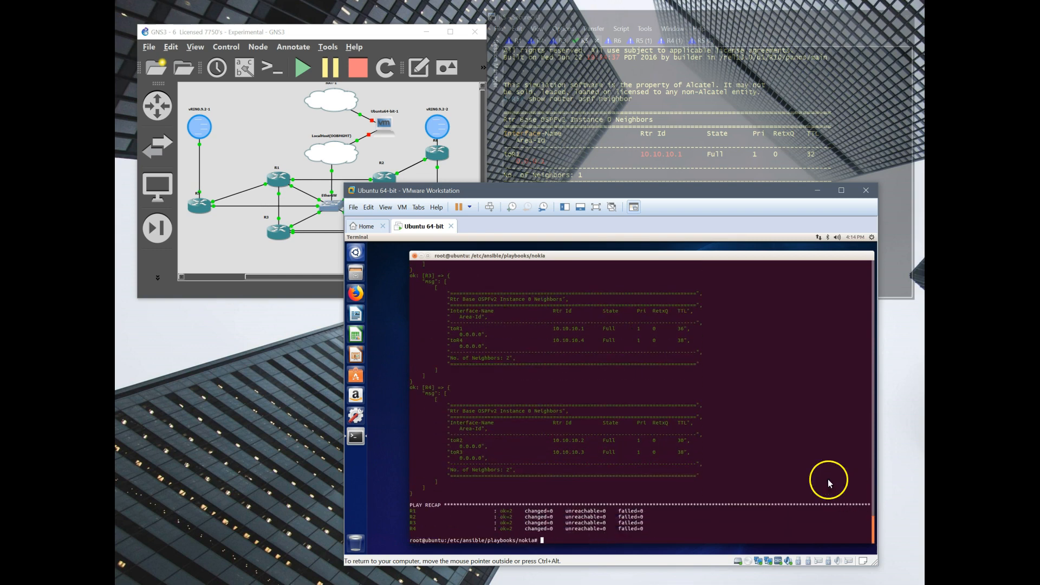
mouse_move(726, 463)
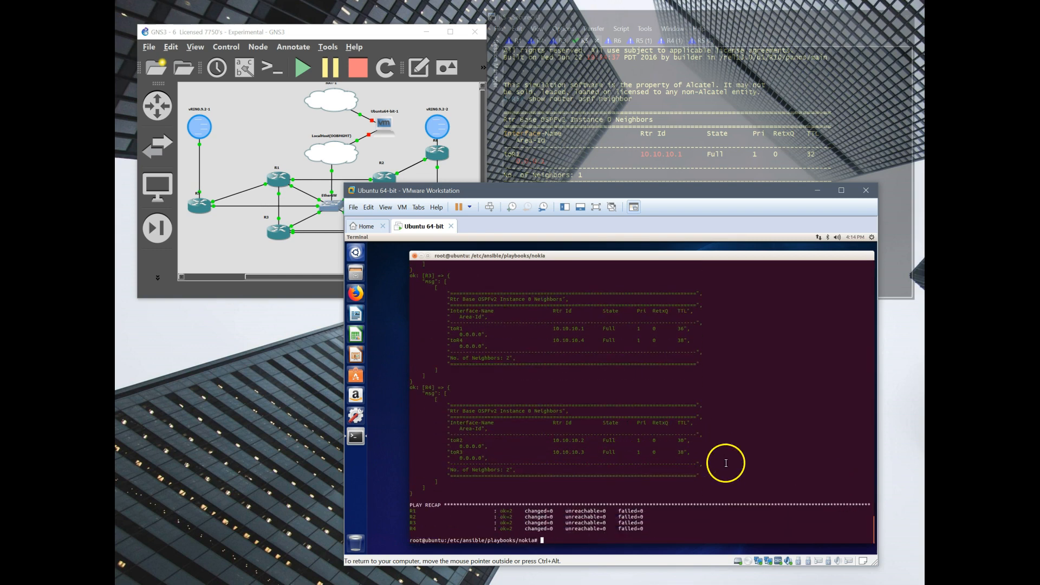
mouse_move(570, 381)
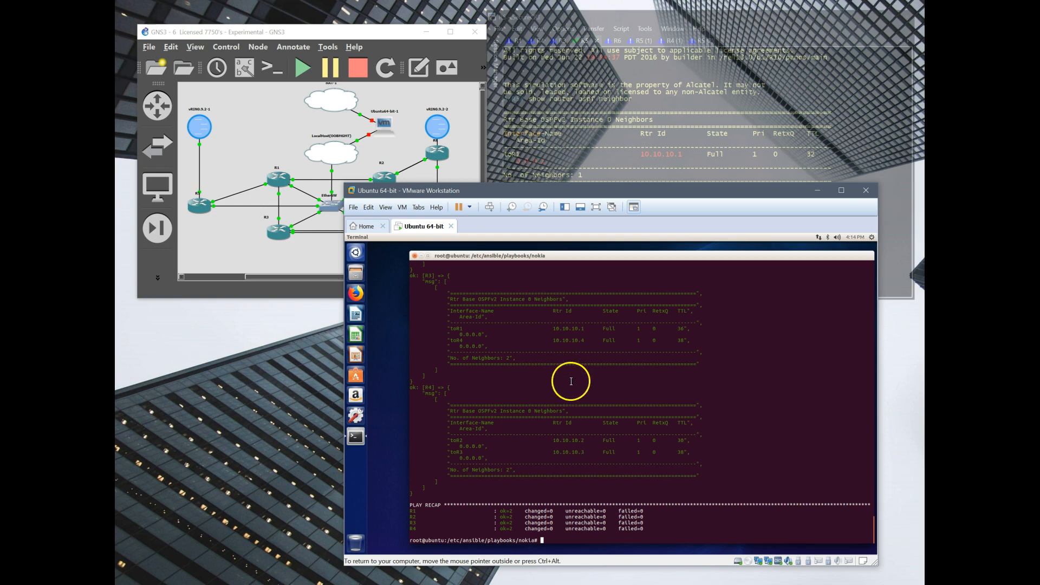
mouse_move(572, 127)
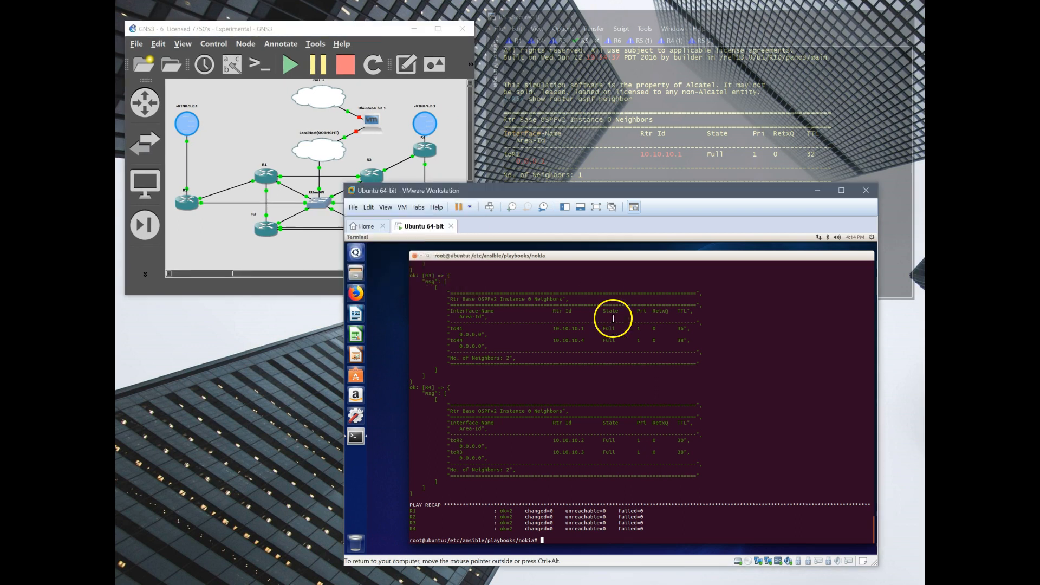
mouse_move(511, 192)
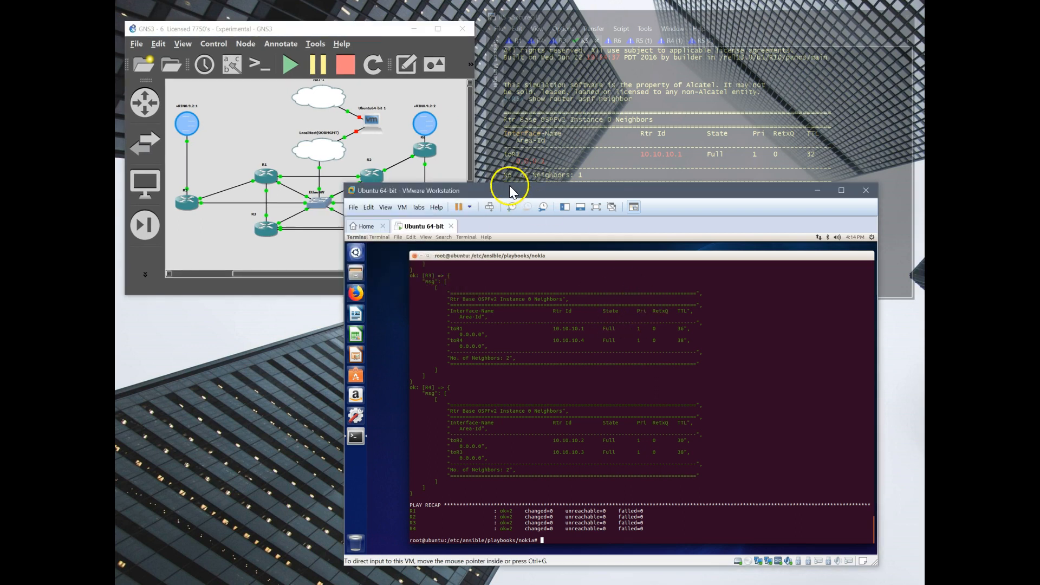